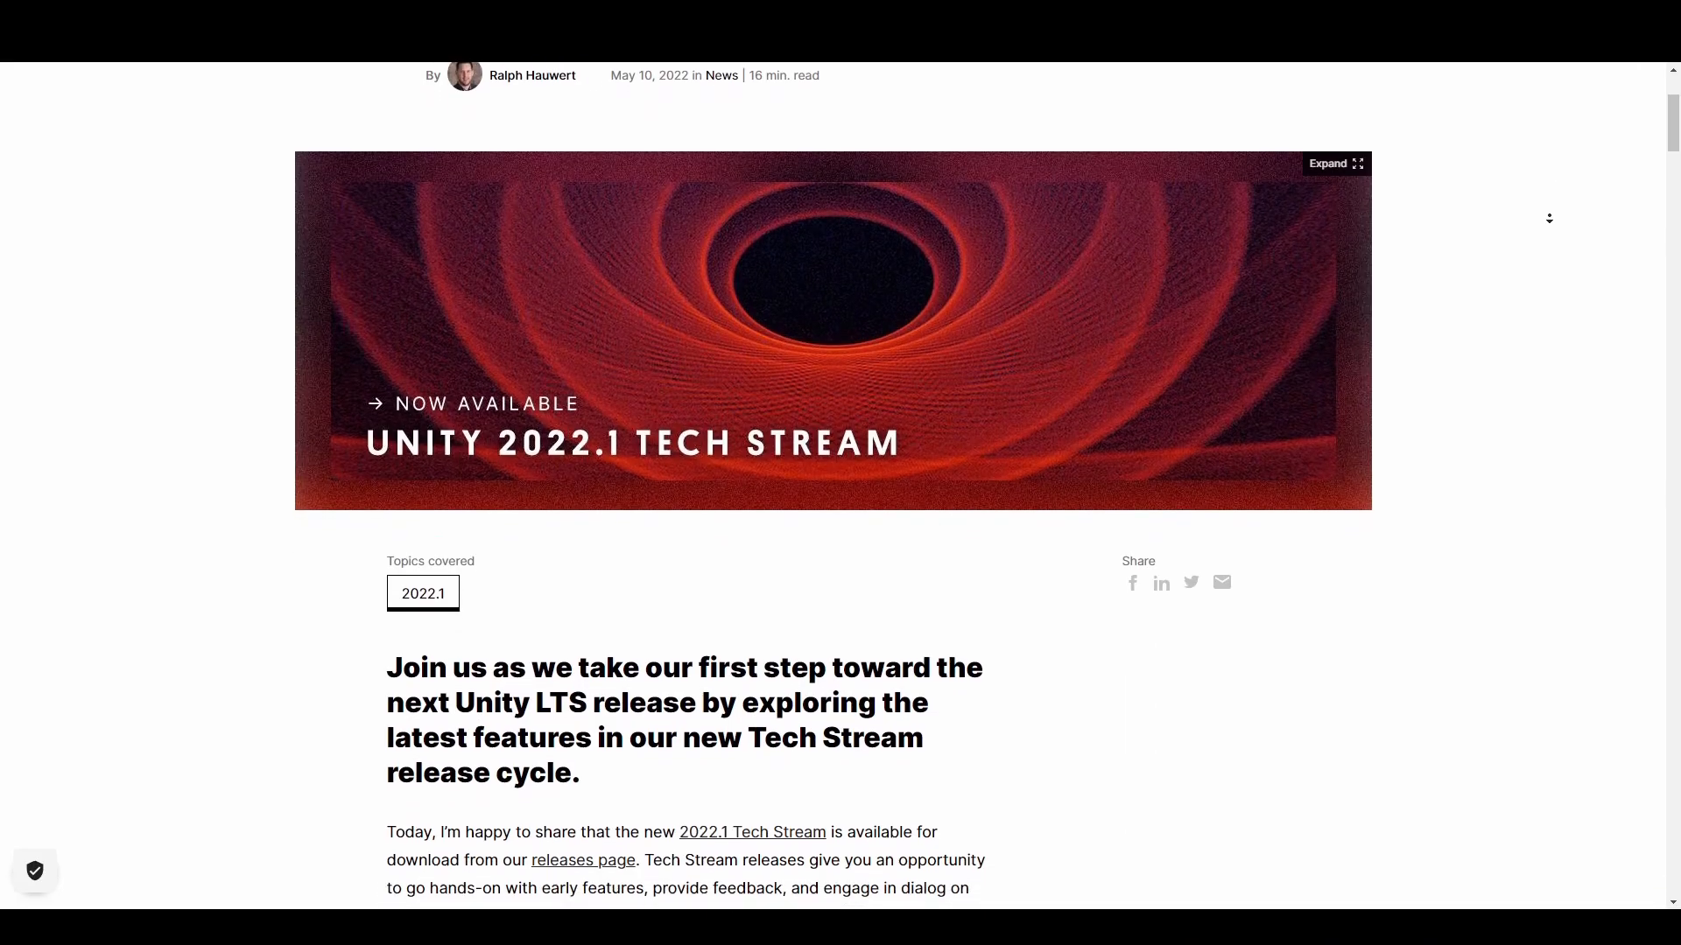
Step: Scroll the Unity 2021 LTS page down past the 'Why Unity 2021 LTS' cards to the Release Timeline graphic
scroll(down, 3)
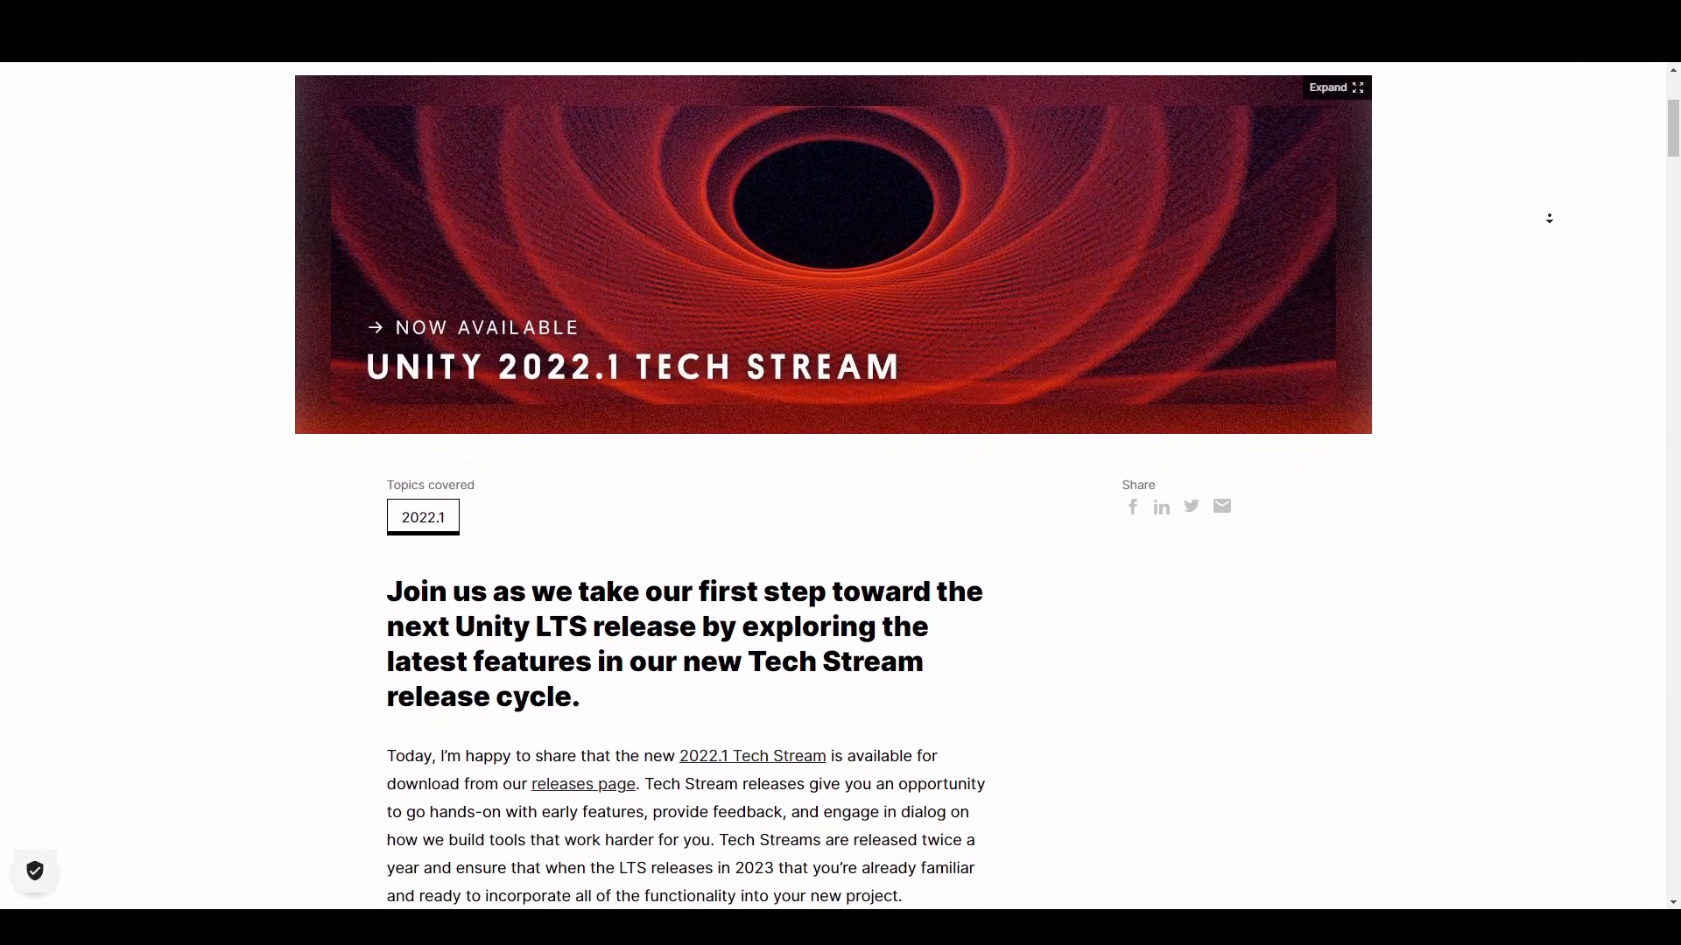
scroll(down, 3)
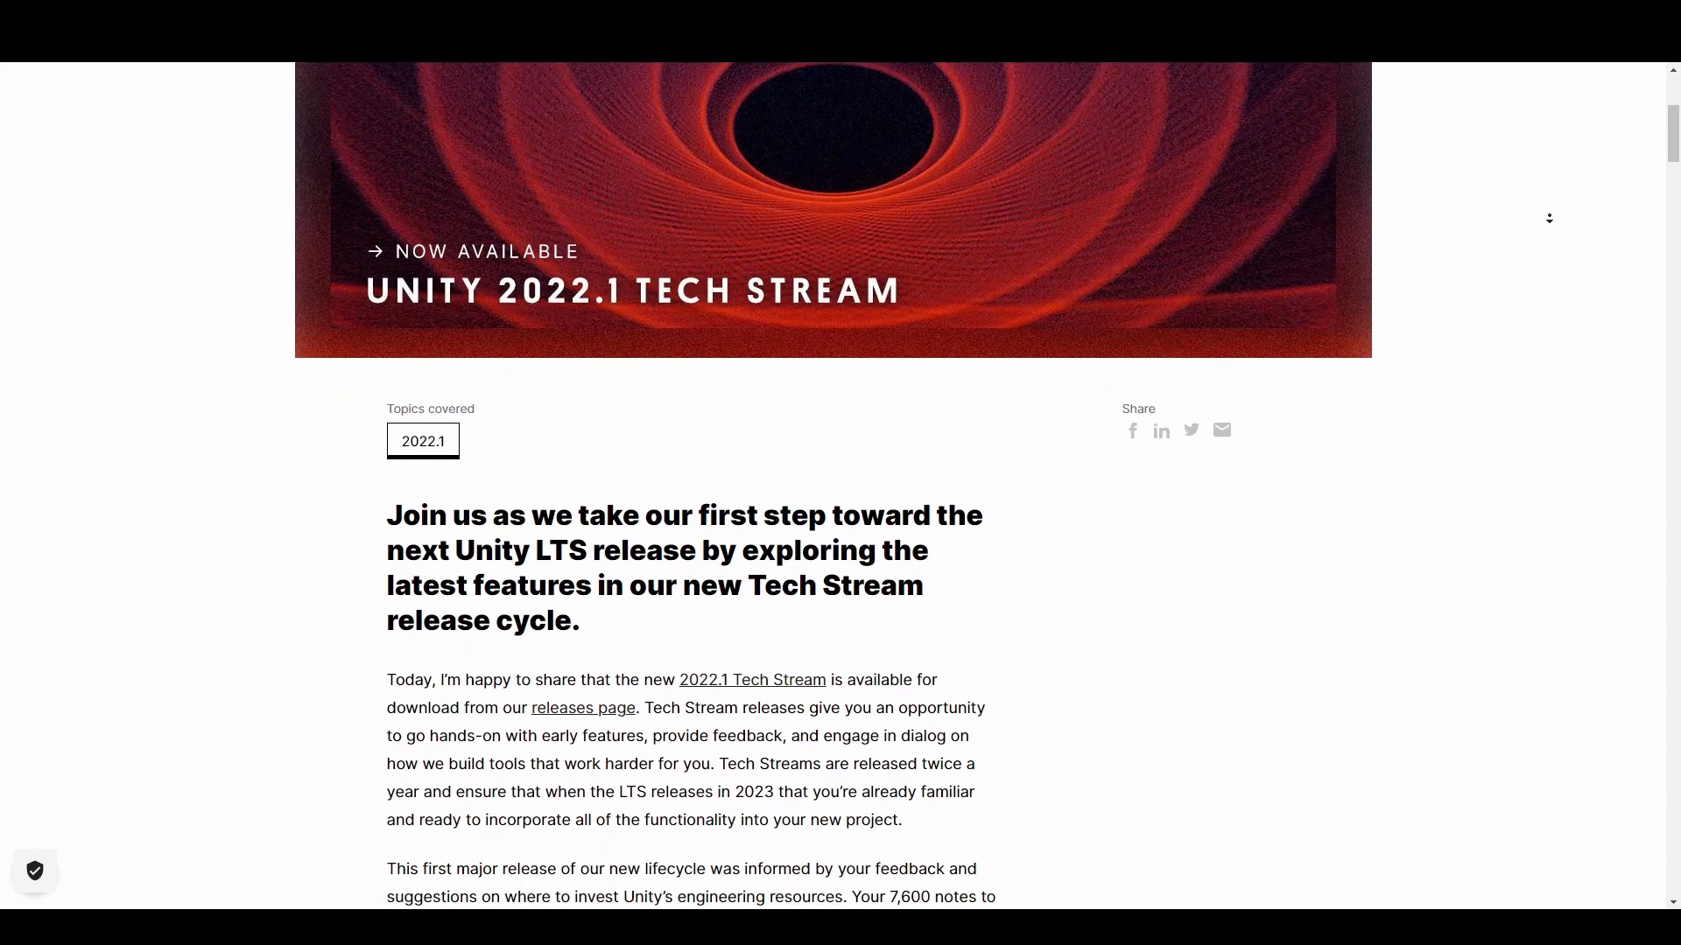
scroll(down, 3)
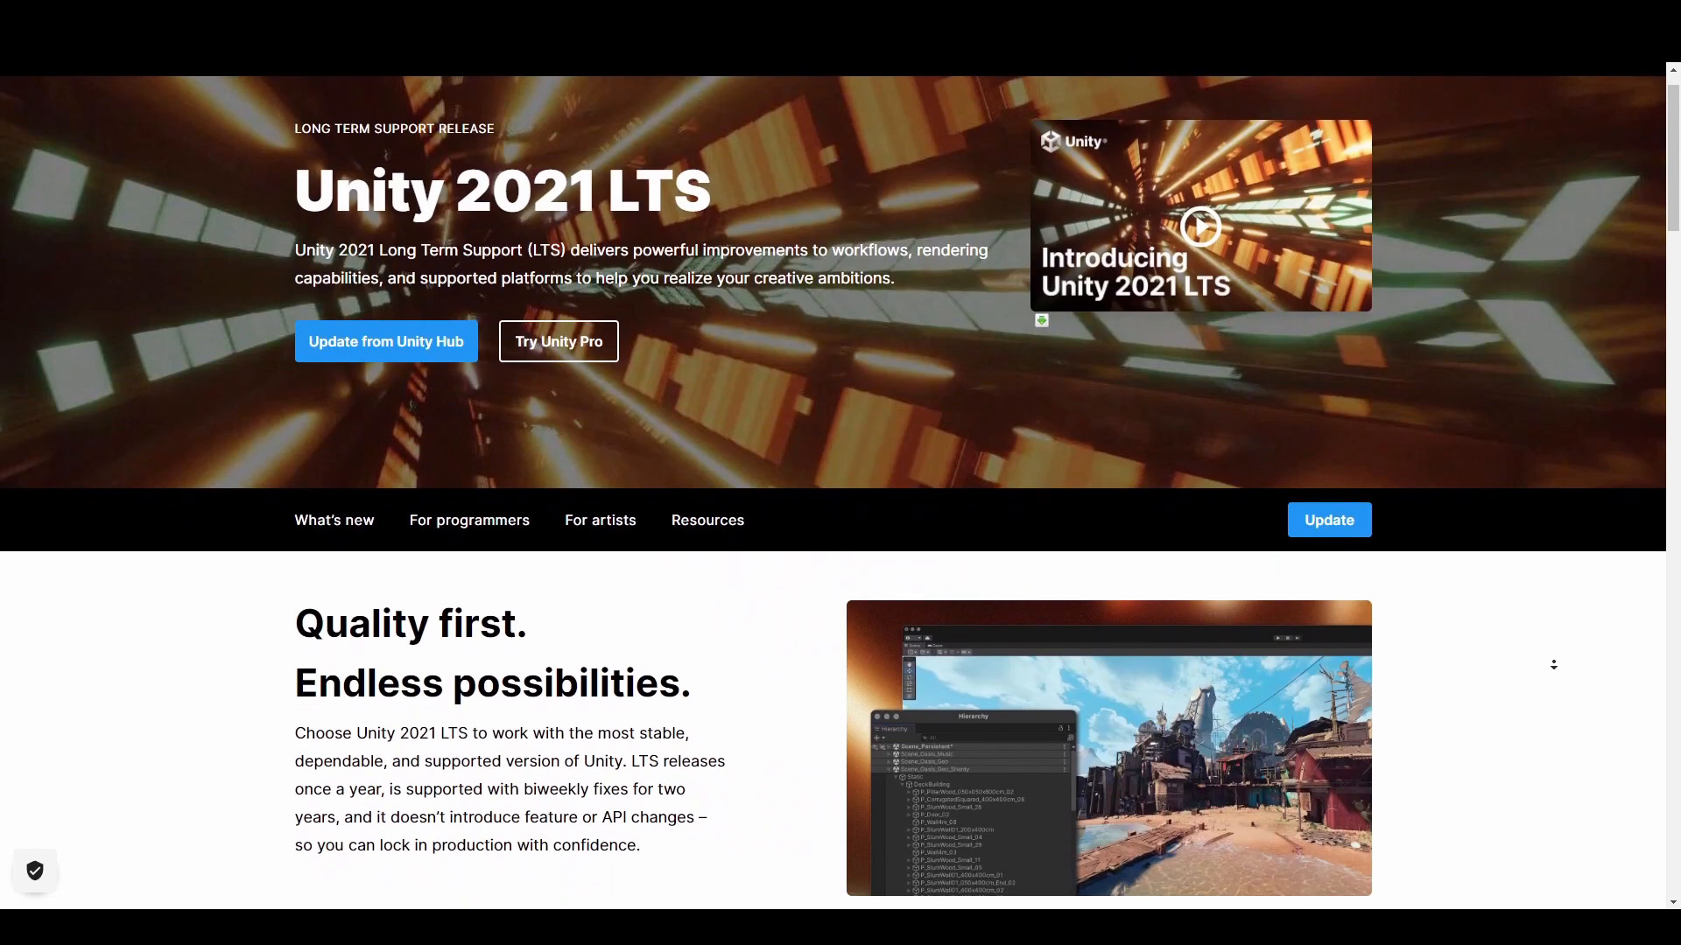
scroll(down, 3)
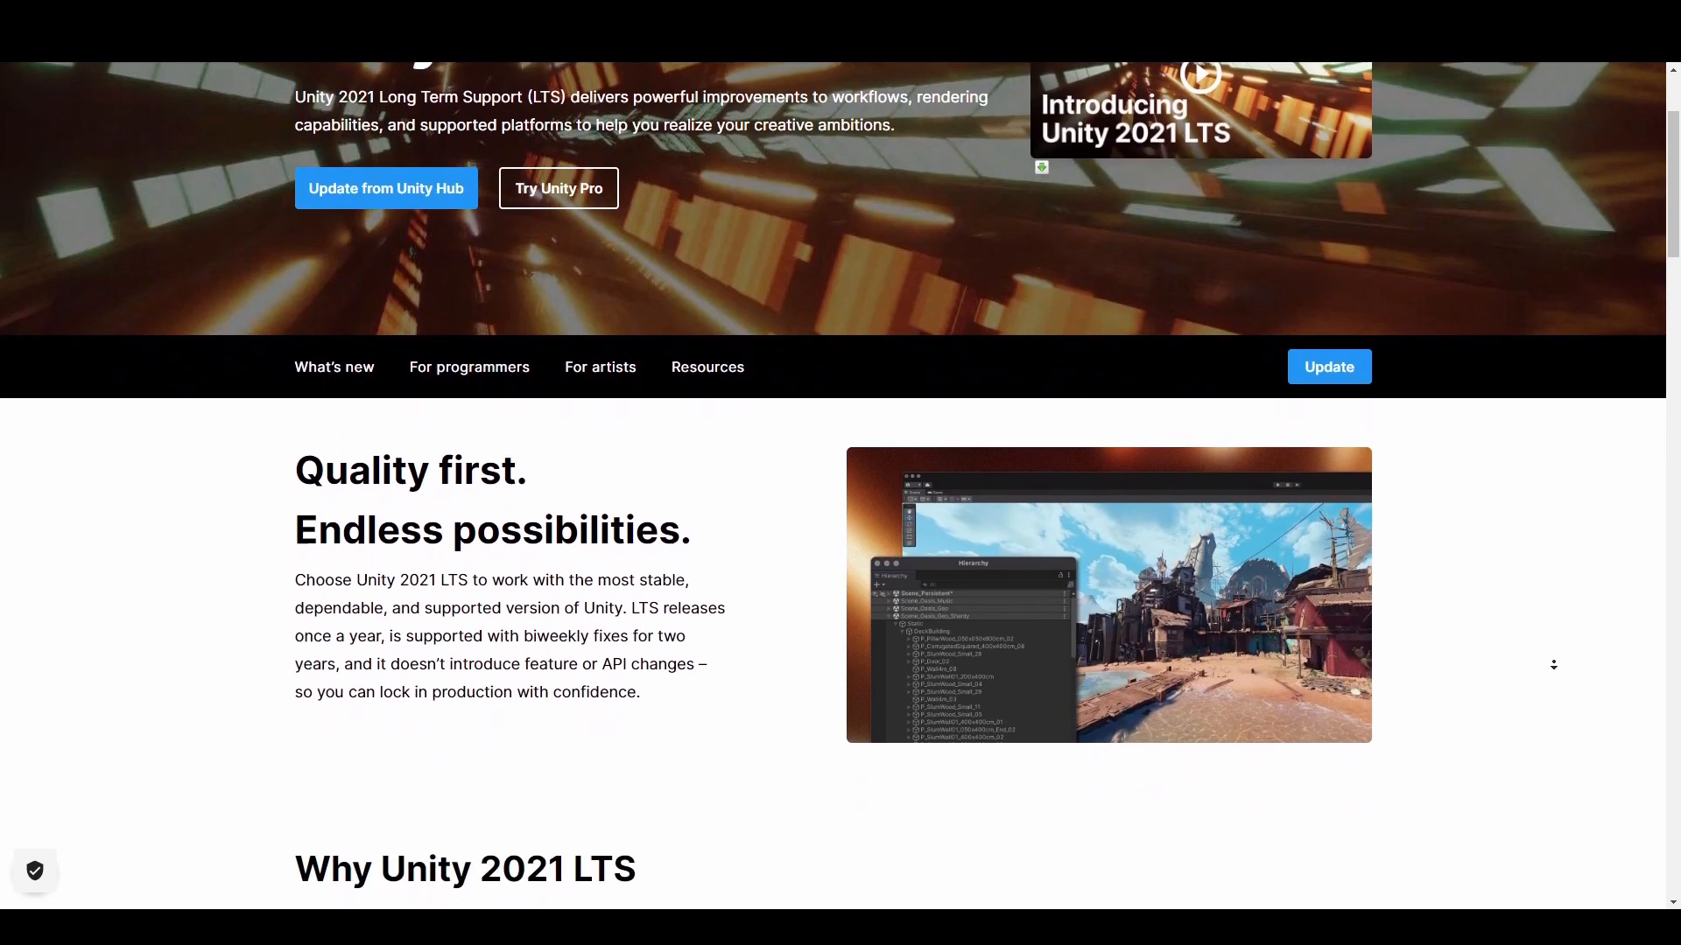
scroll(down, 3)
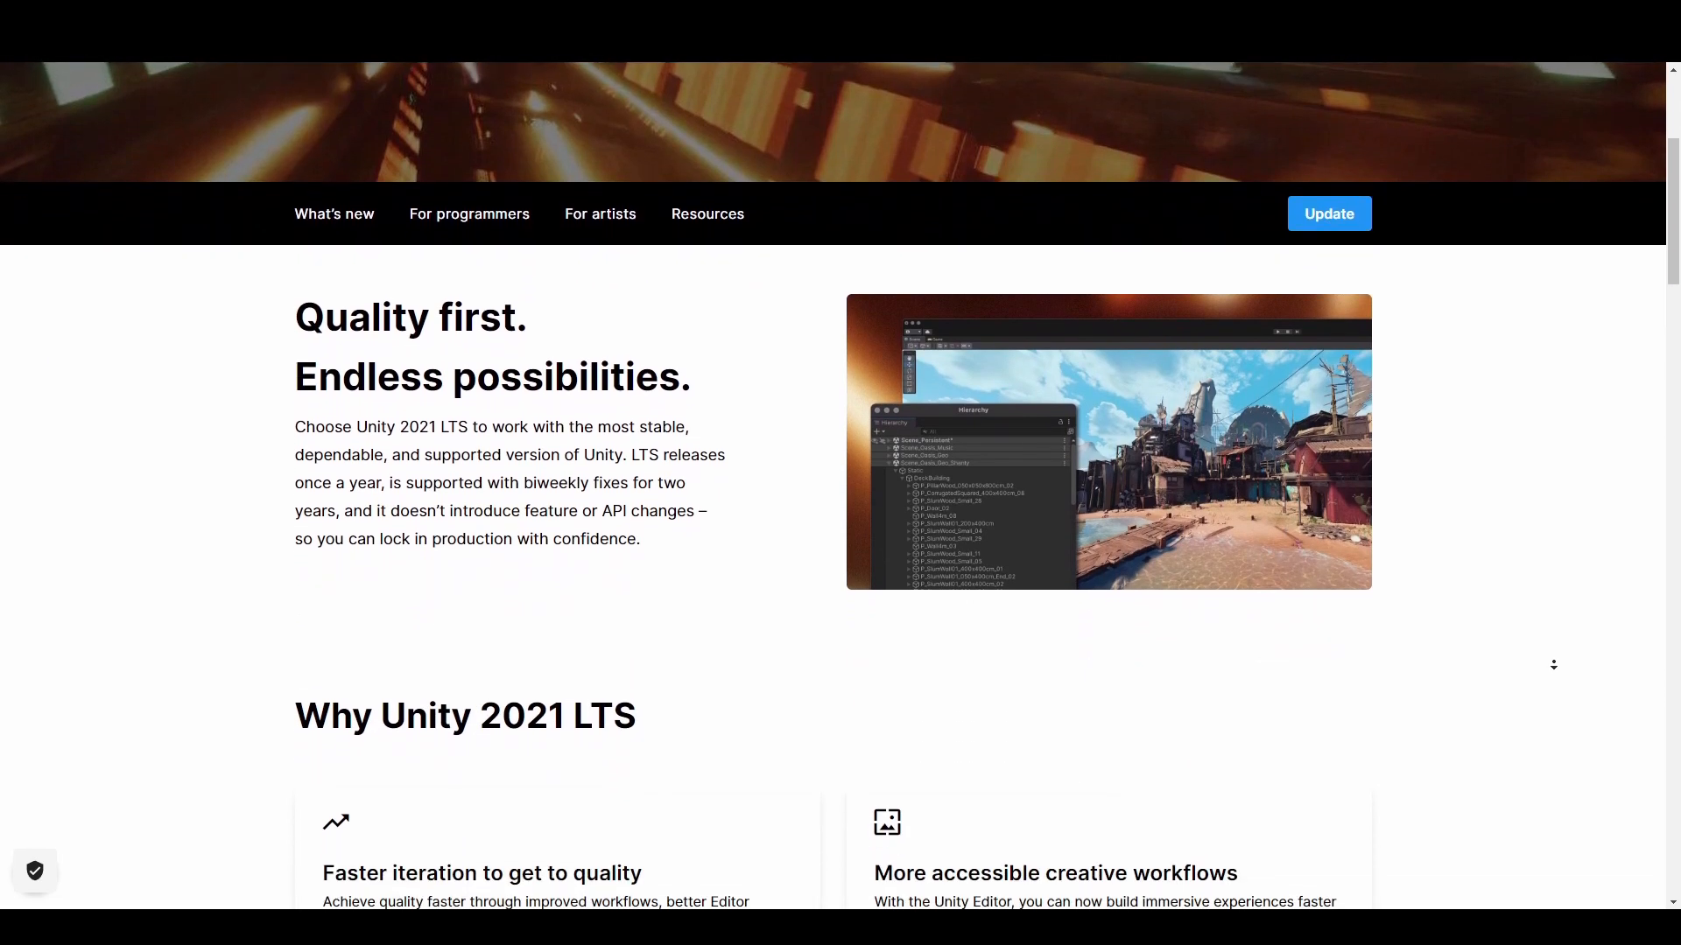
scroll(down, 3)
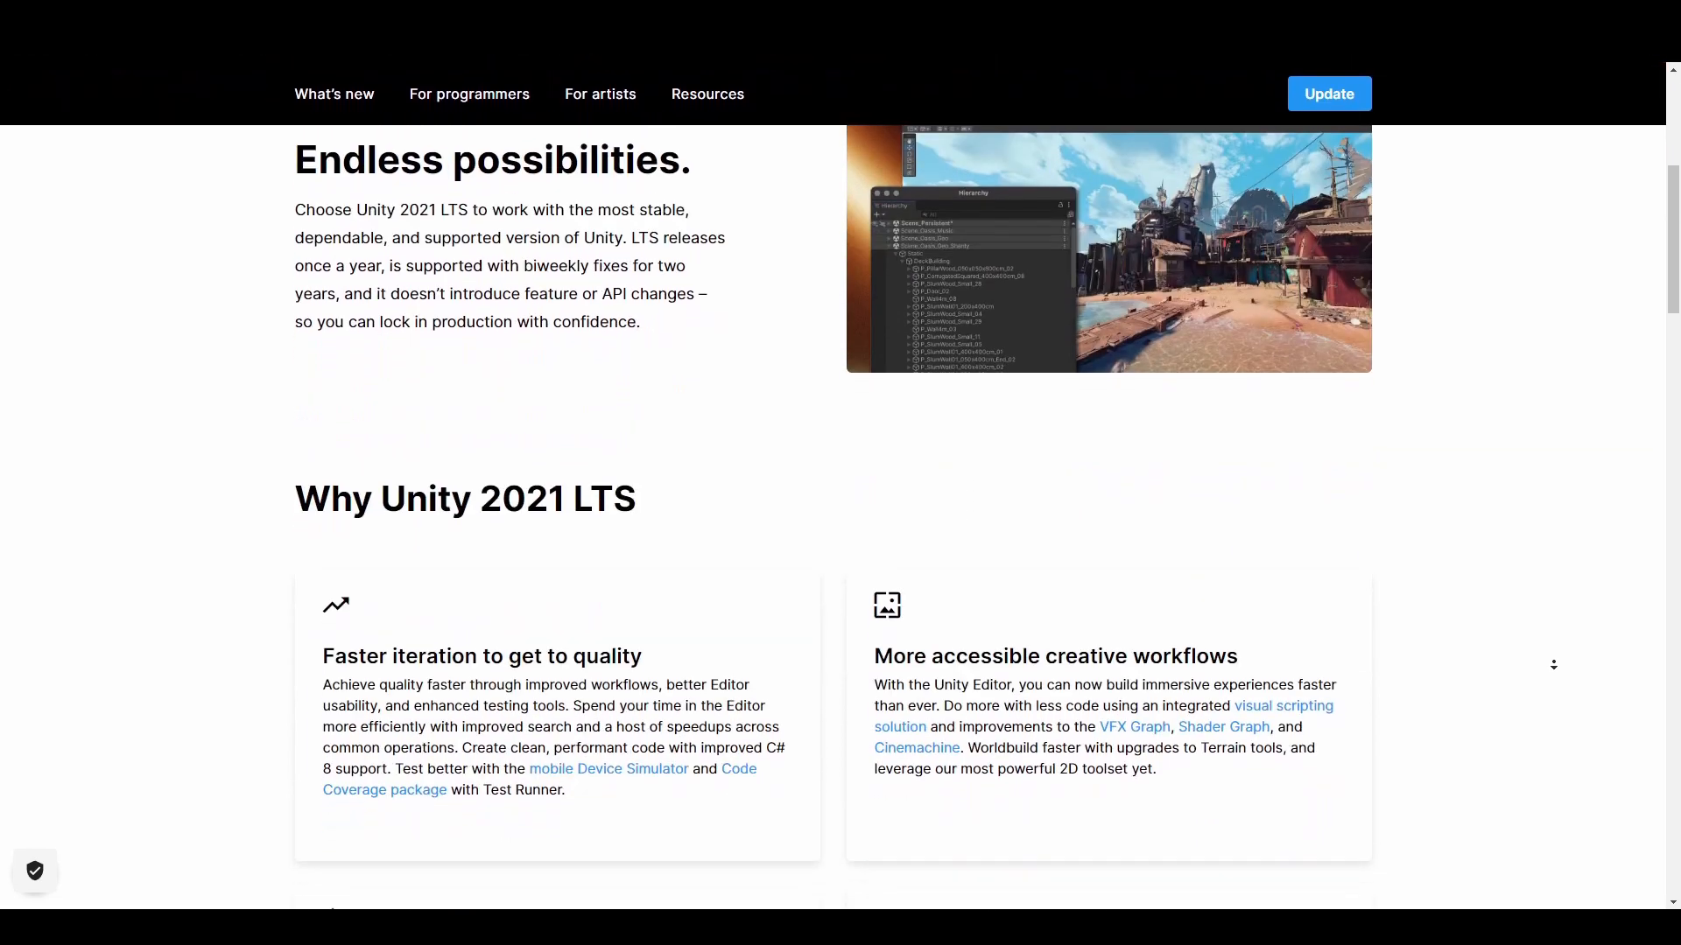
scroll(down, 3)
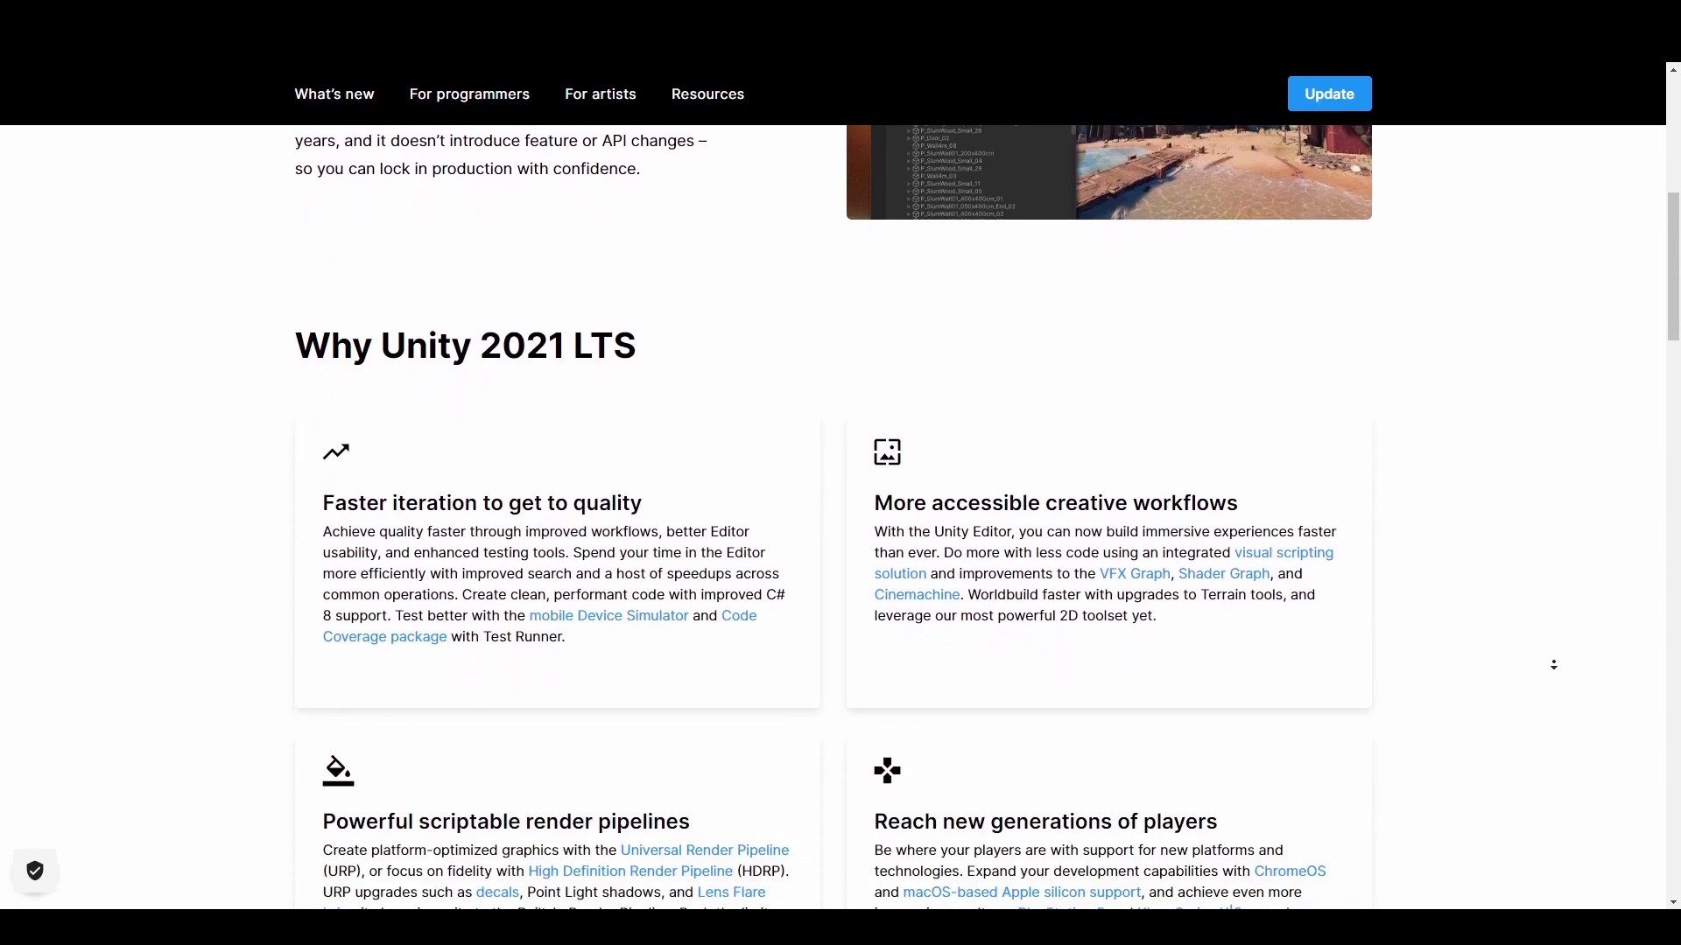
scroll(down, 3)
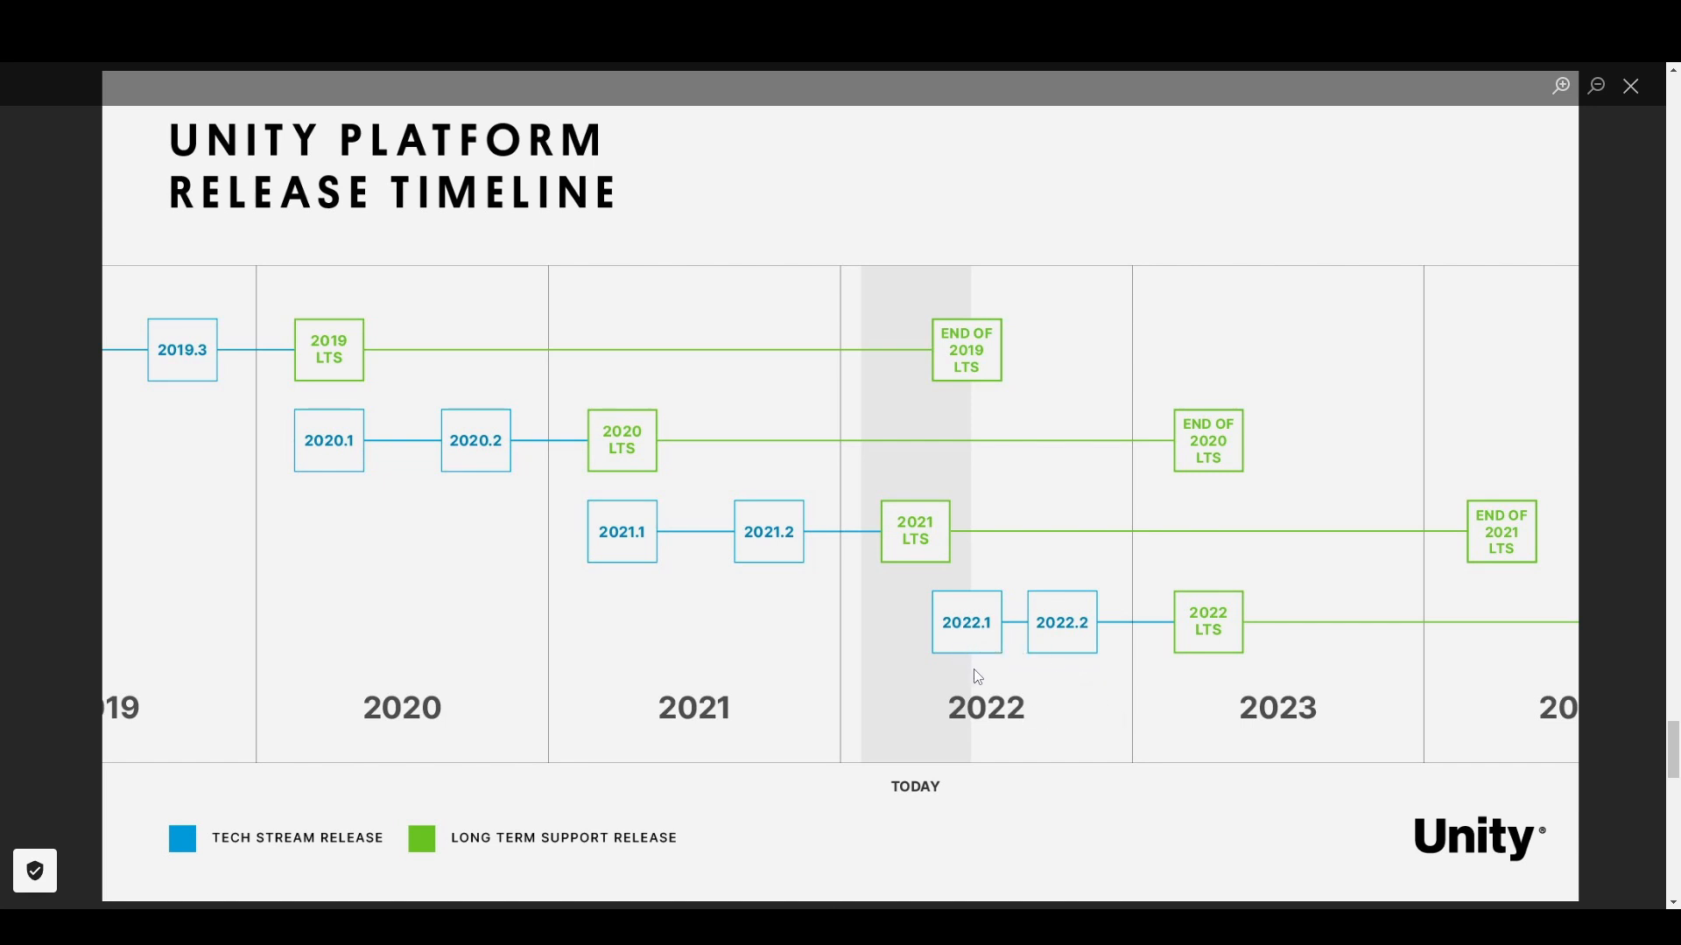
mouse_move(1037, 725)
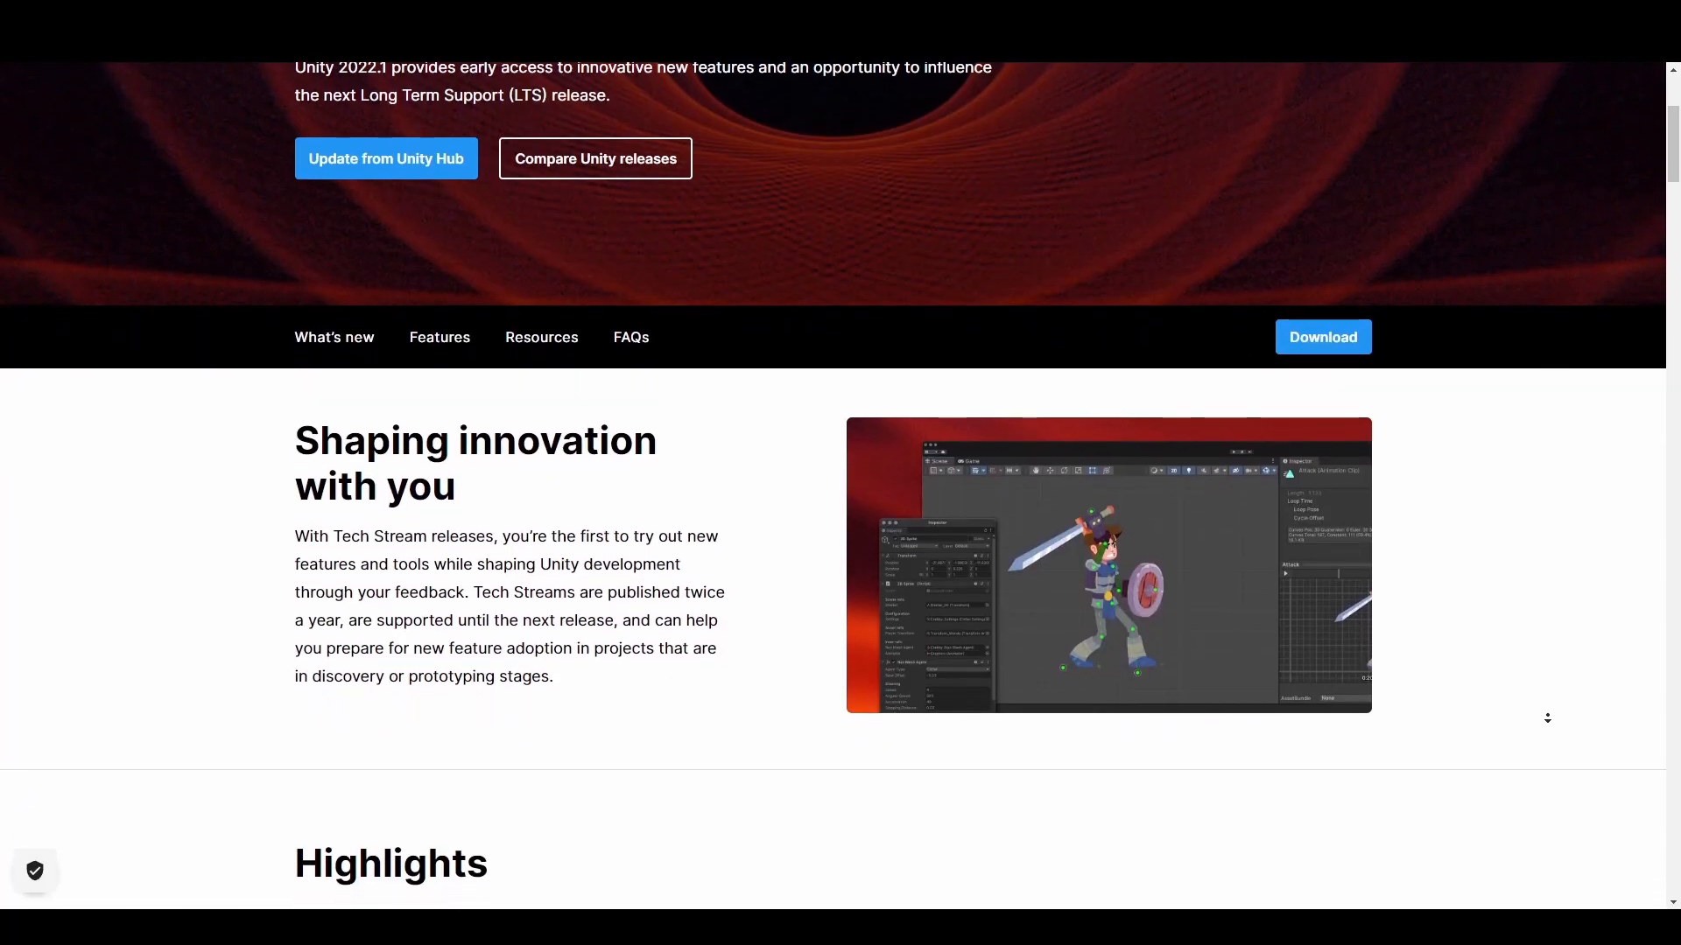
Step: Scroll the 2022.1 Tech Stream page down to the Highlights section with Enhanced productivity
scroll(down, 3)
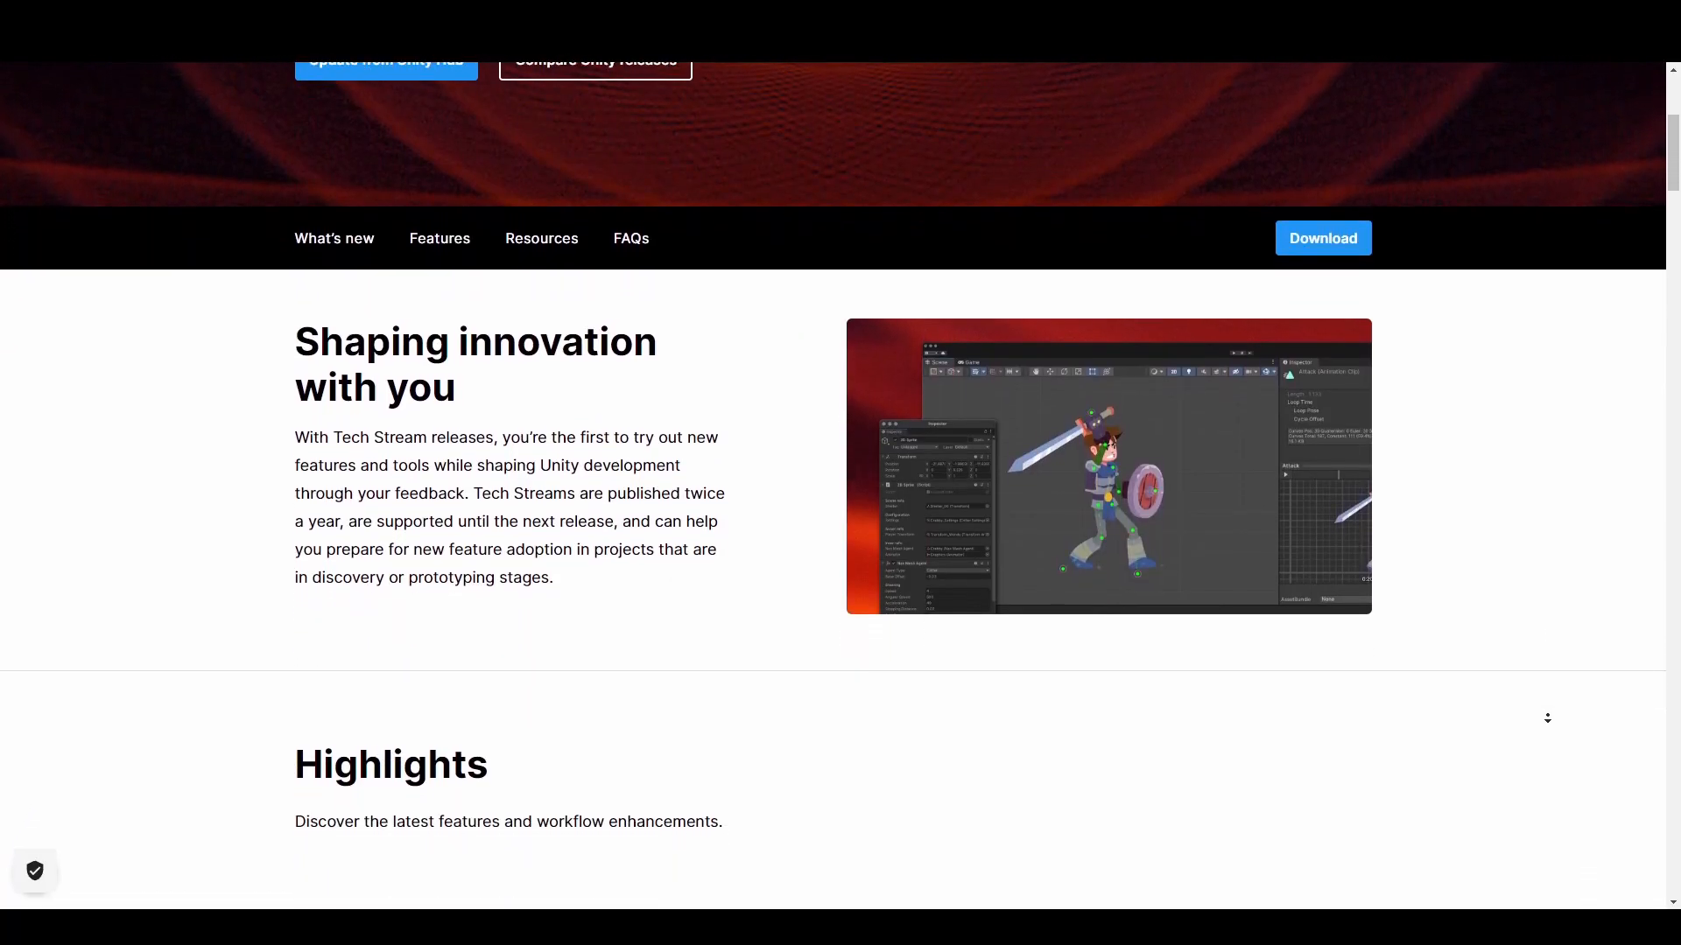
scroll(down, 3)
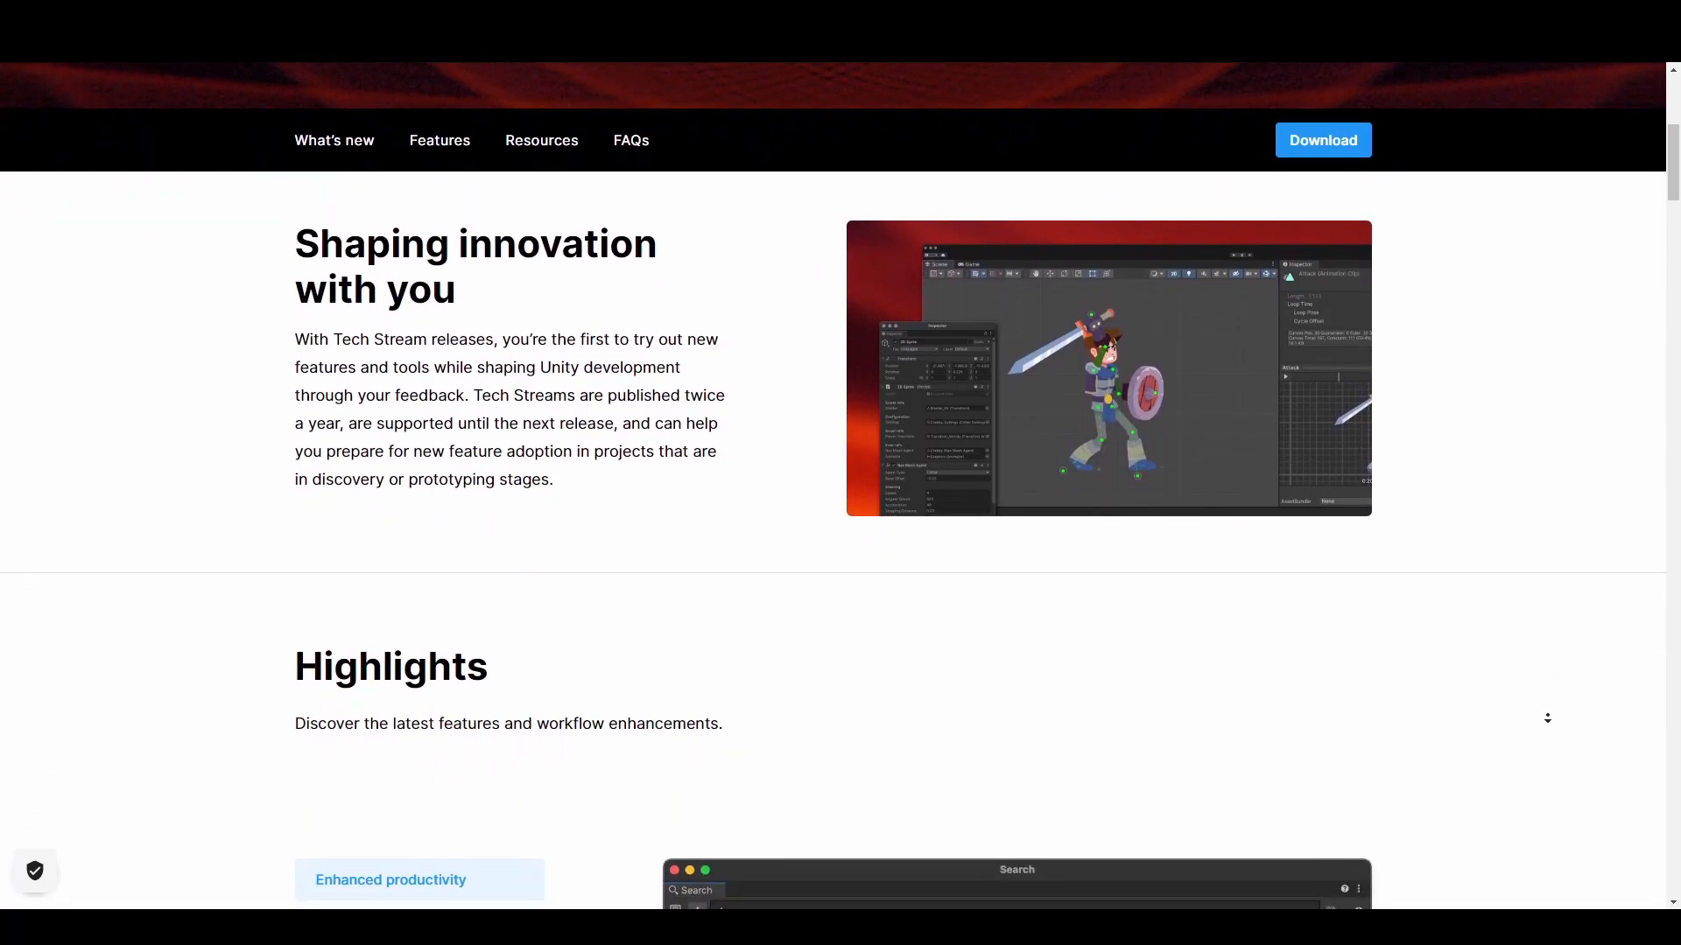
scroll(down, 3)
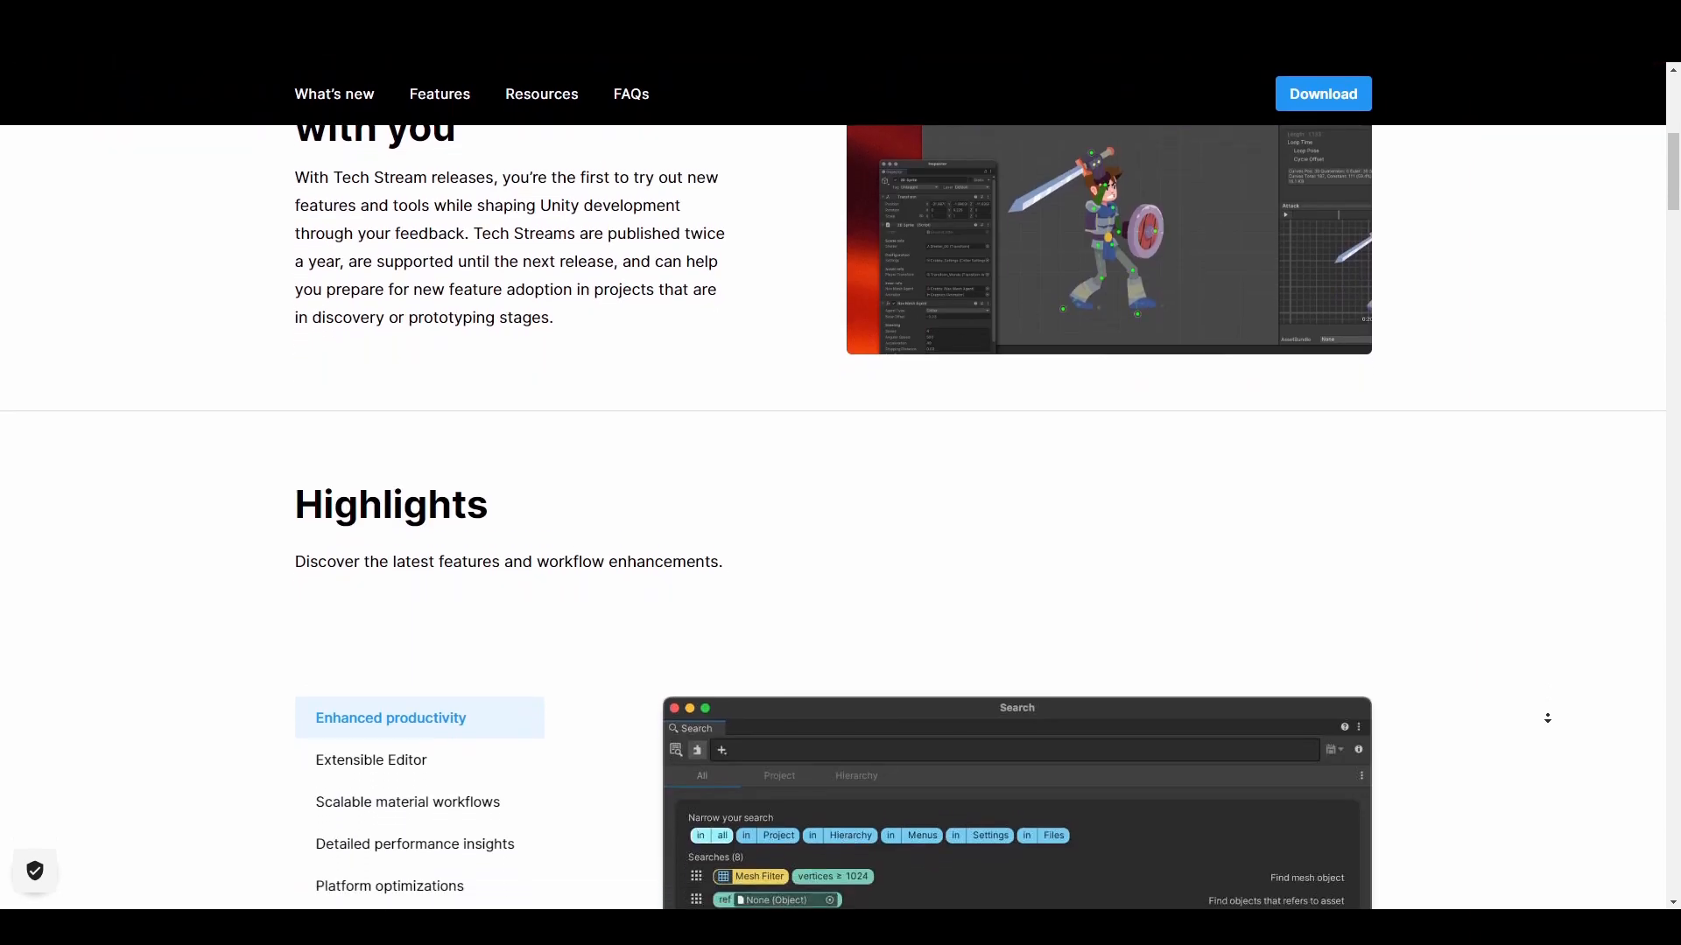
scroll(down, 3)
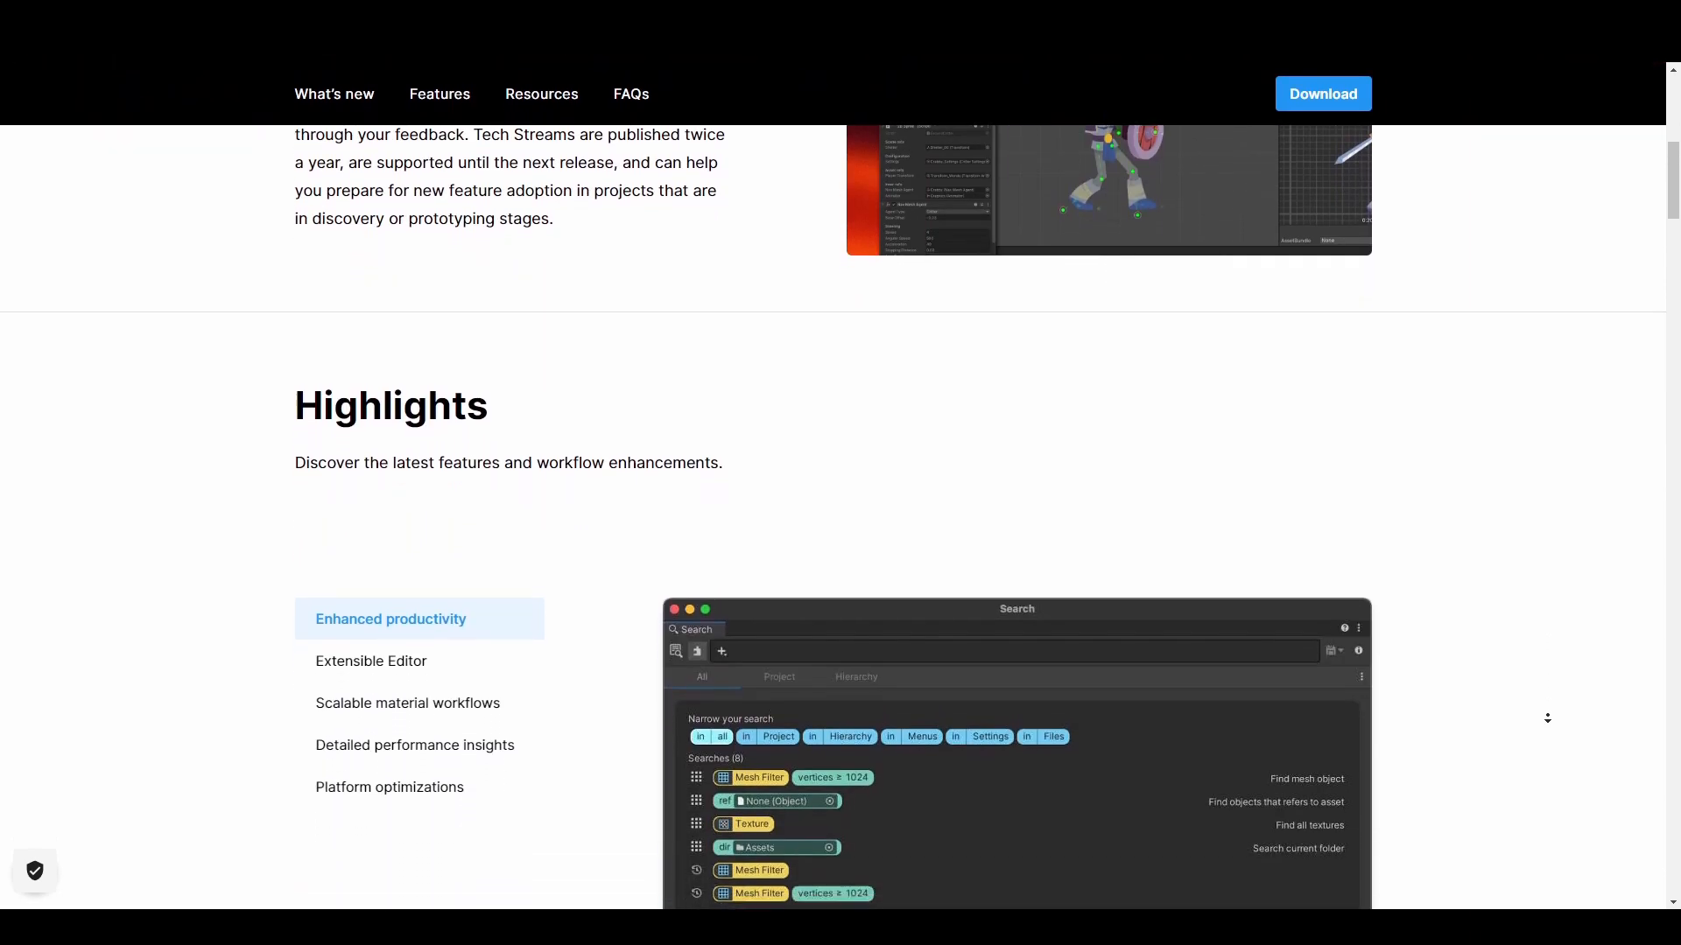
scroll(down, 3)
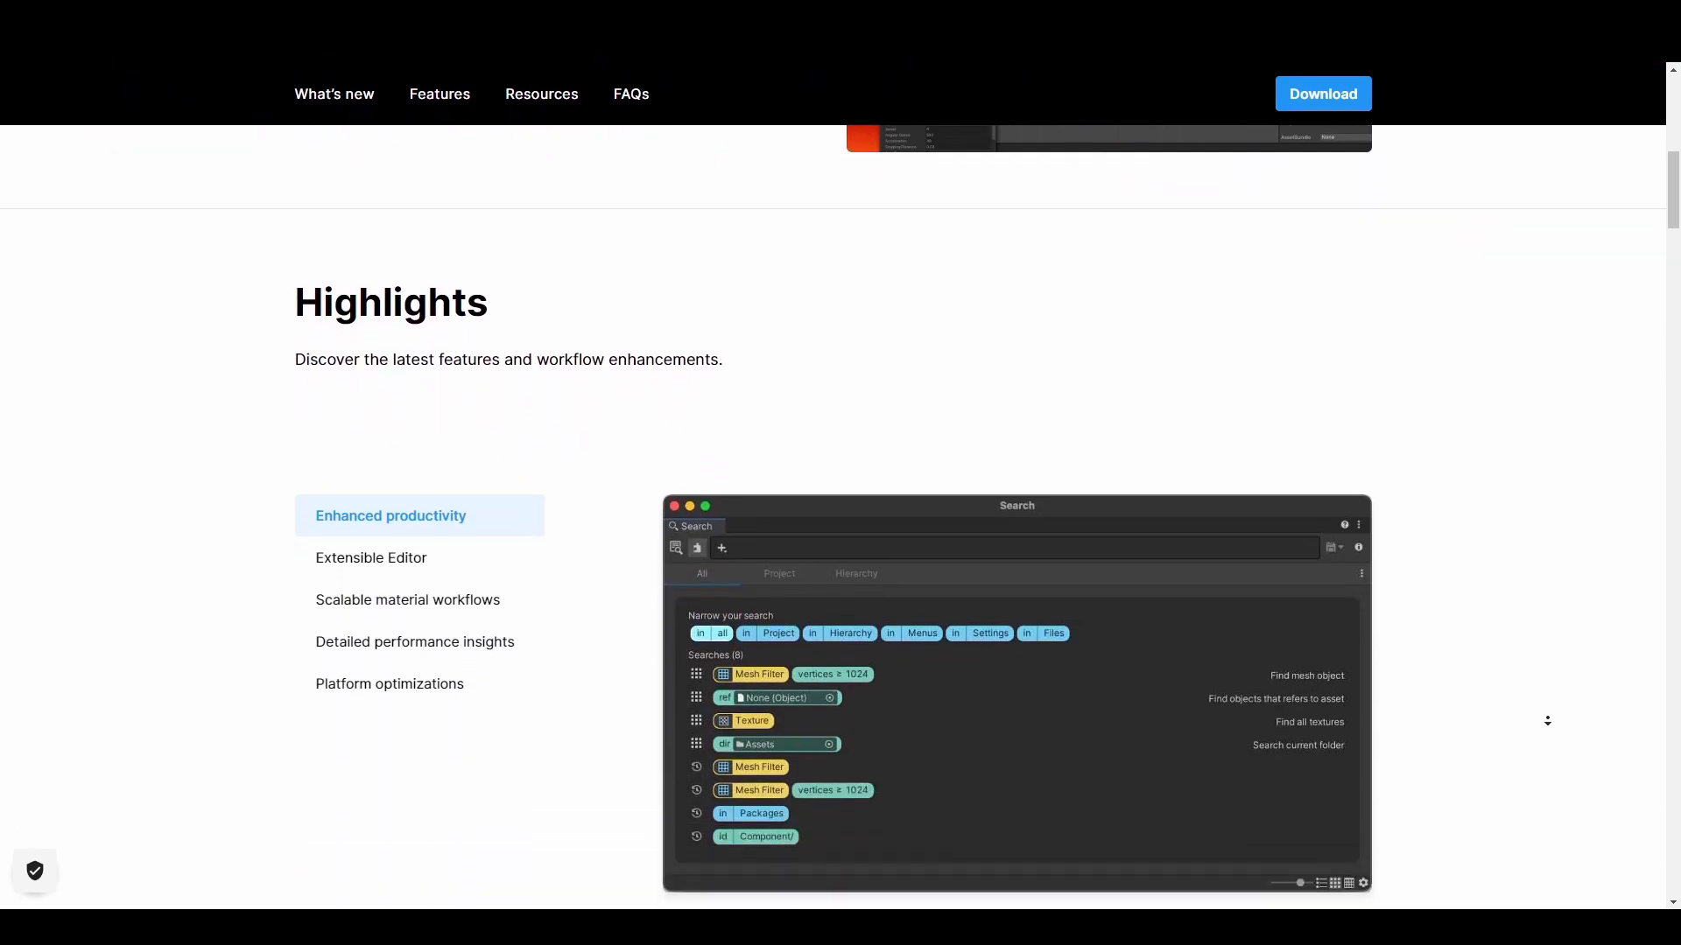
scroll(down, 3)
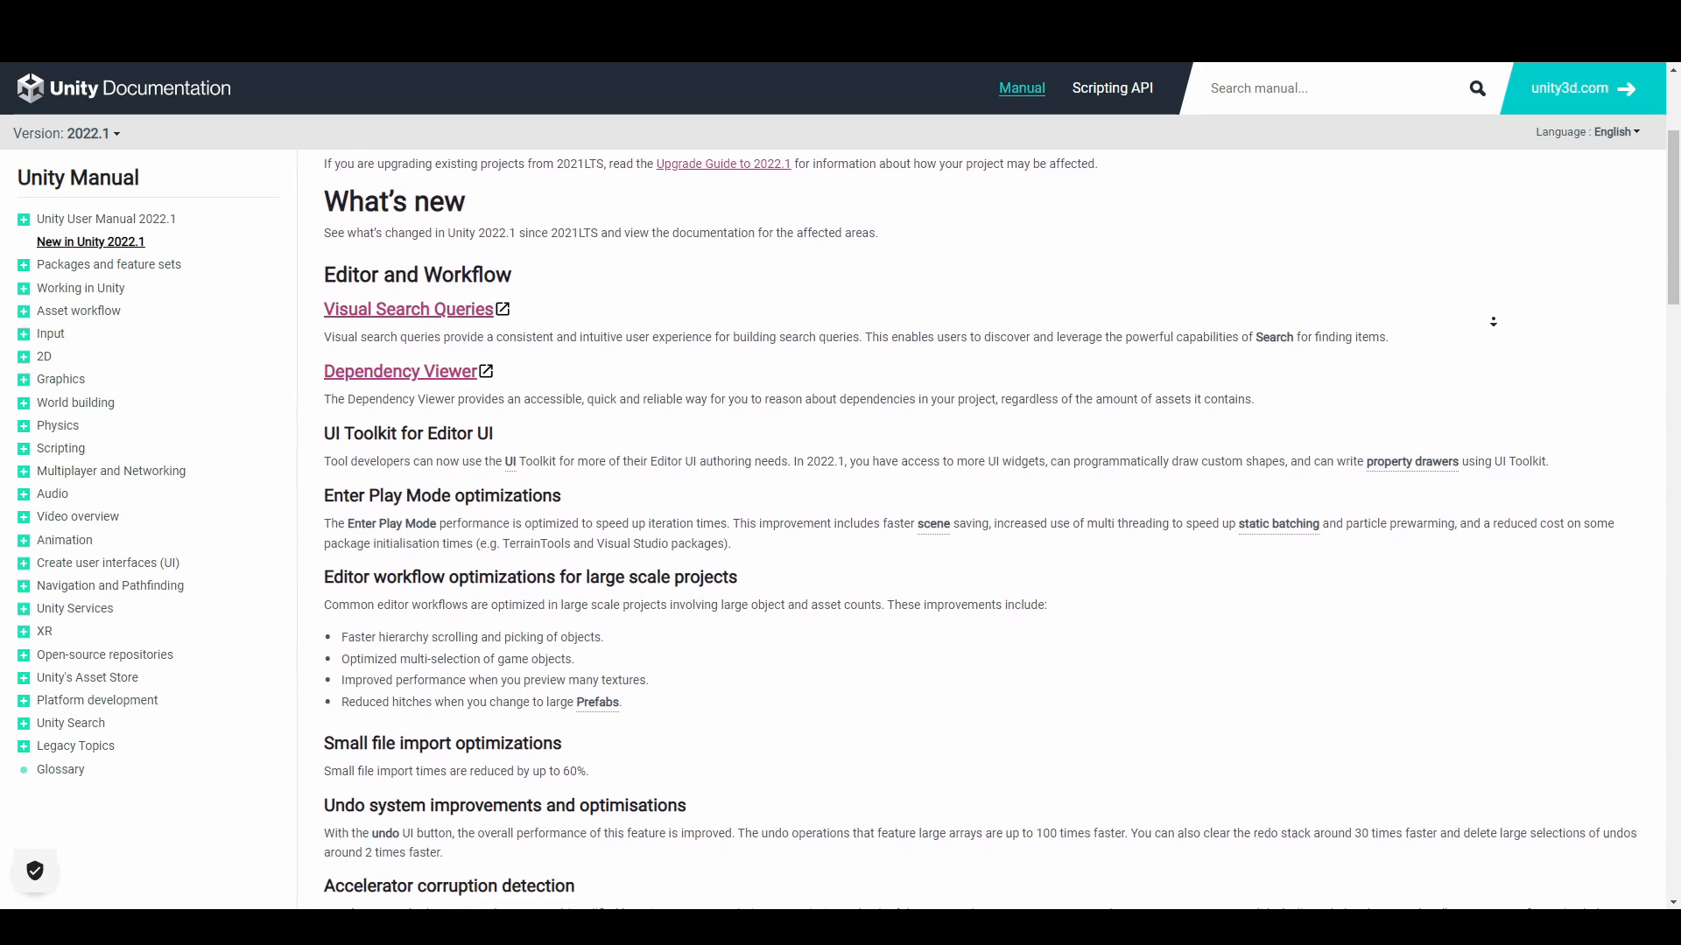
Step: Scroll through the What's new list of Editor and Workflow improvements in the 2022.1 manual
scroll(down, 3)
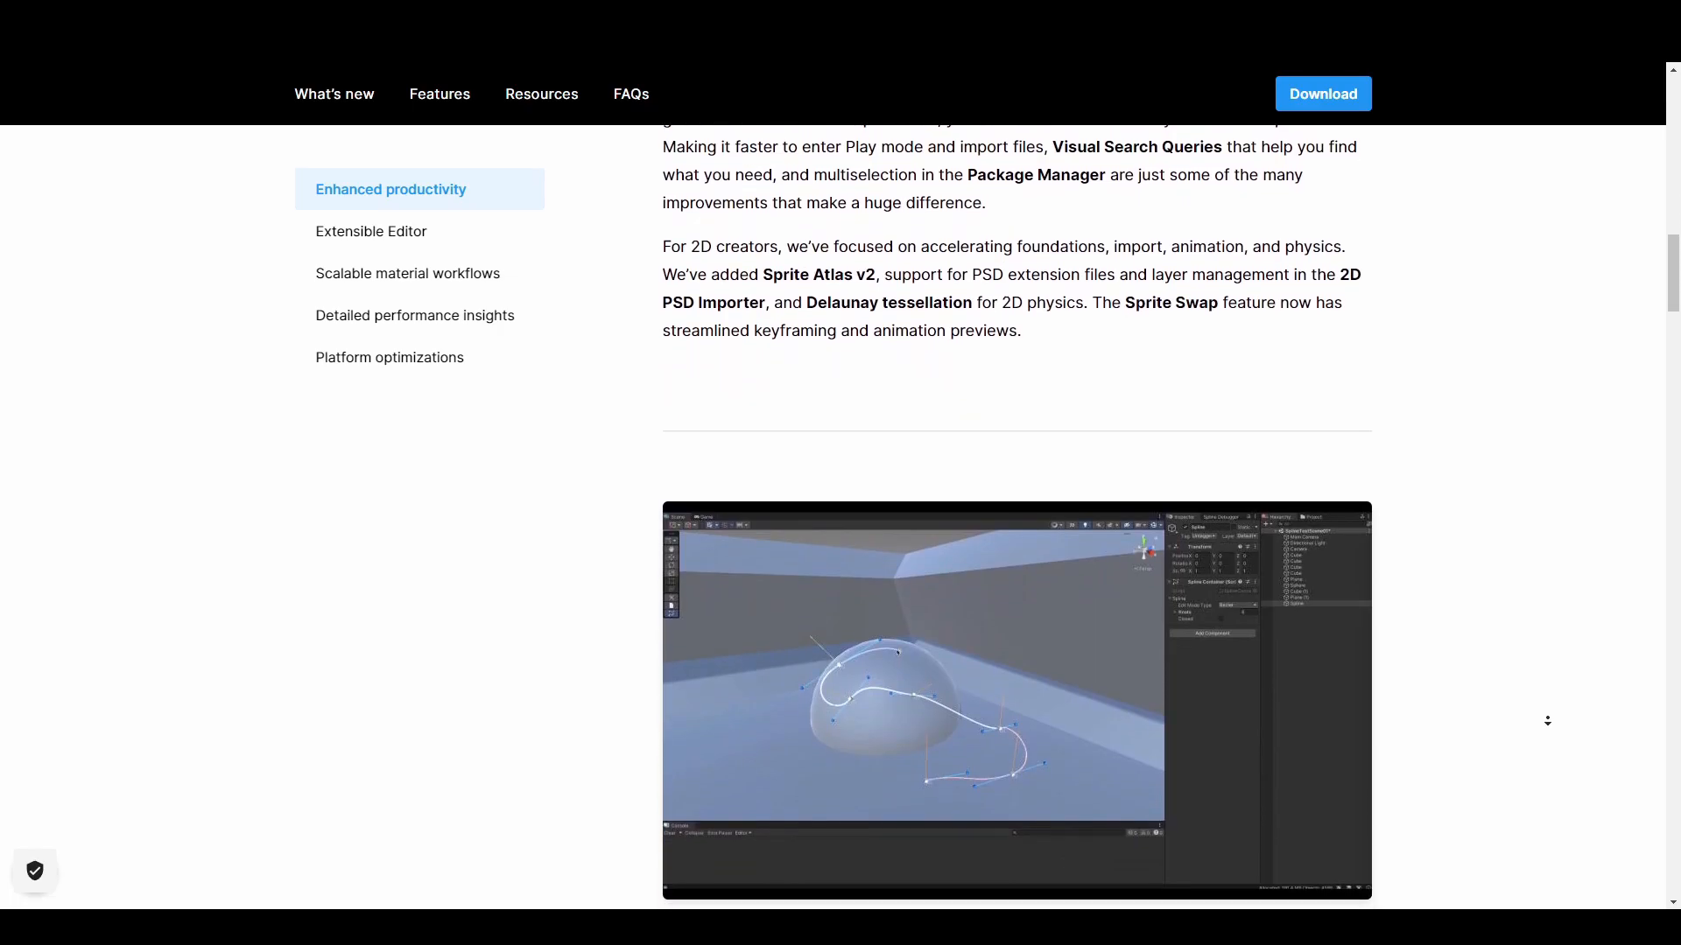
Step: Scroll to the Extensible Editor highlight and the manual's Splines and Package Manager notes
scroll(down, 3)
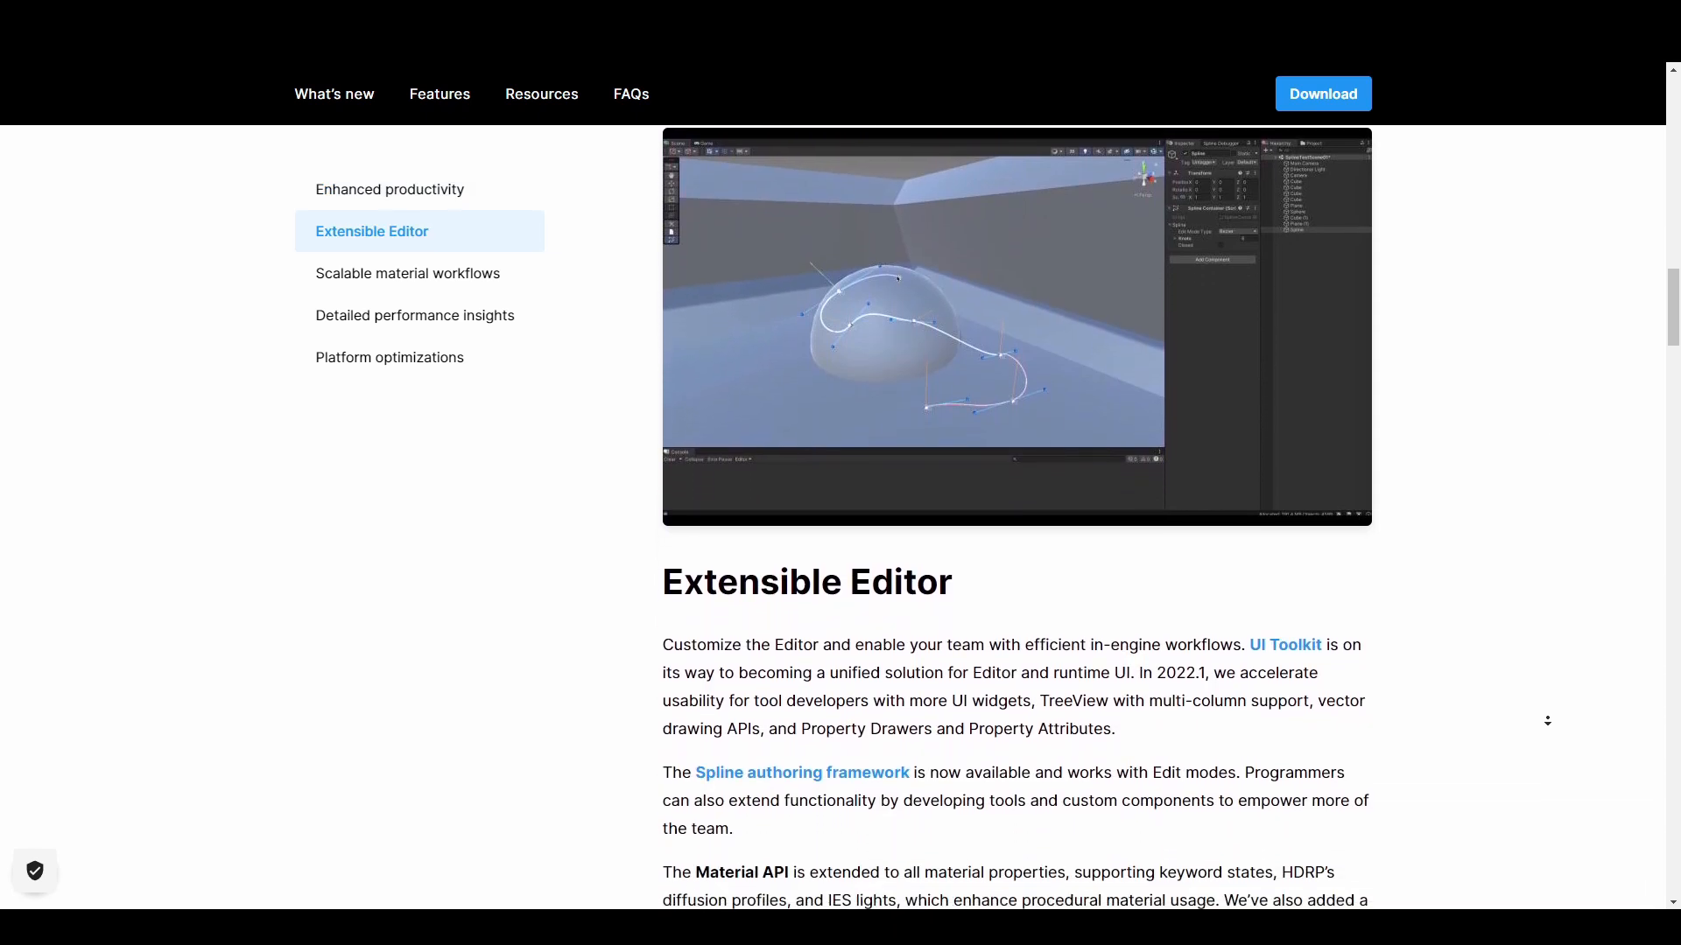
scroll(down, 3)
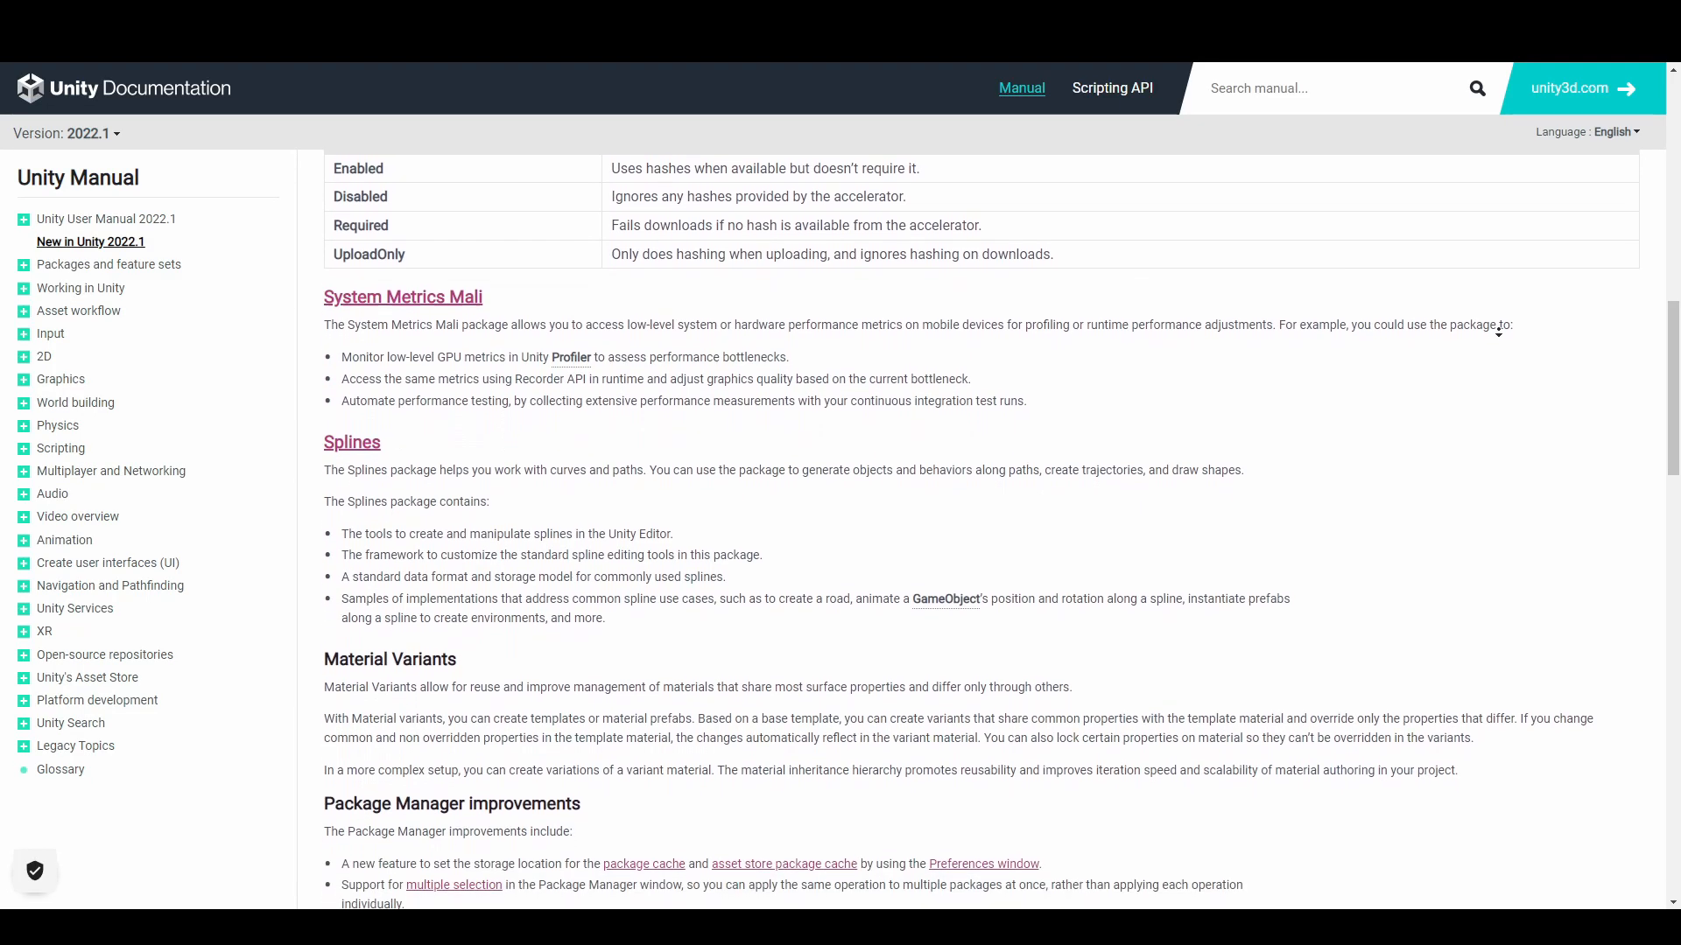
scroll(down, 3)
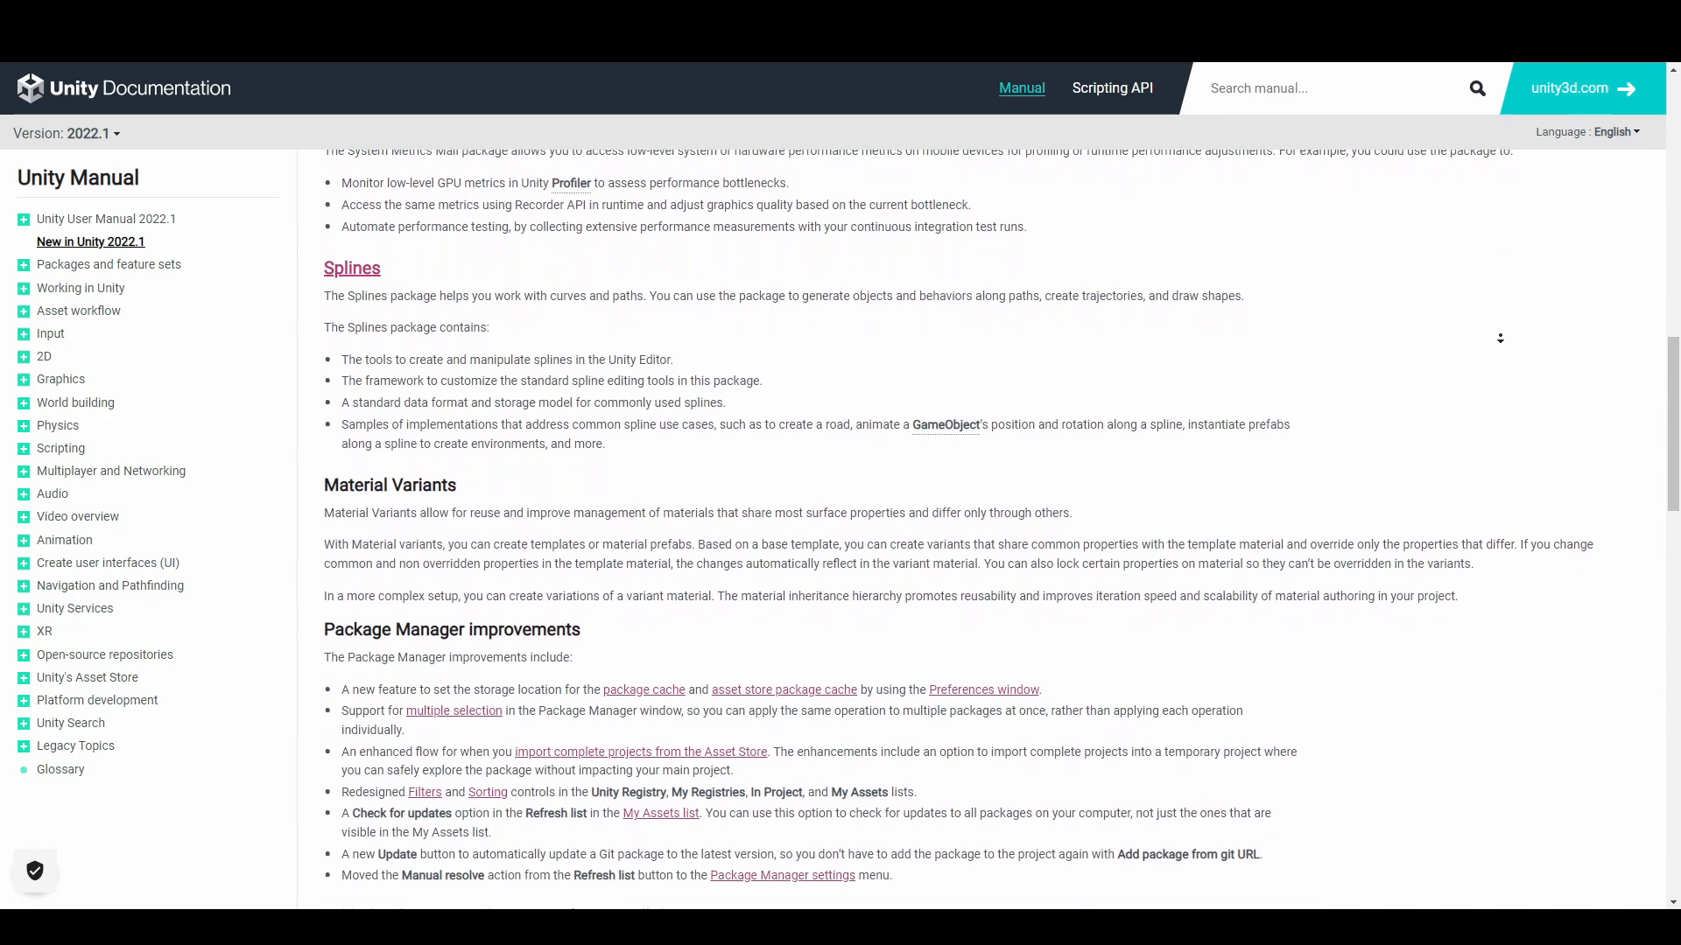
scroll(down, 3)
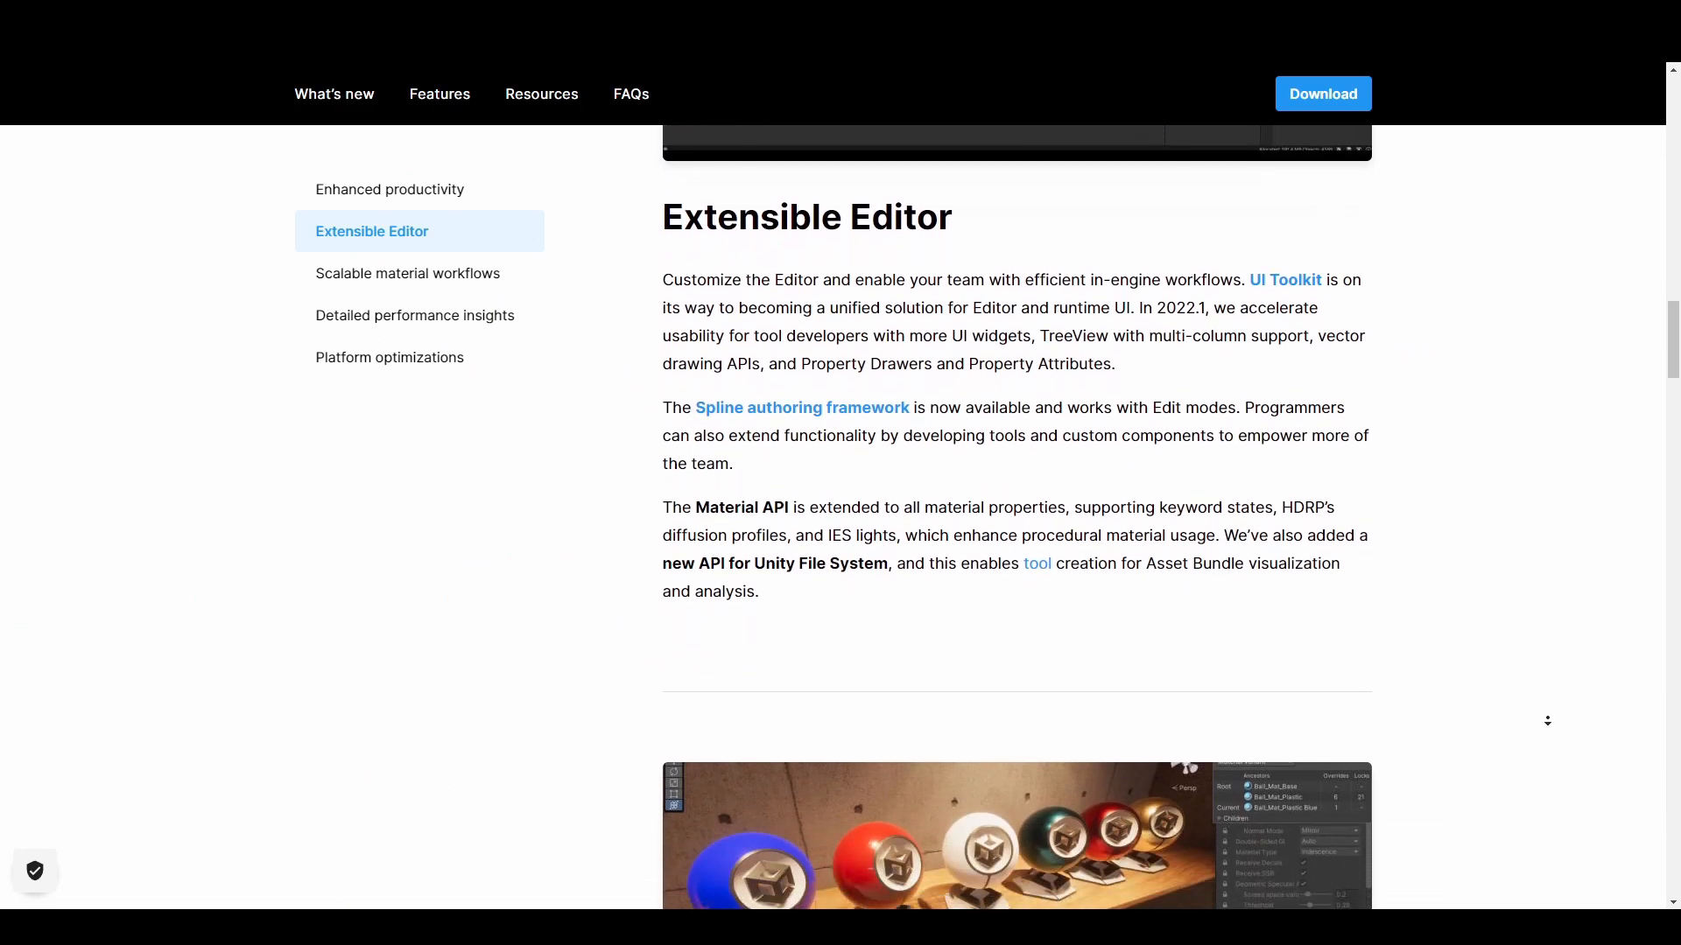
scroll(down, 3)
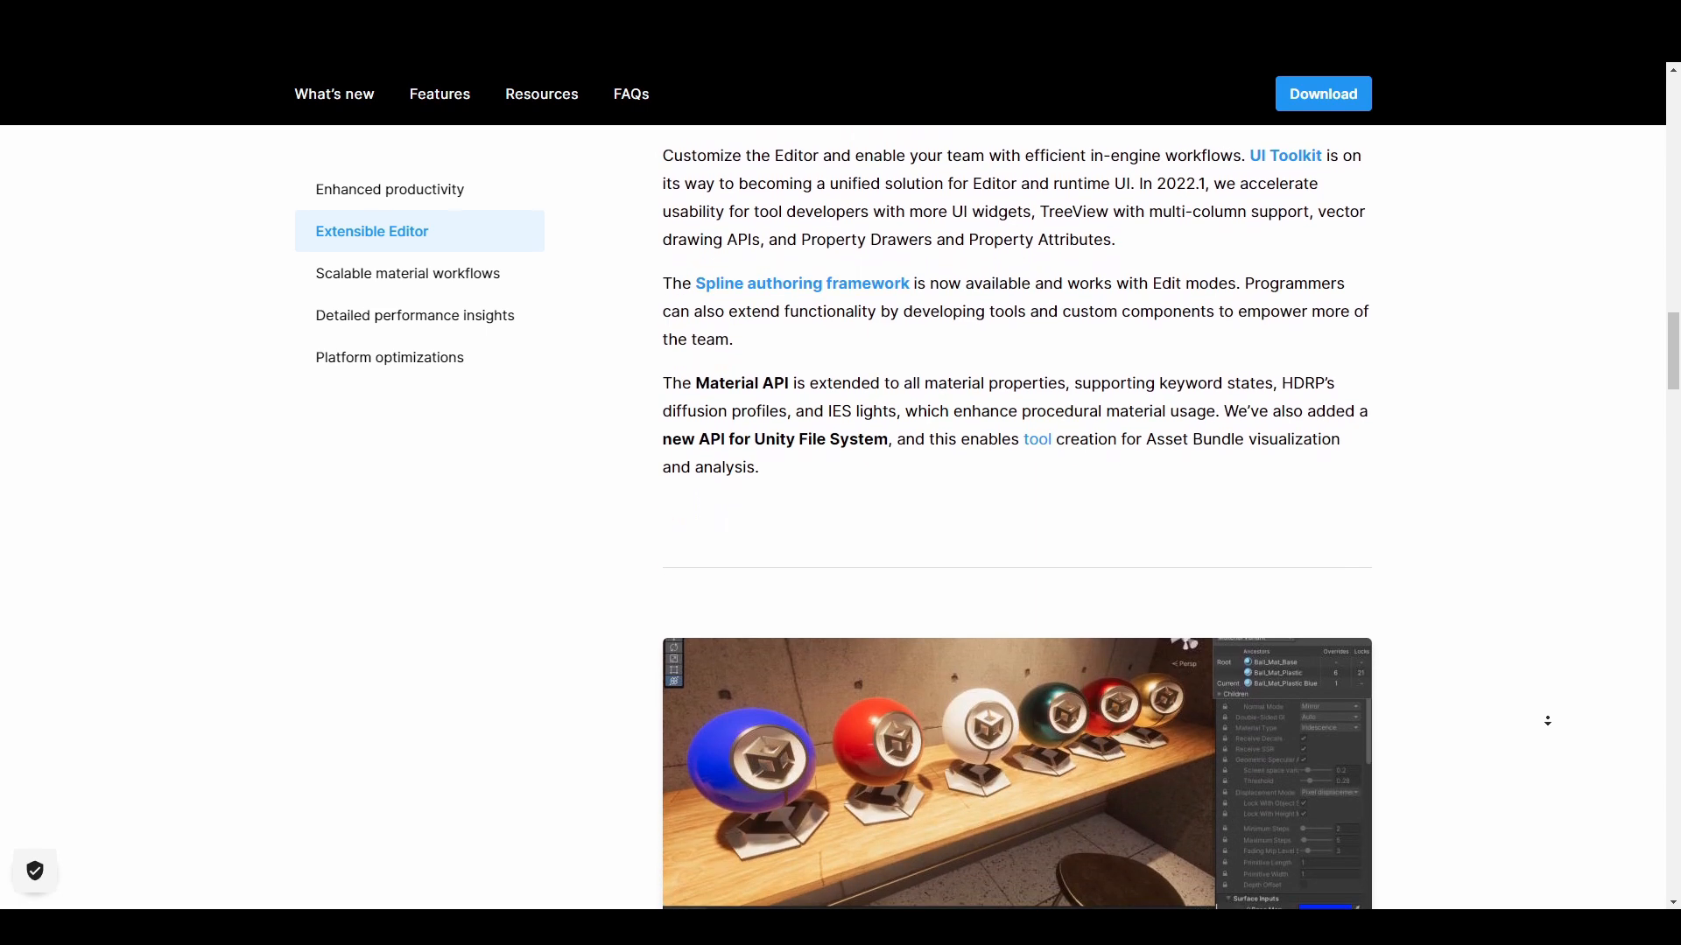
scroll(down, 3)
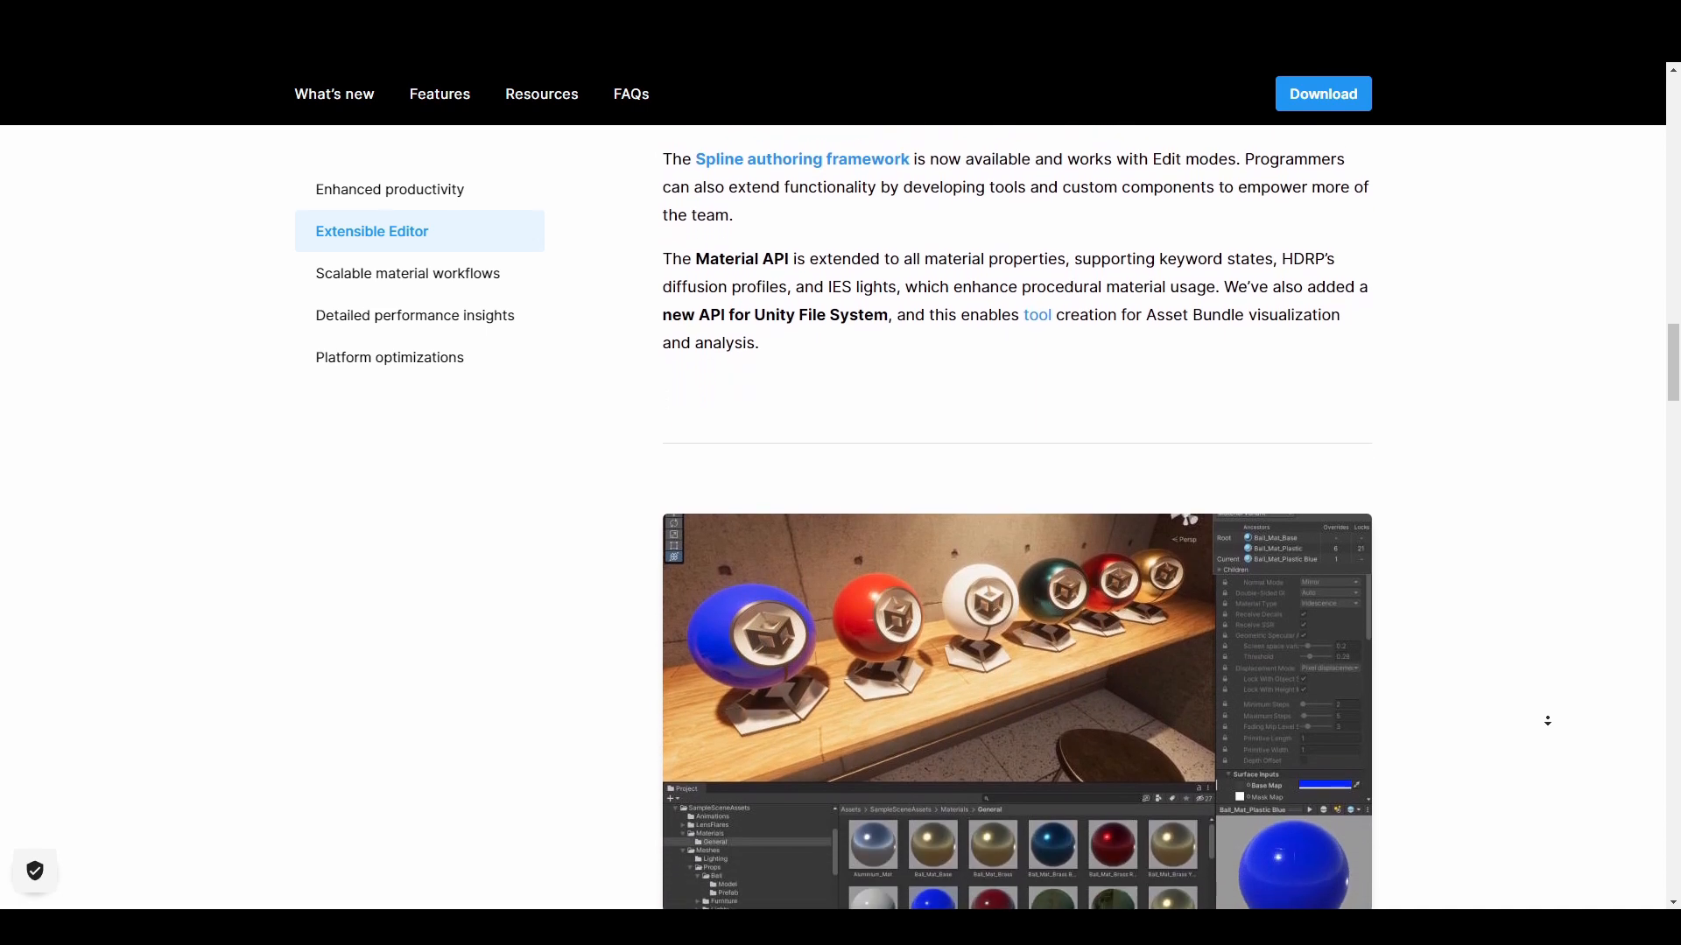
scroll(down, 3)
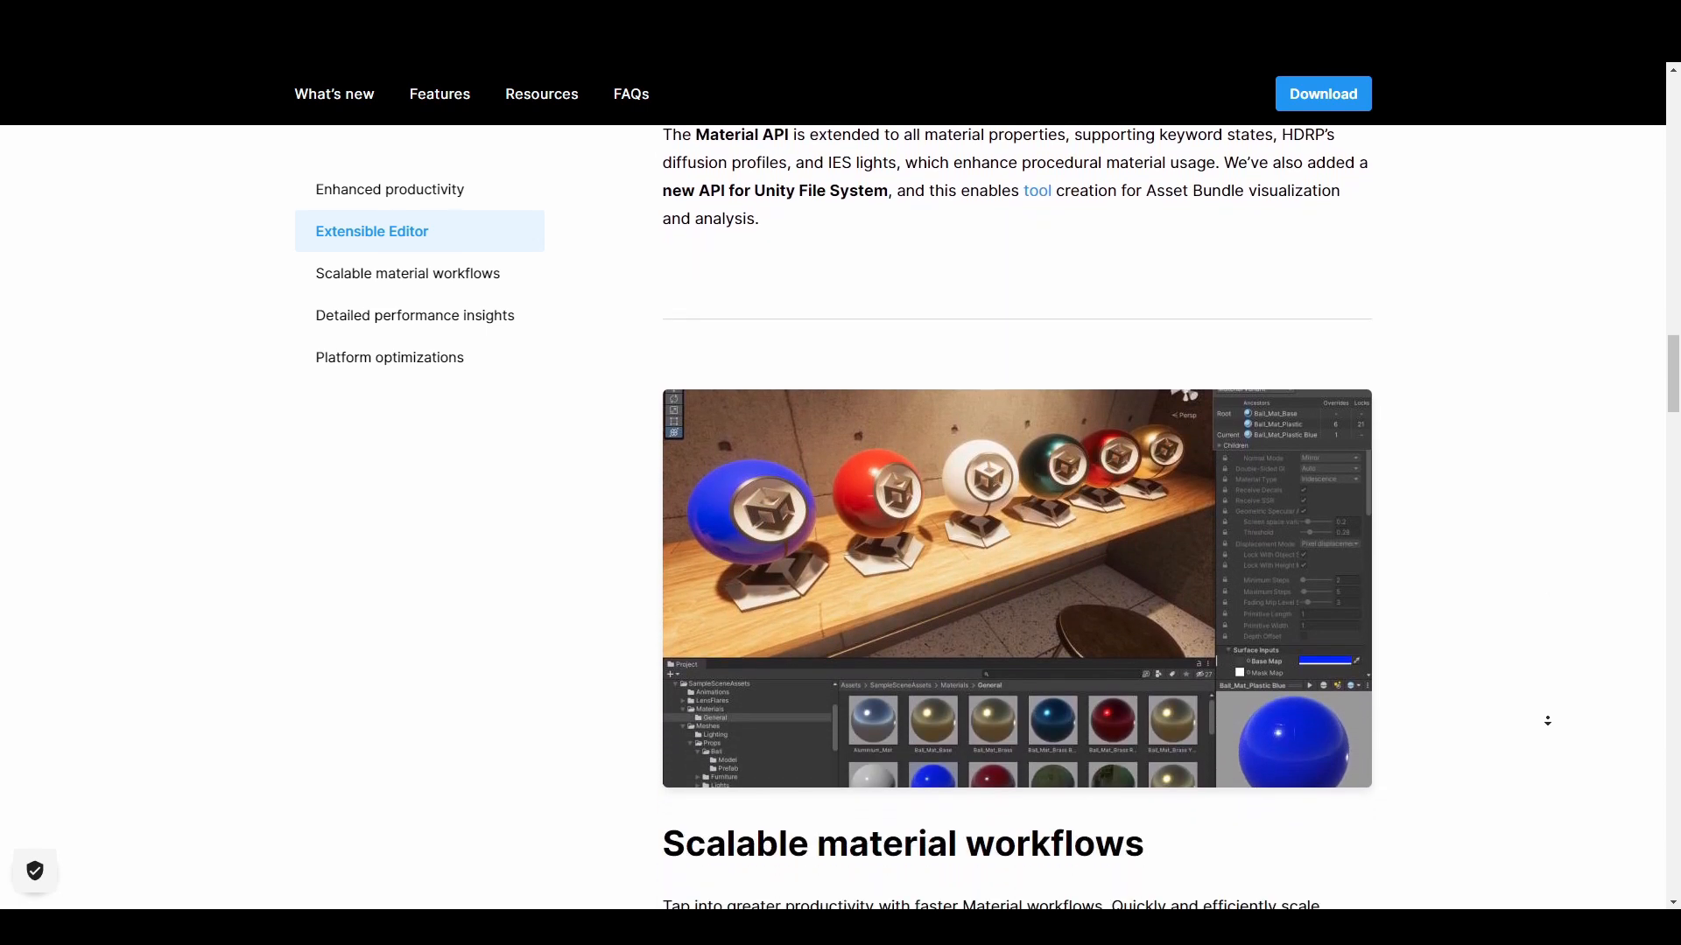
scroll(down, 3)
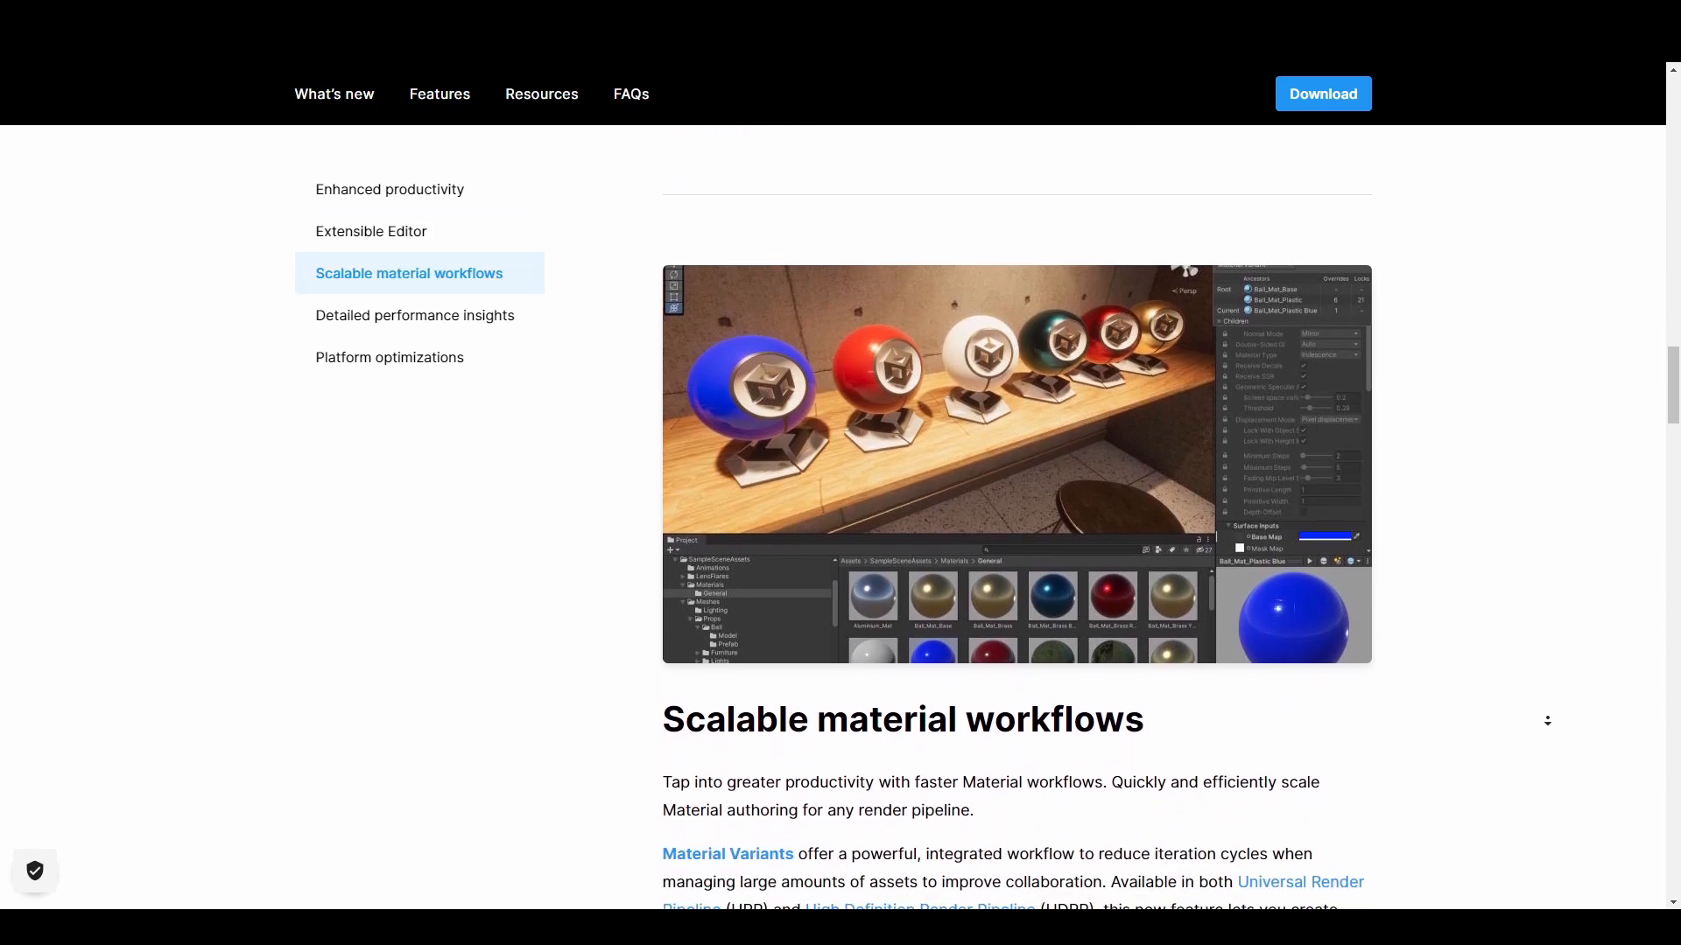
scroll(down, 3)
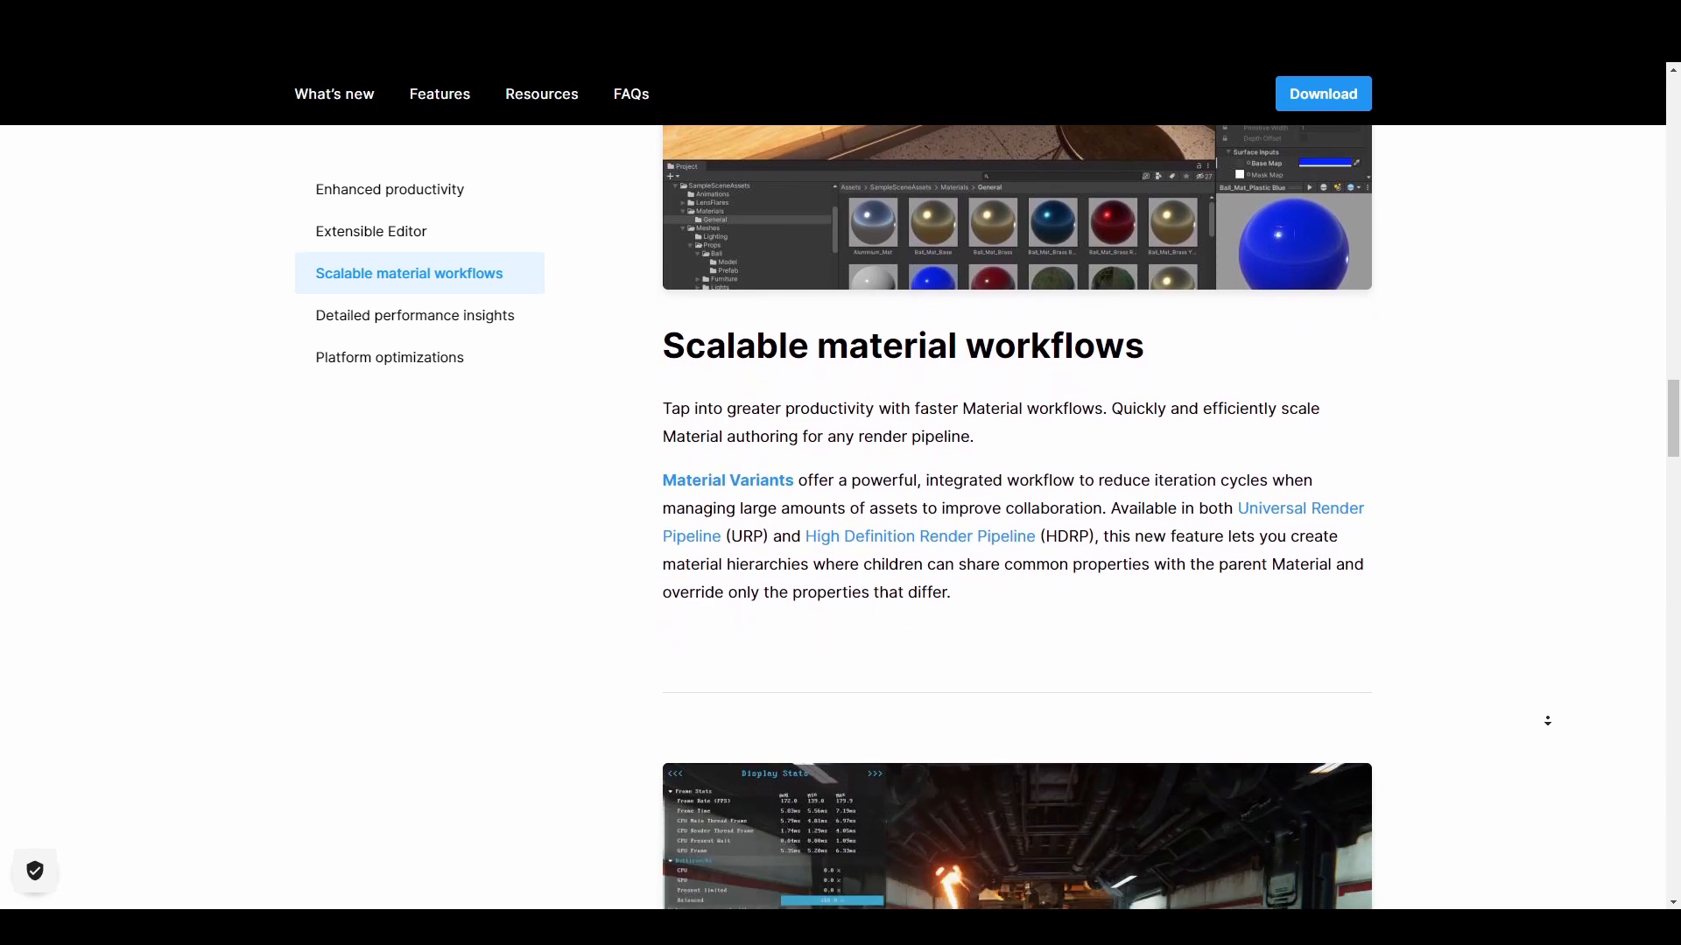
scroll(down, 3)
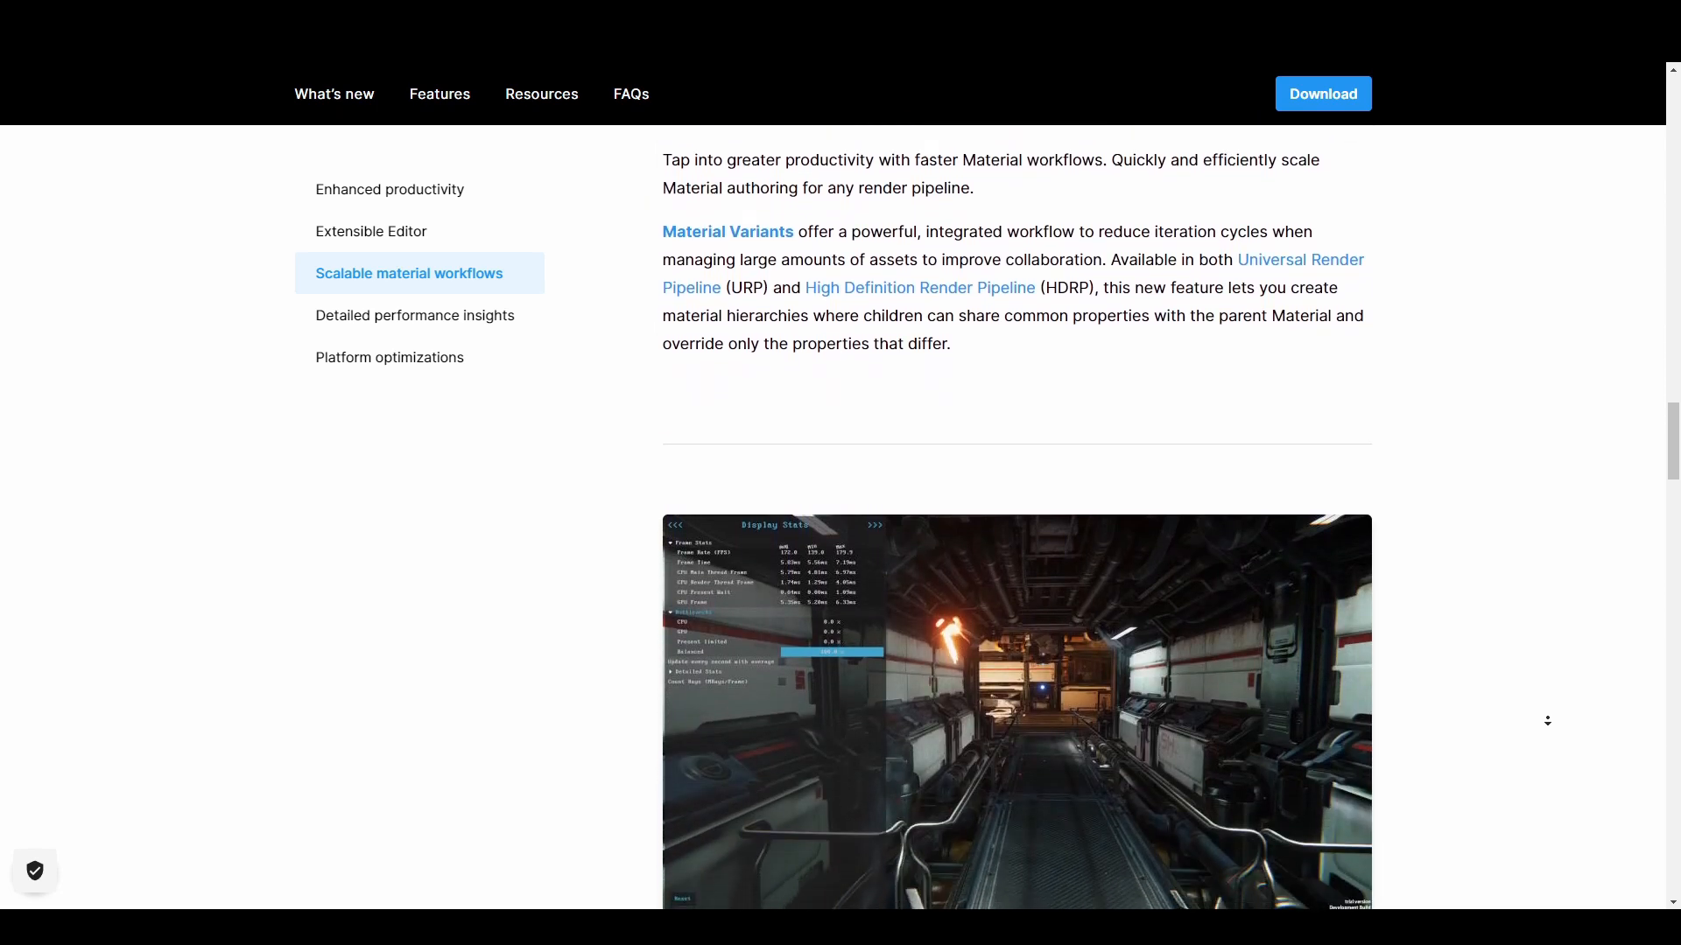
scroll(down, 3)
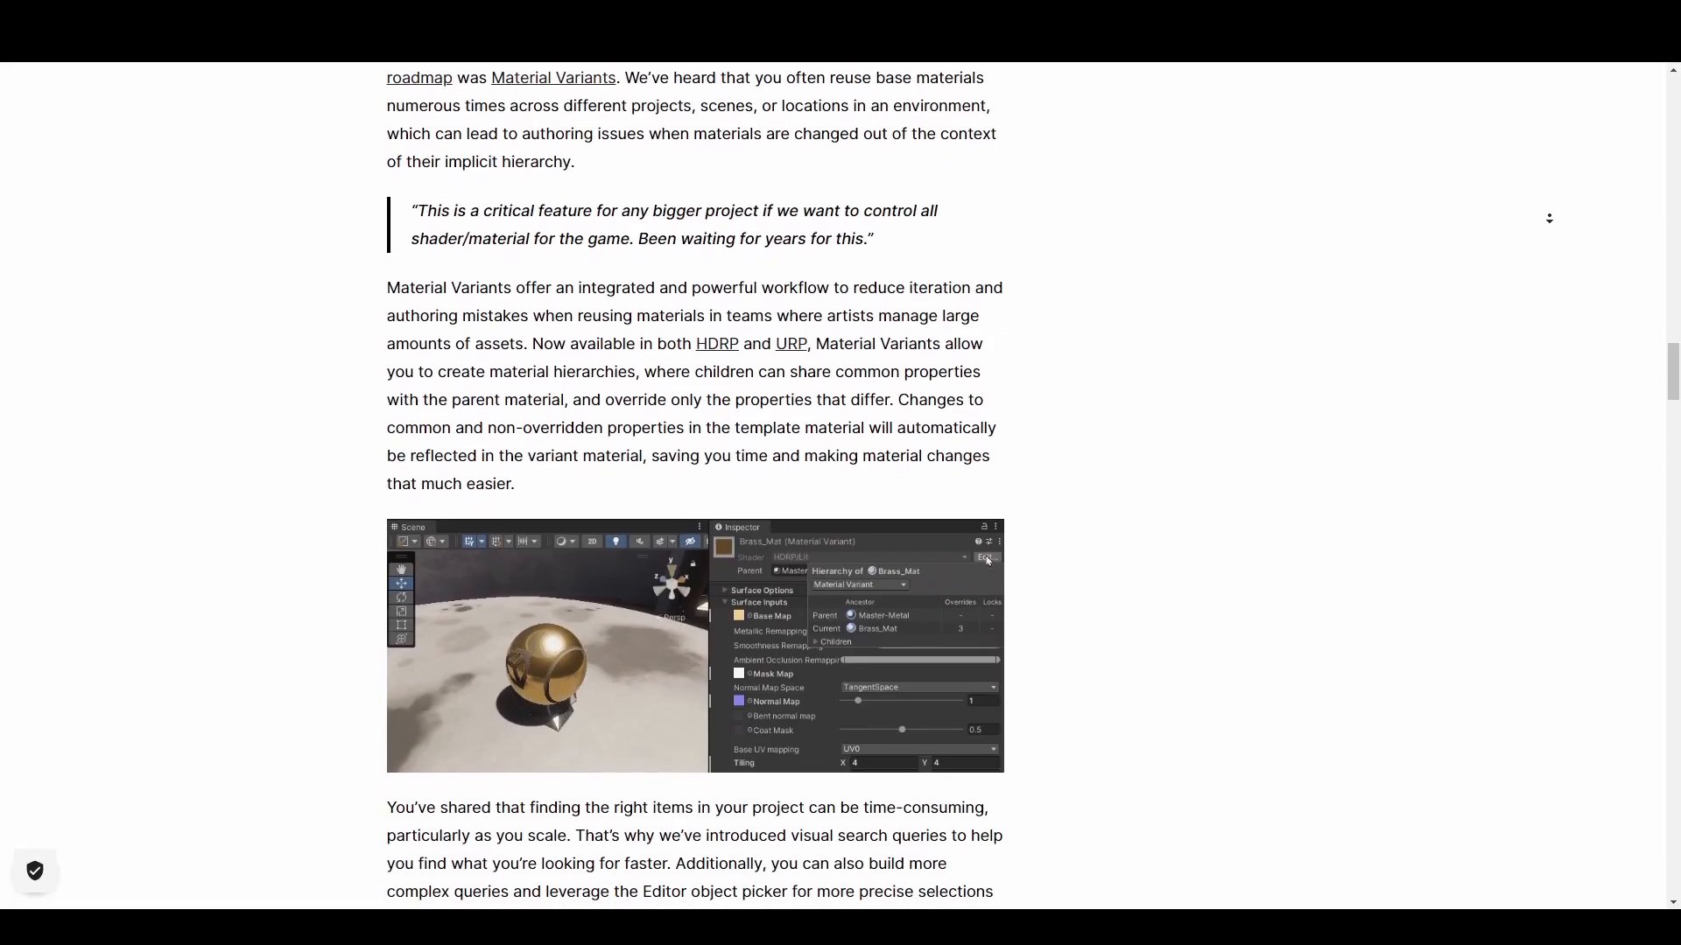
scroll(down, 3)
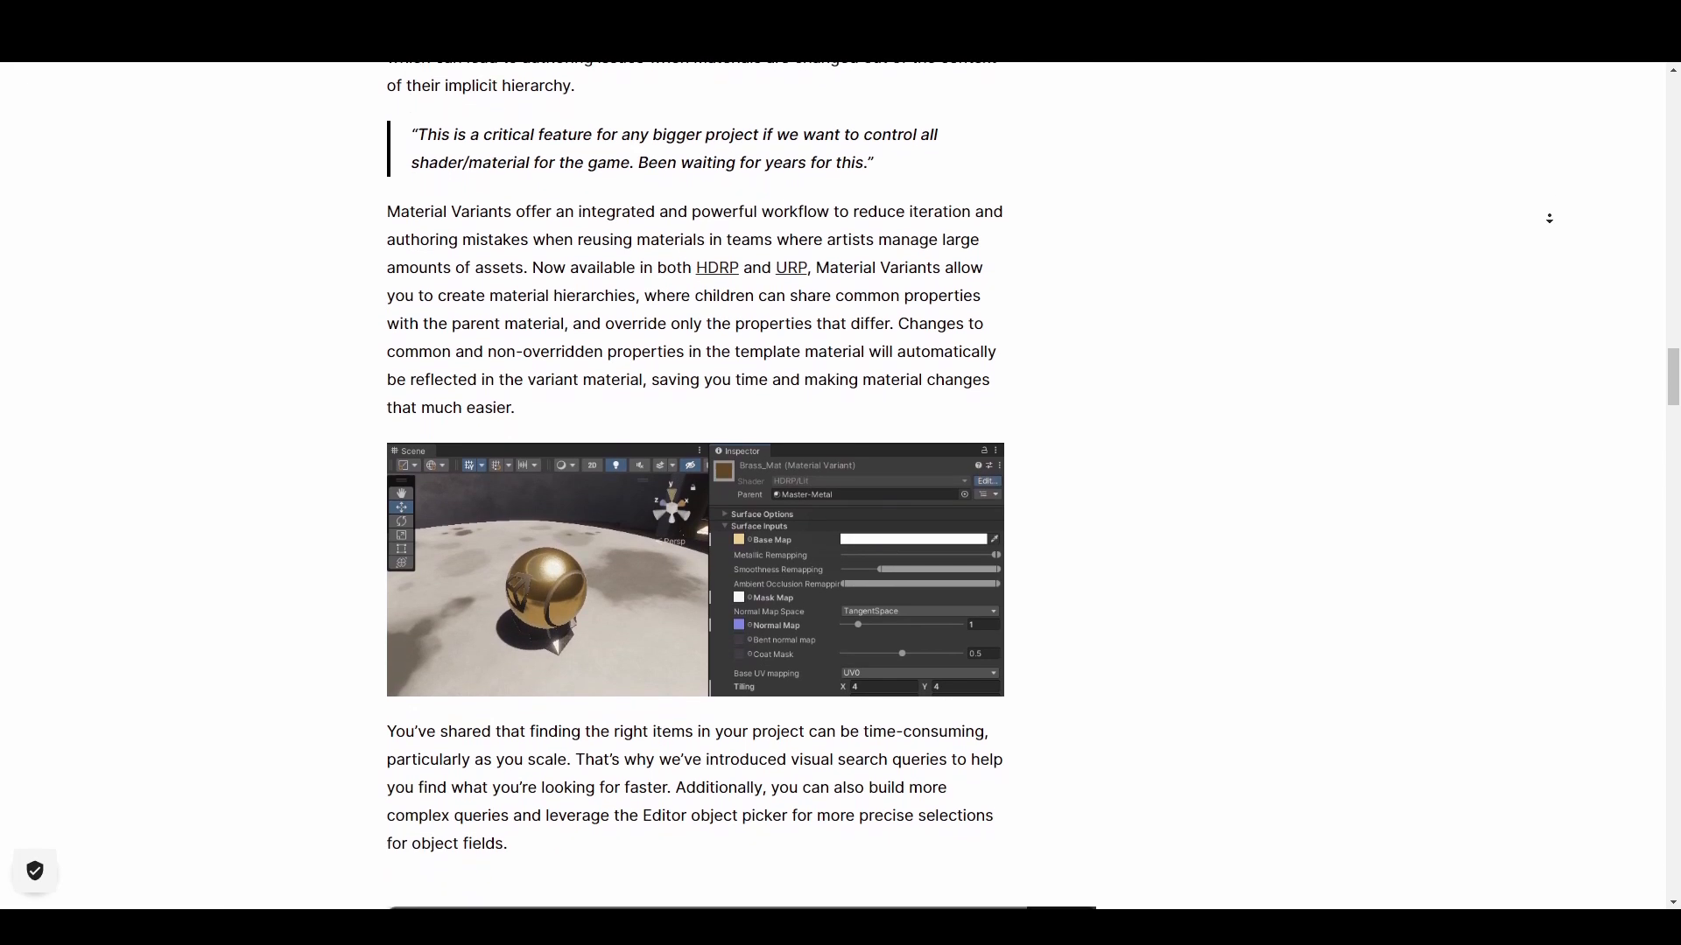
scroll(down, 3)
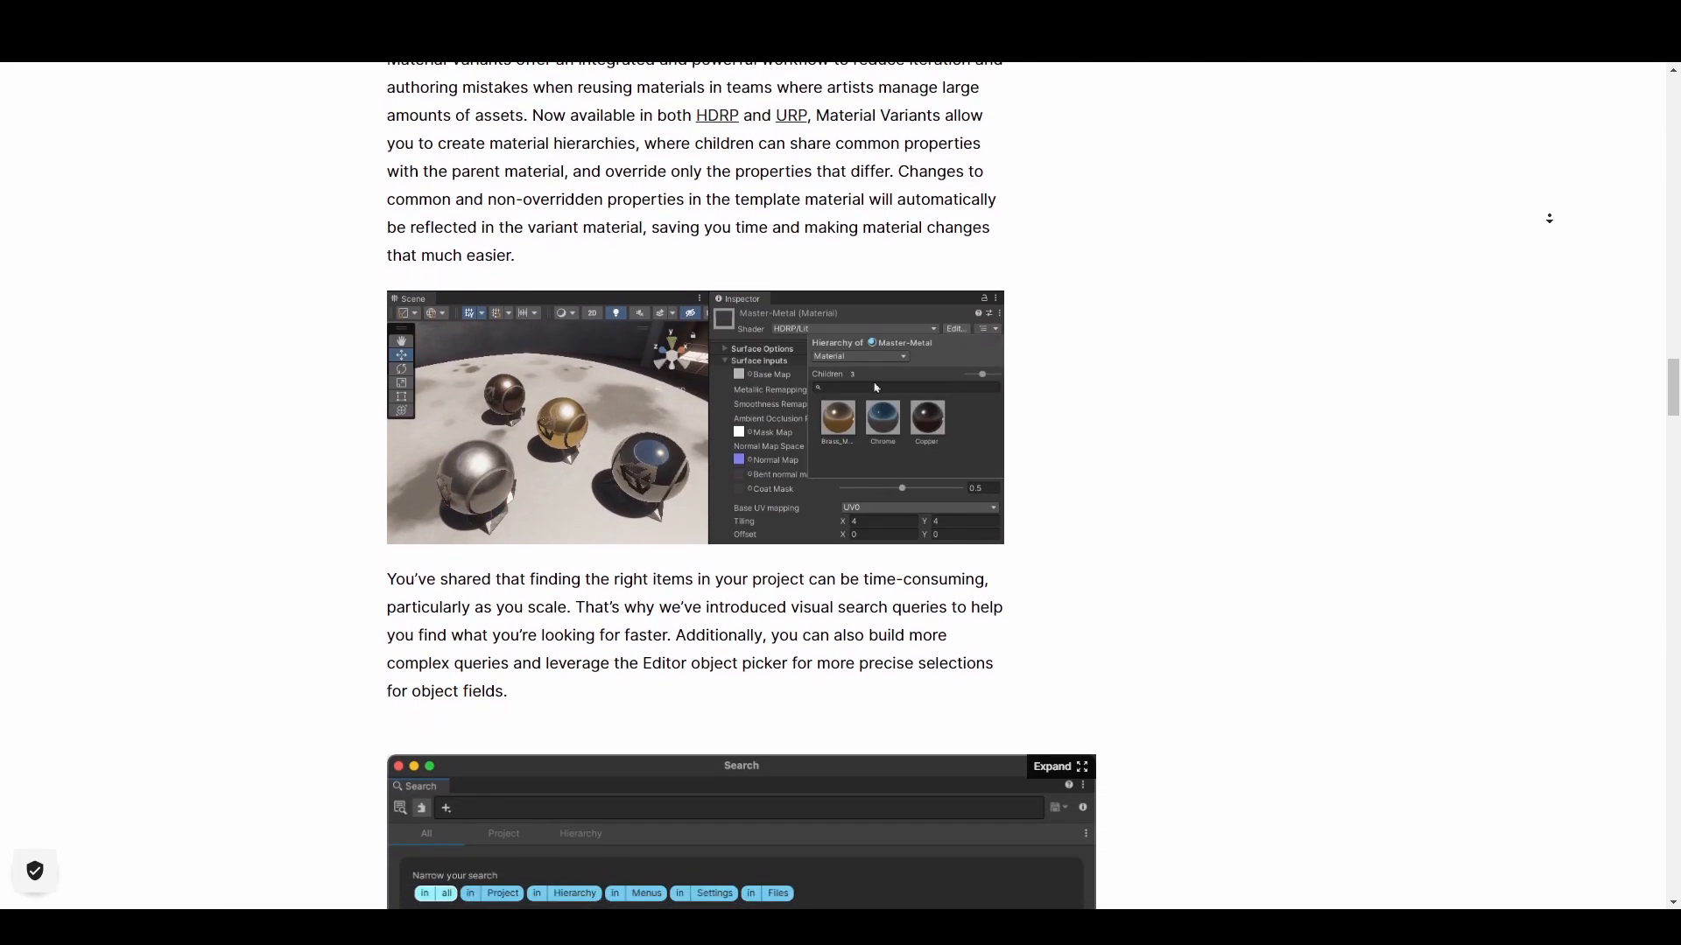
scroll(down, 3)
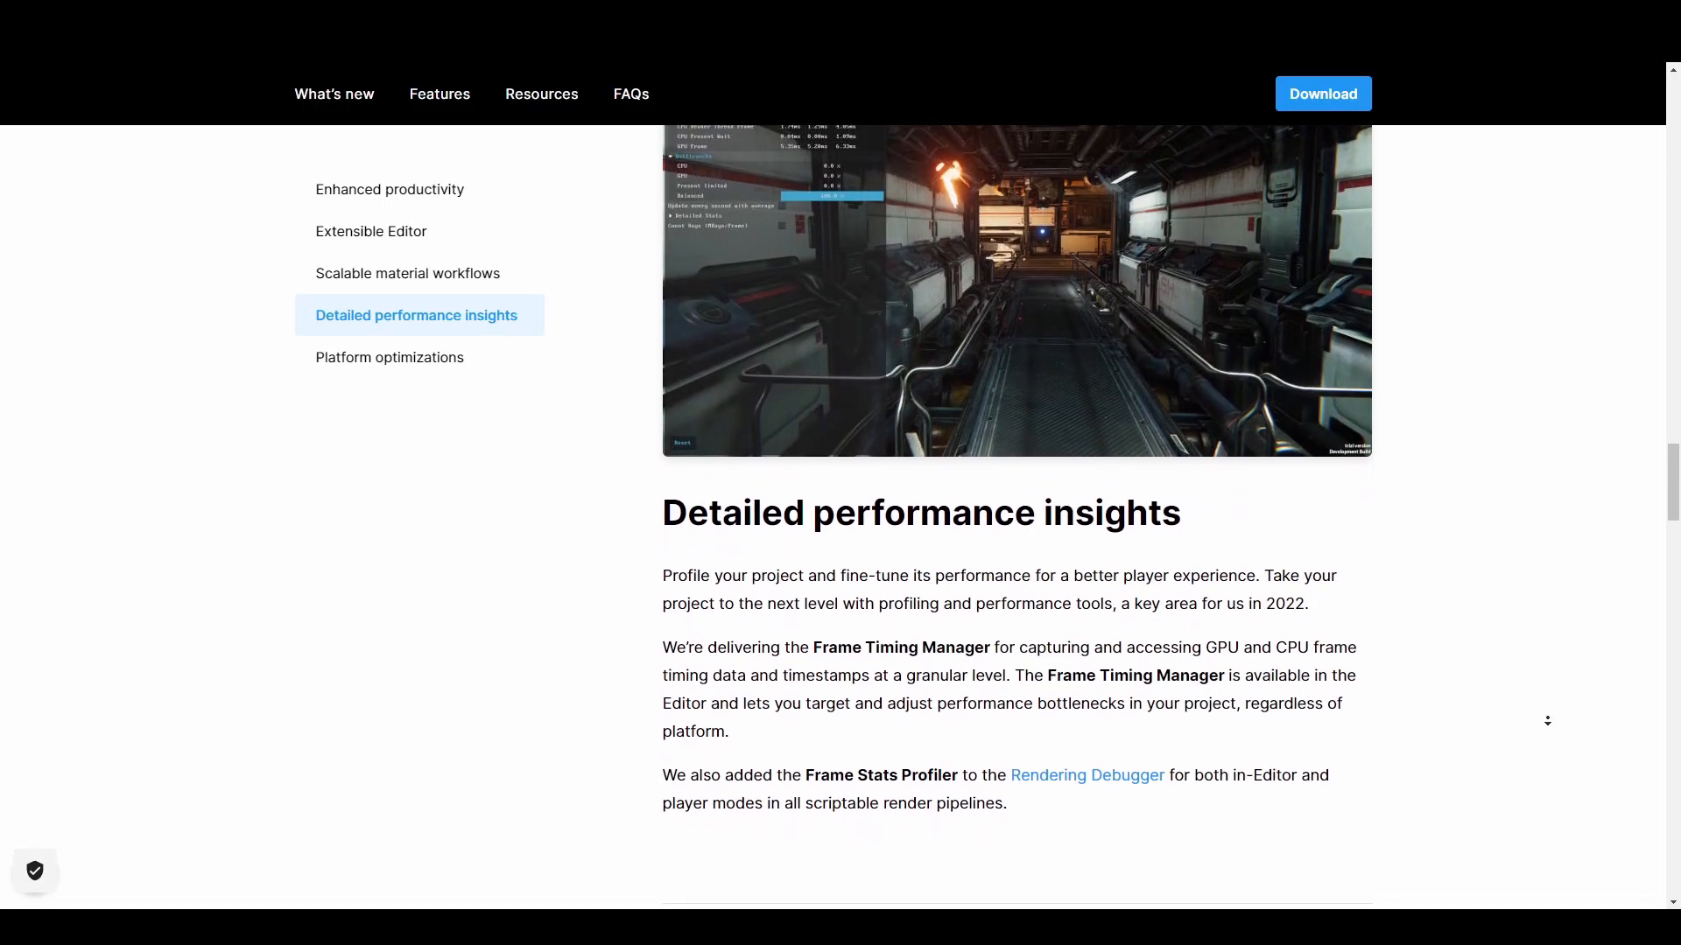
scroll(down, 3)
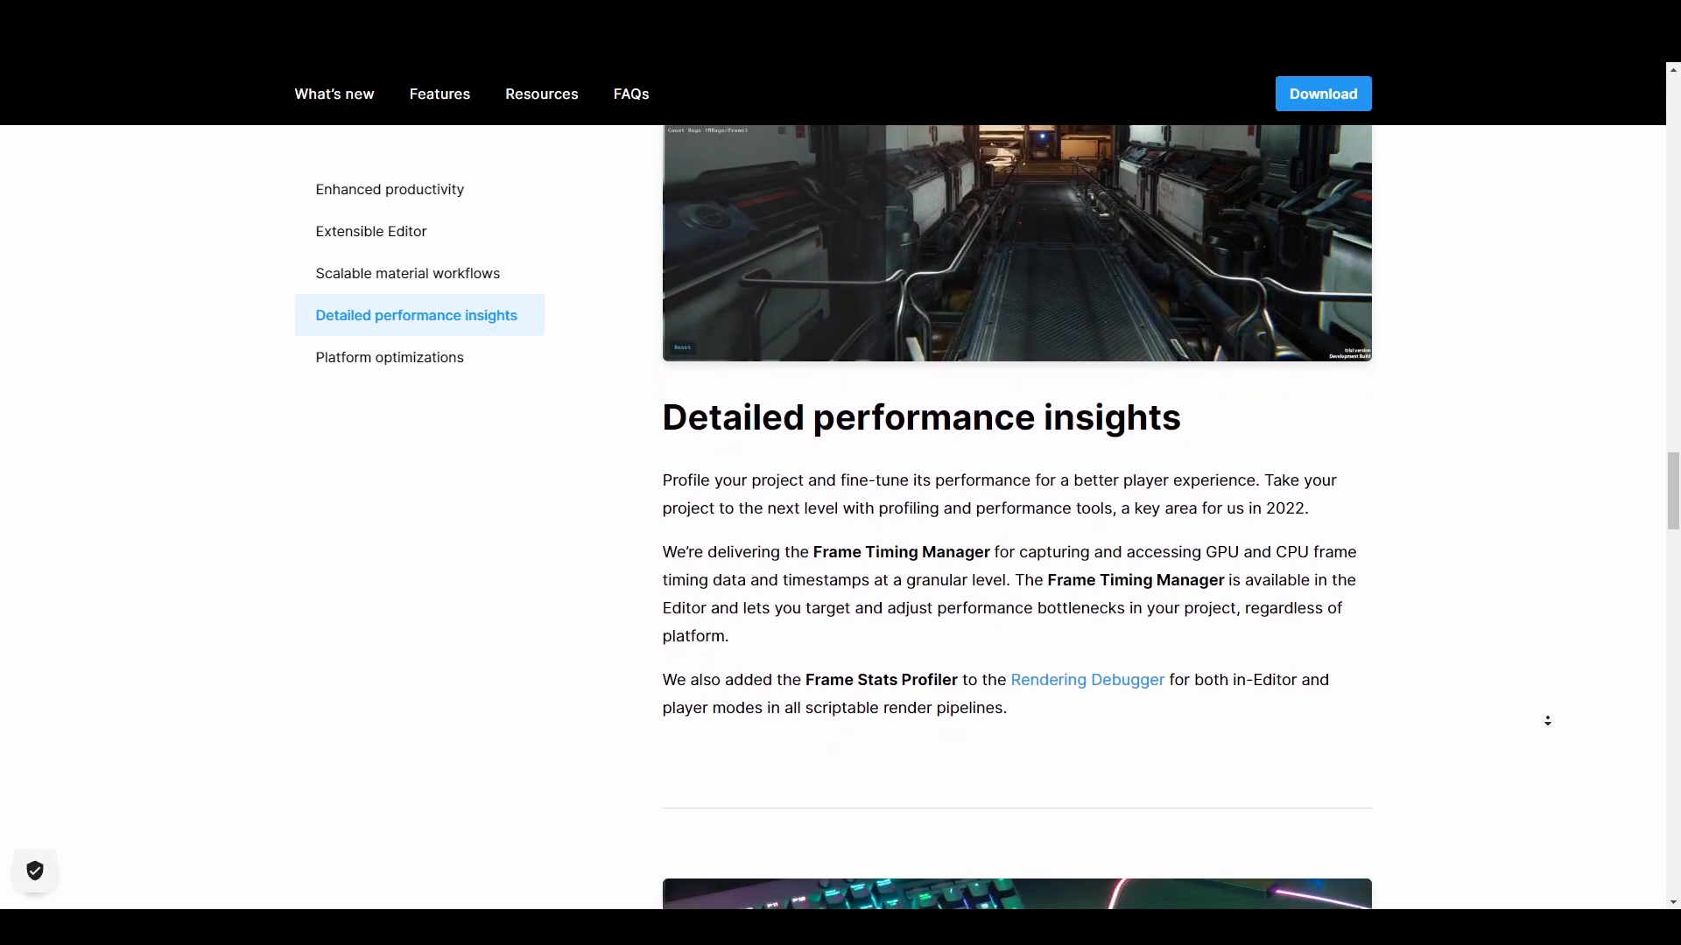
scroll(down, 3)
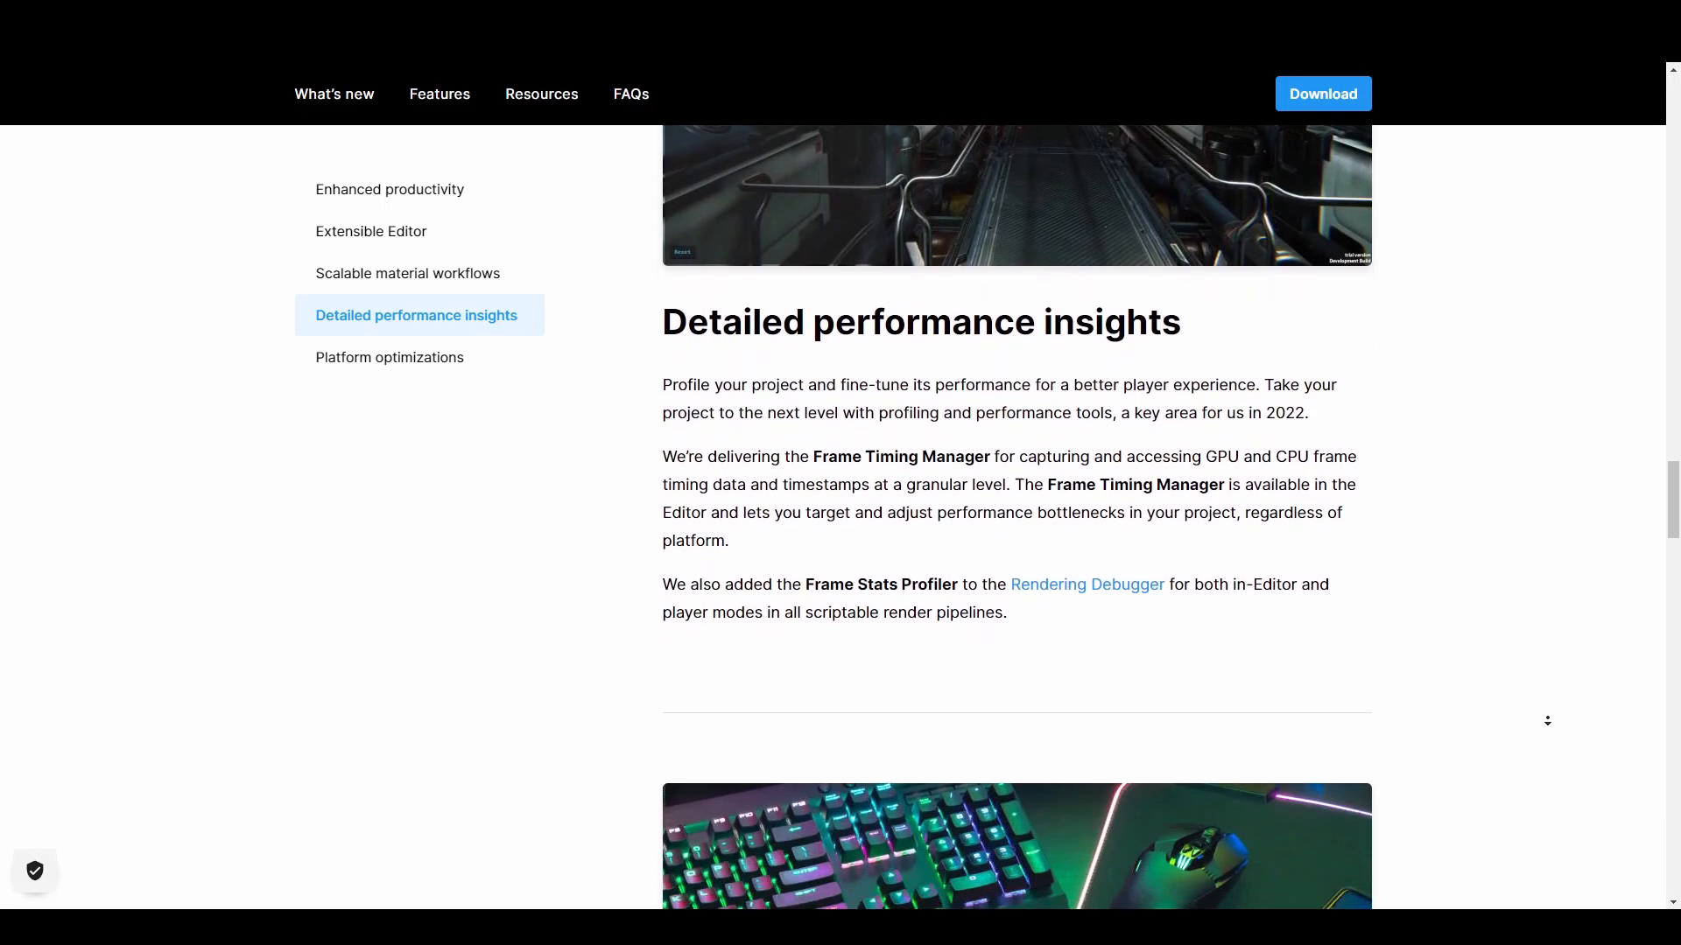
scroll(down, 3)
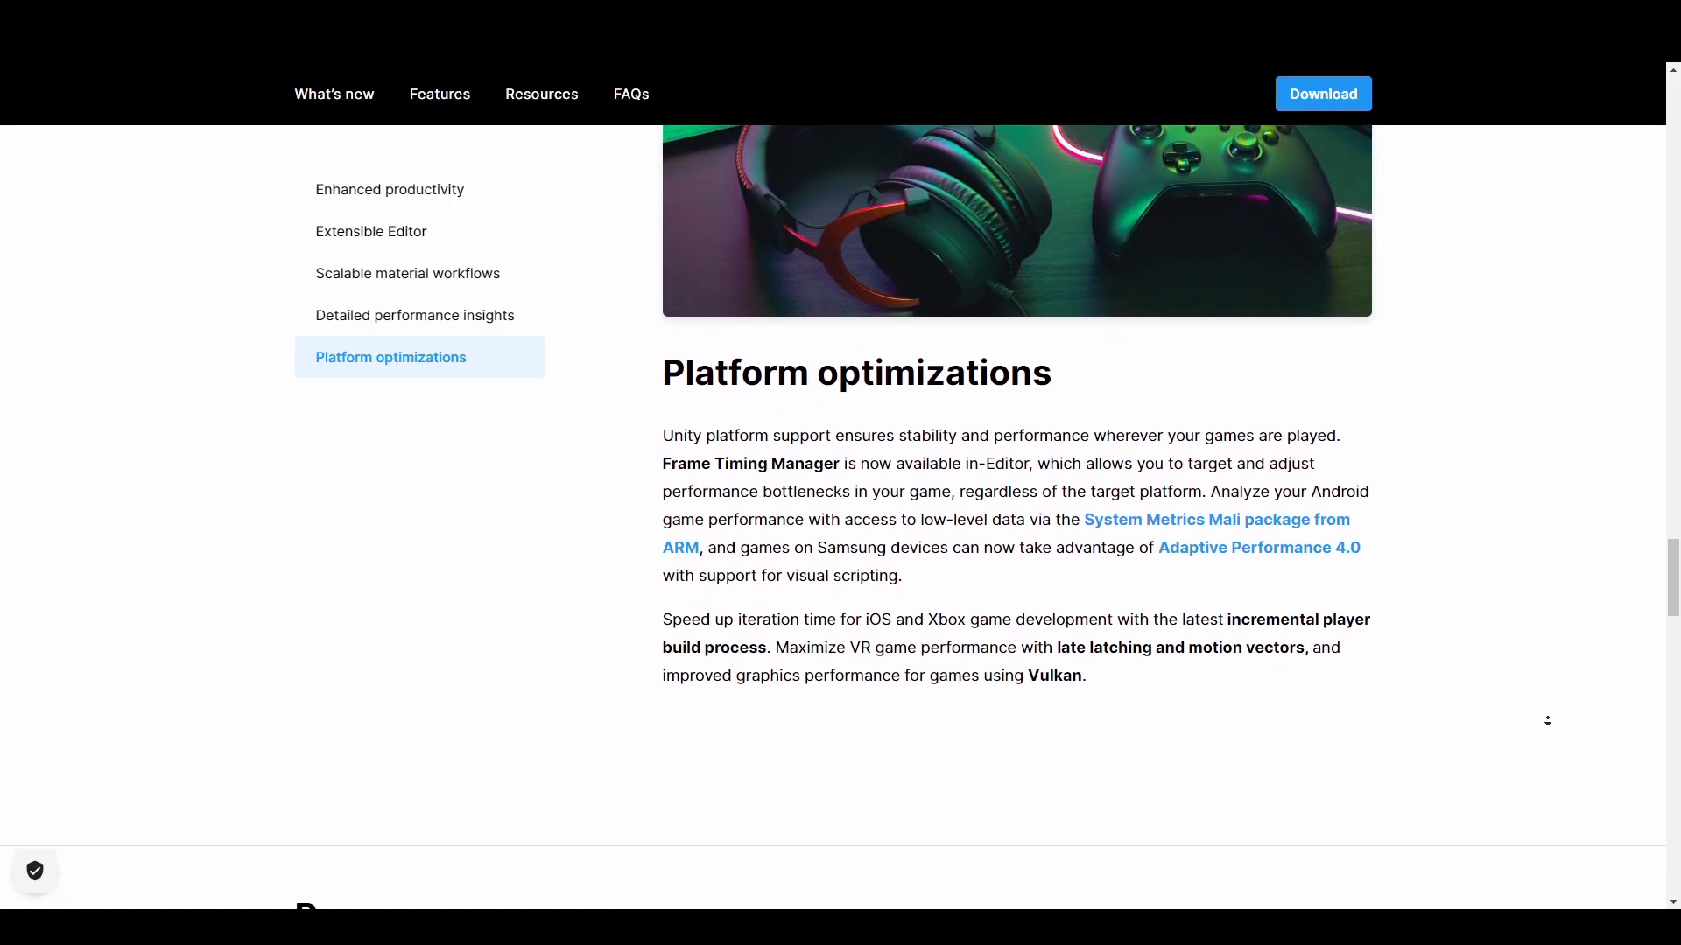
scroll(down, 3)
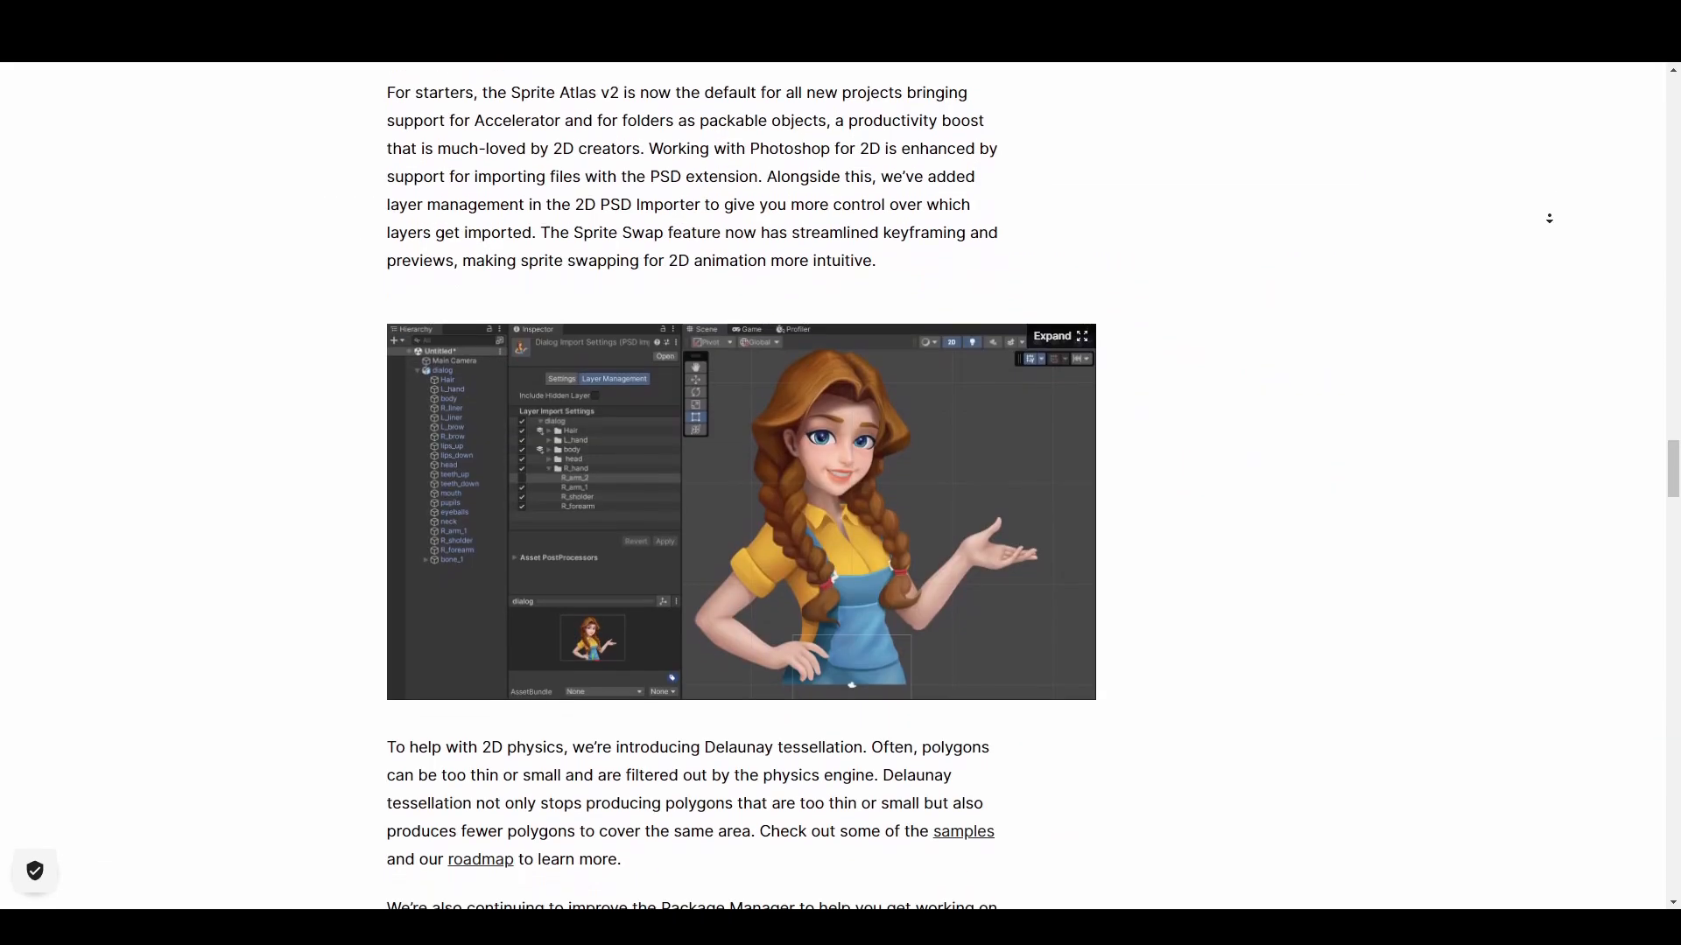
Step: Scroll the 2022.1.0f1 Release Notes past the installer downloads and through the Features list
scroll(down, 3)
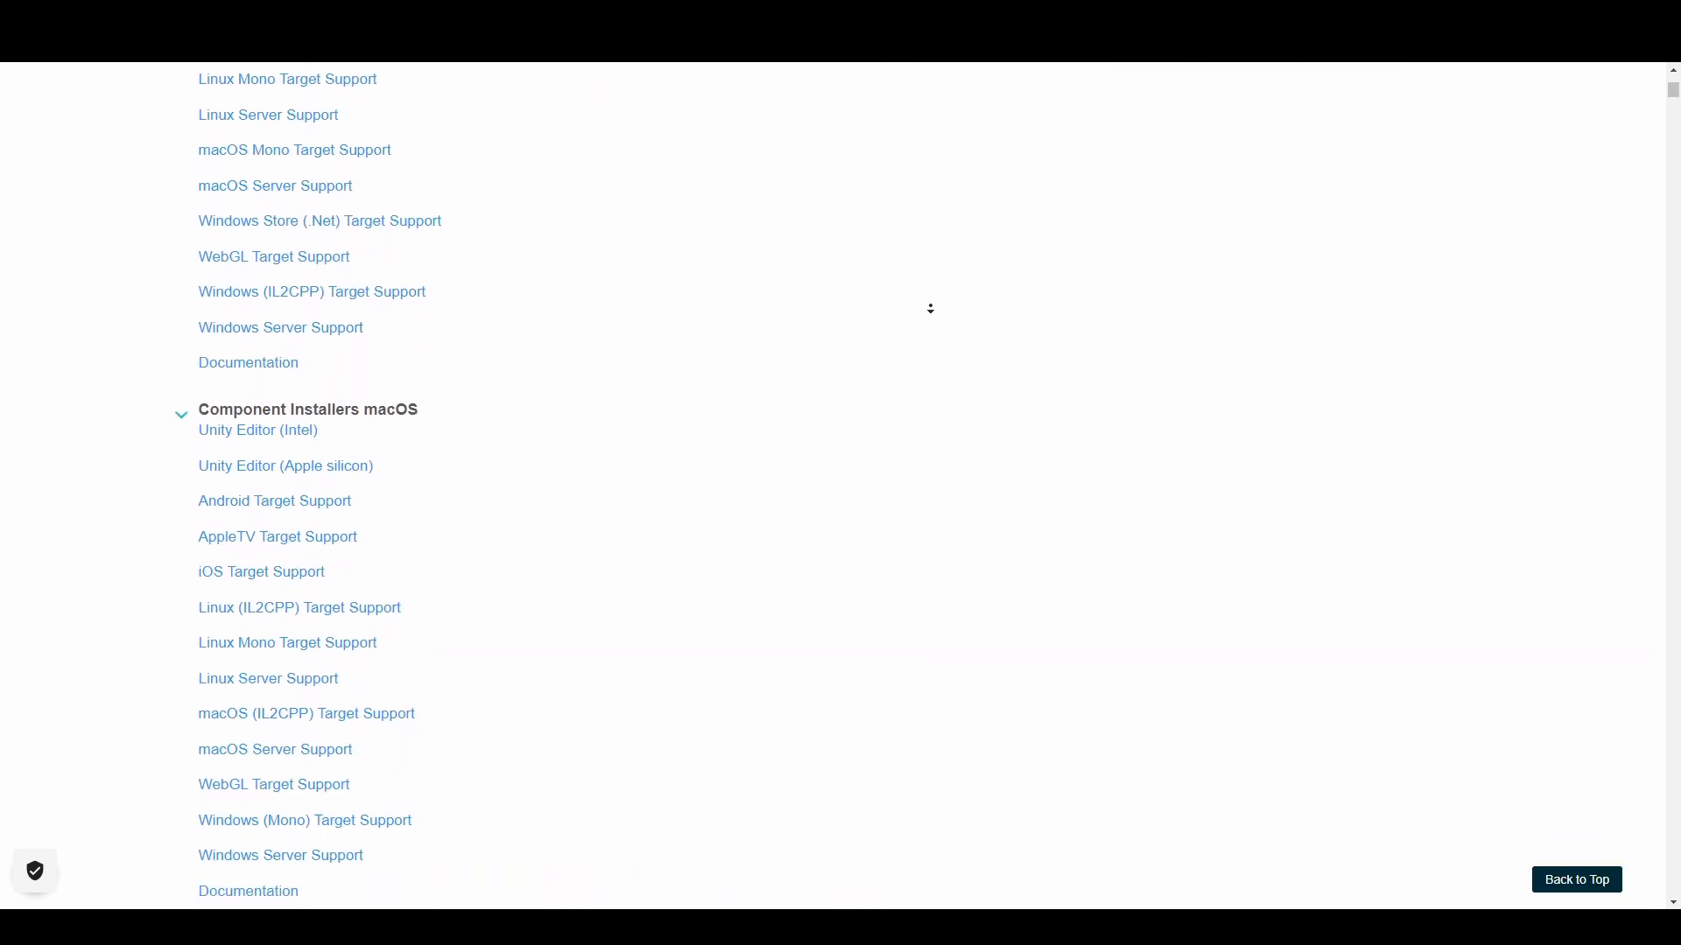
scroll(down, 3)
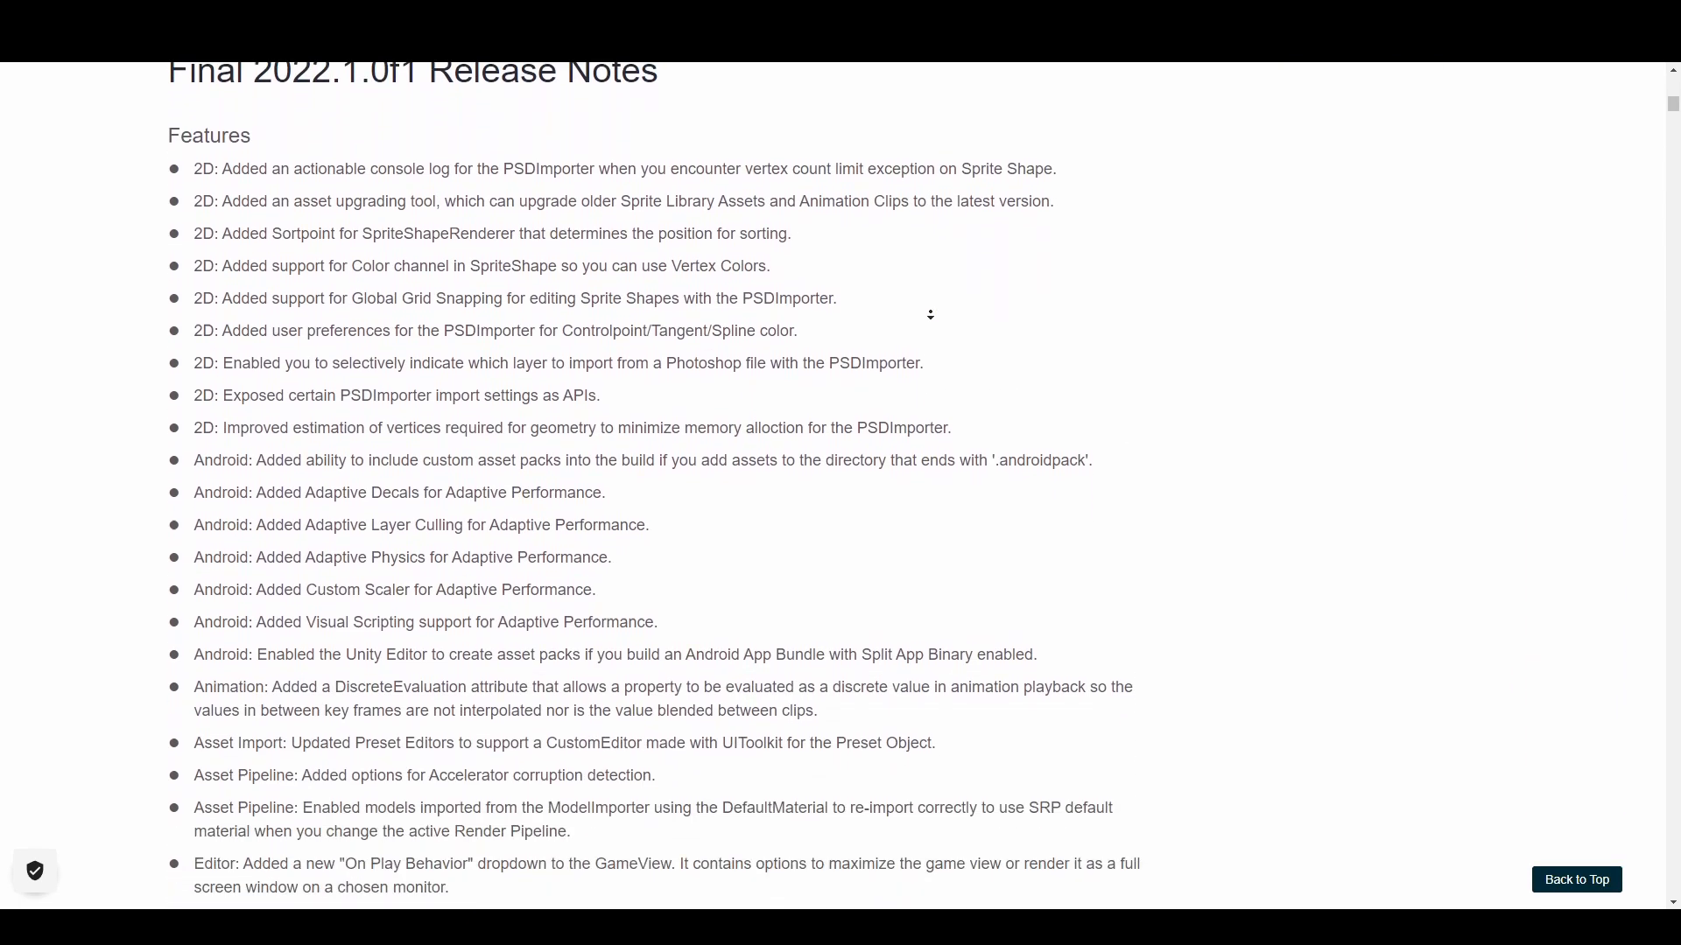
scroll(down, 3)
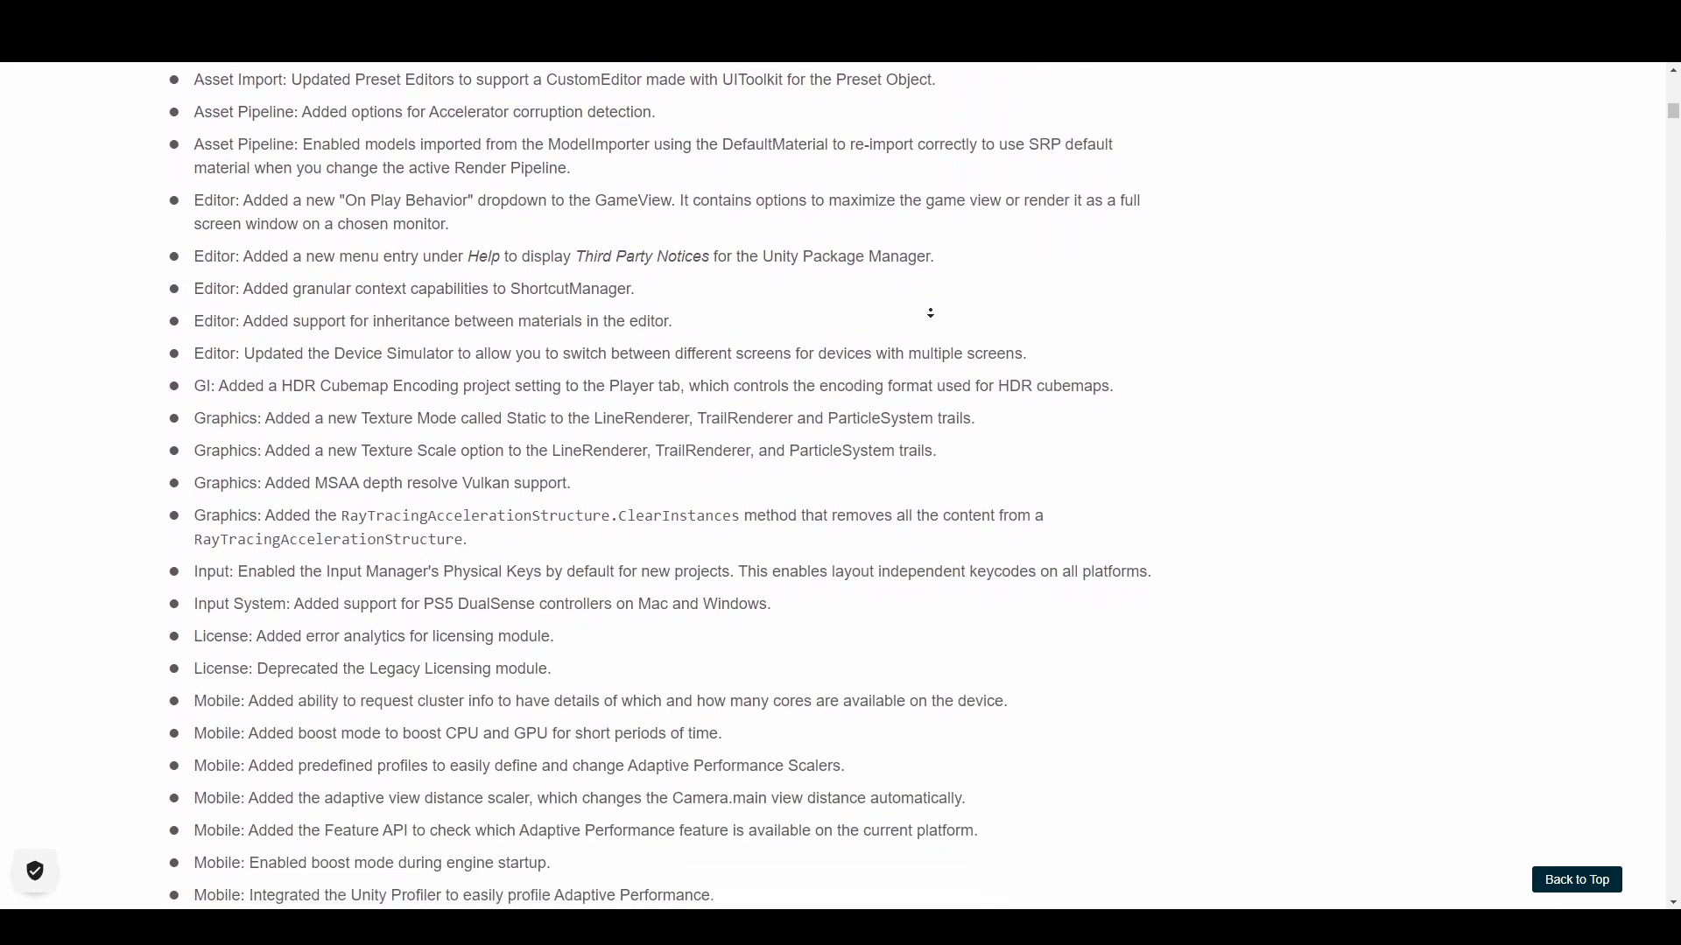
scroll(down, 3)
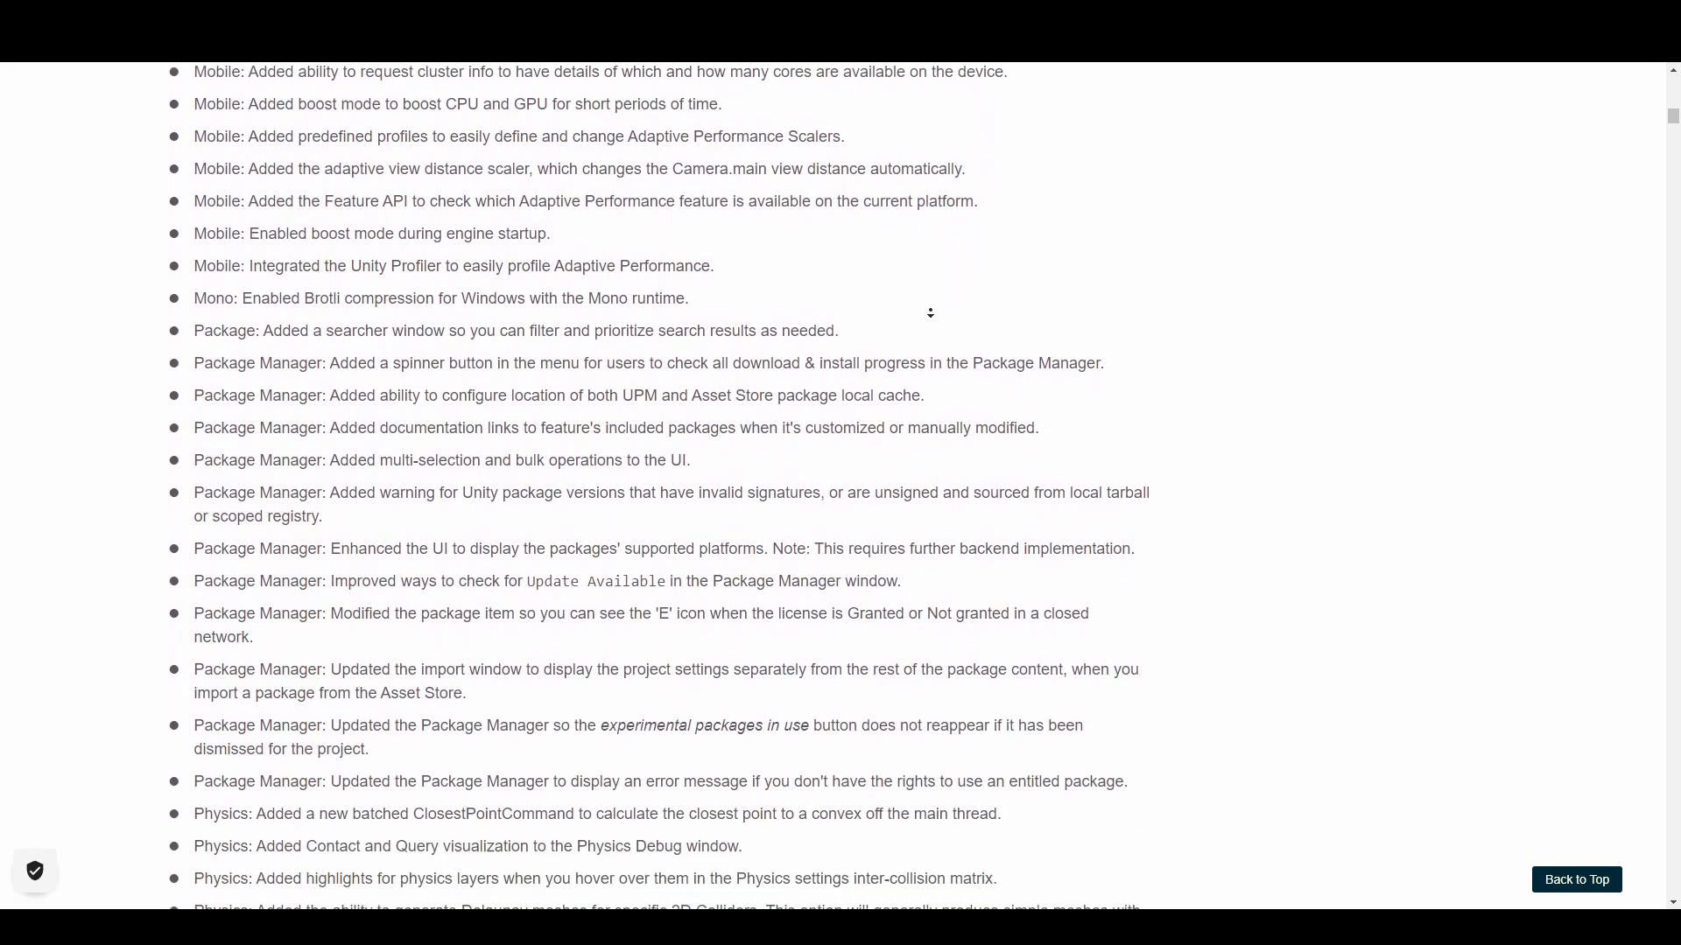
scroll(down, 3)
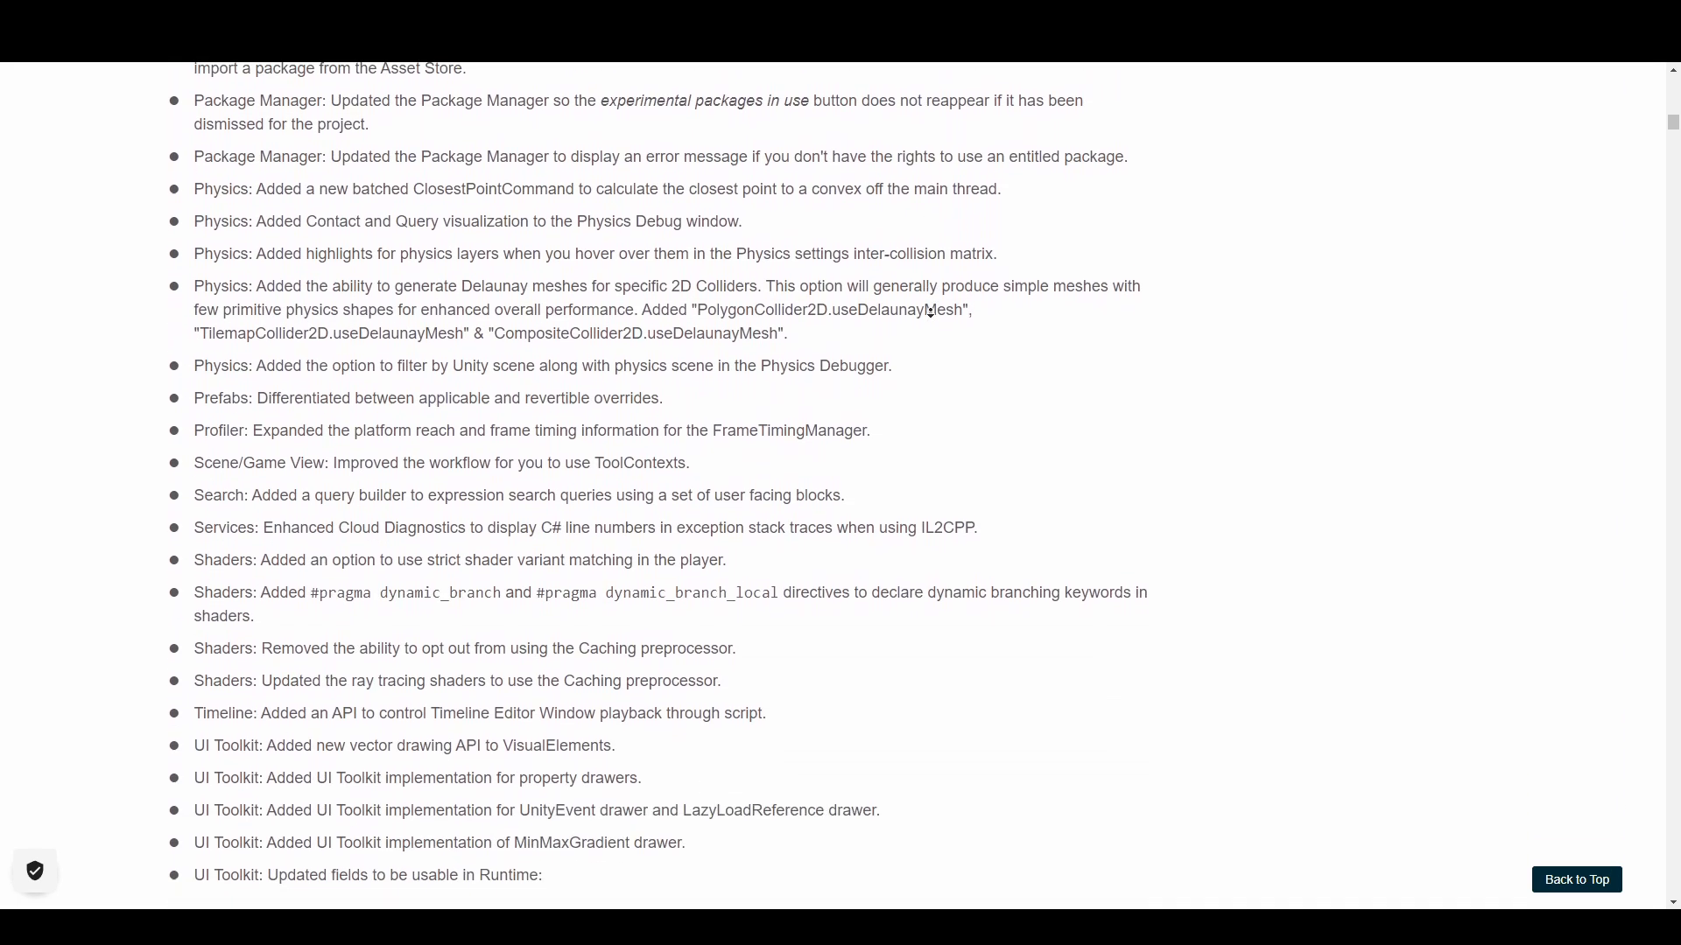
scroll(down, 3)
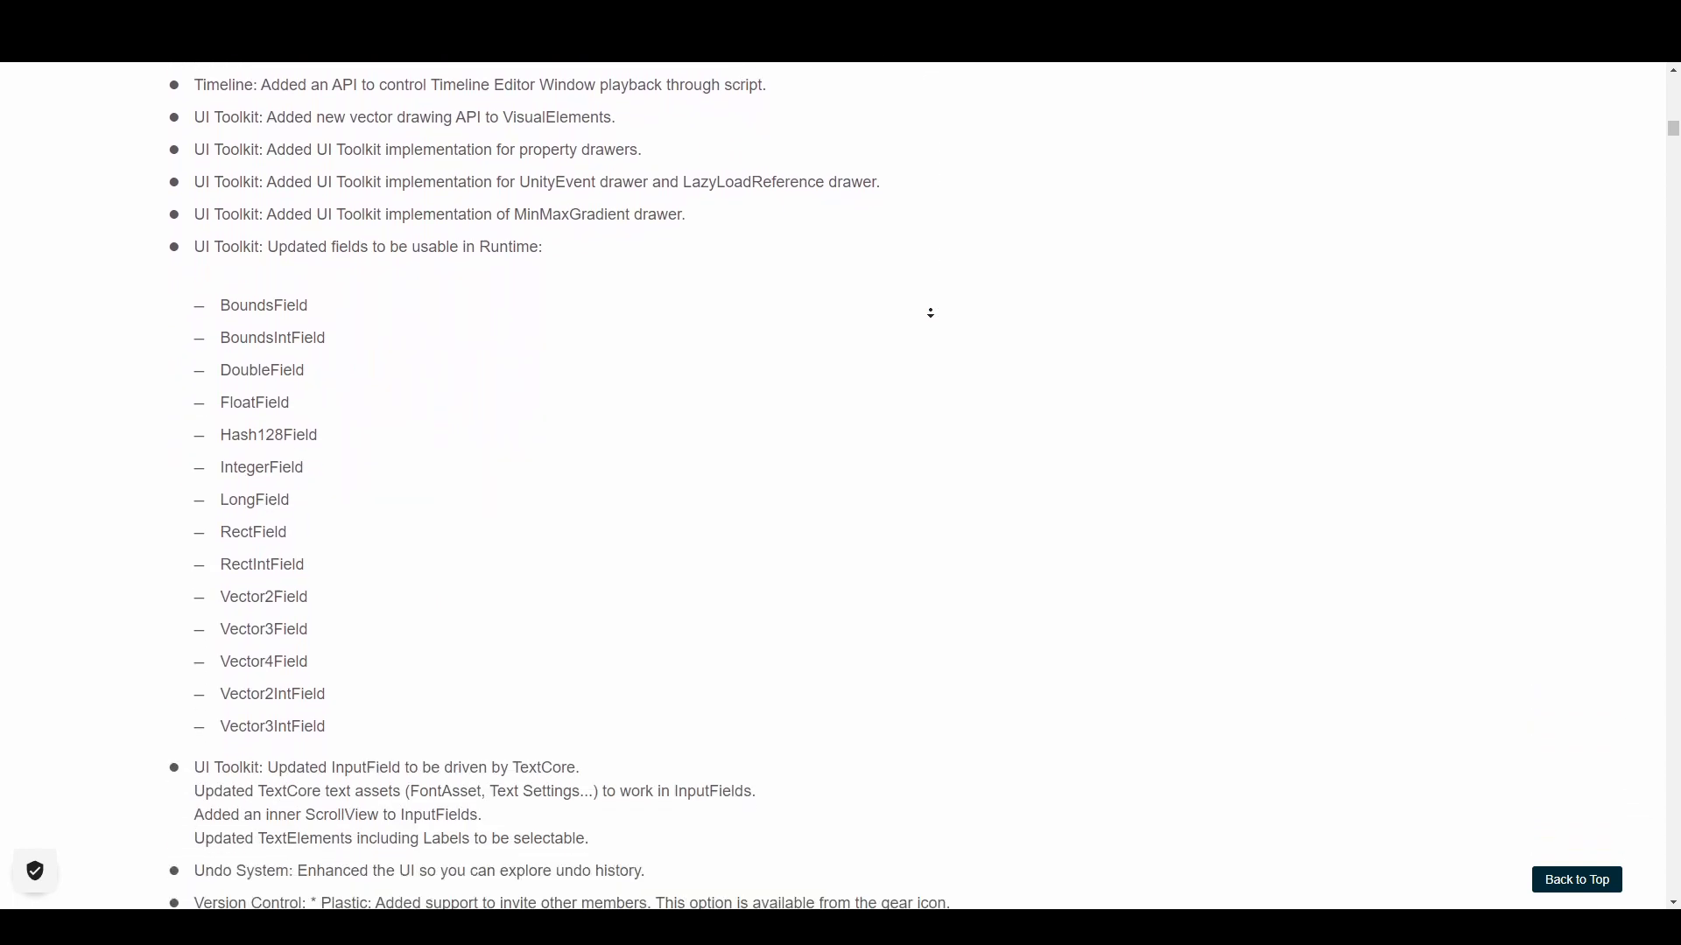
scroll(down, 3)
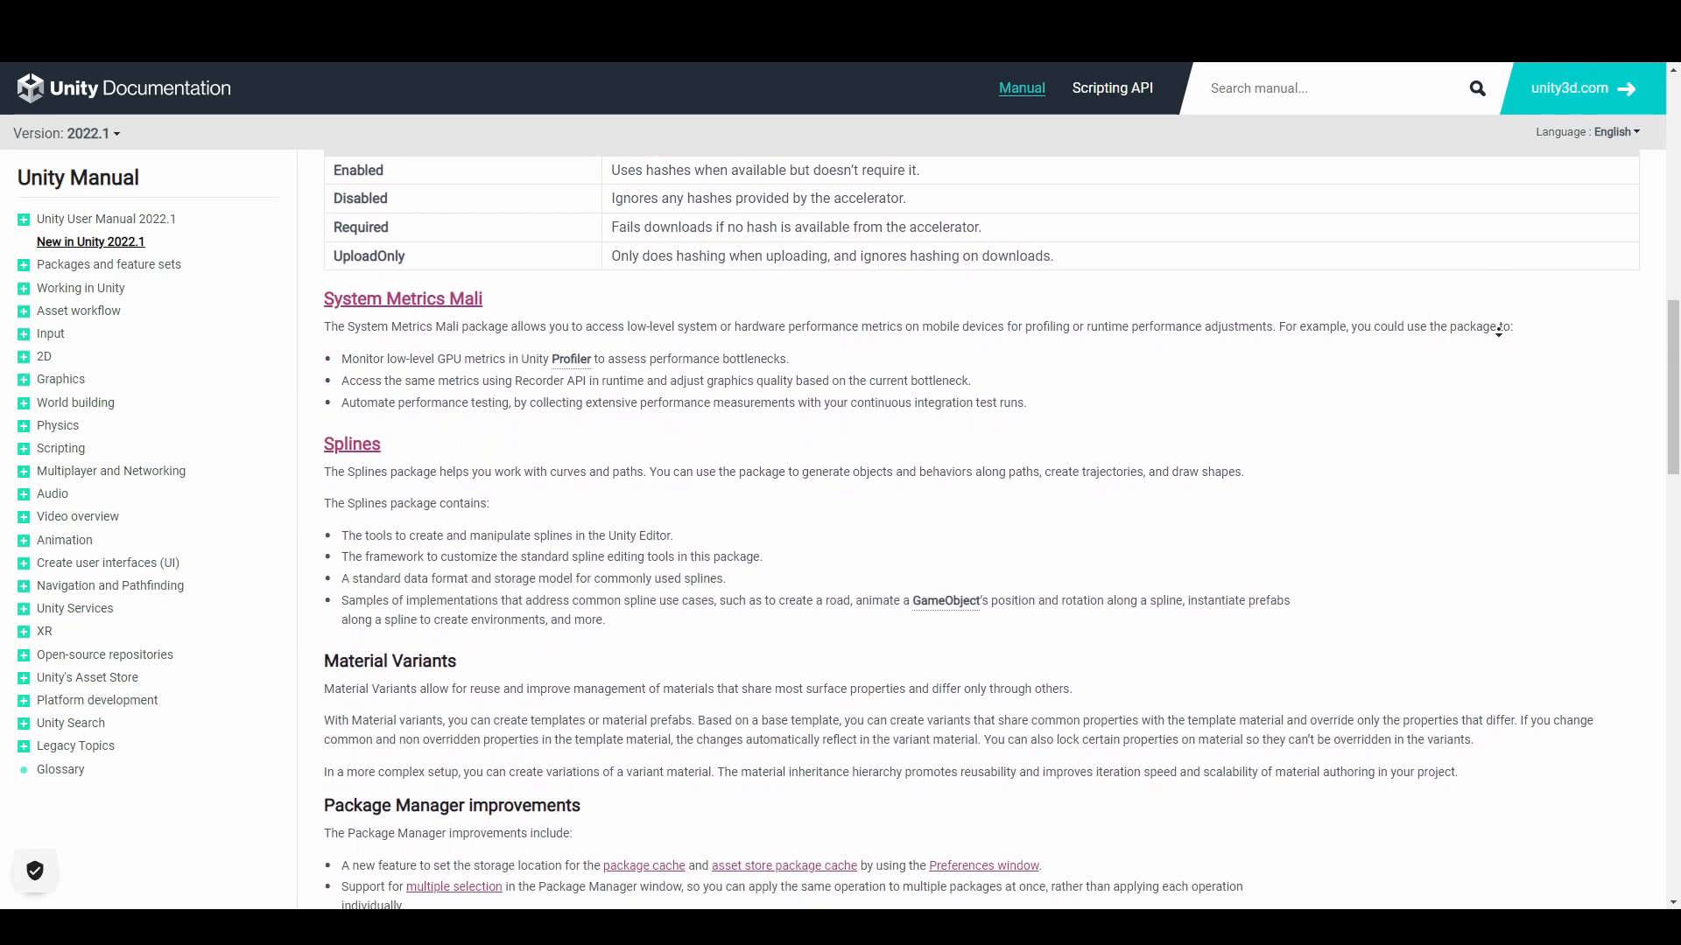
Step: Scroll the New in Unity 2022.1 manual, then the blog post down to Platform optimizations
scroll(down, 3)
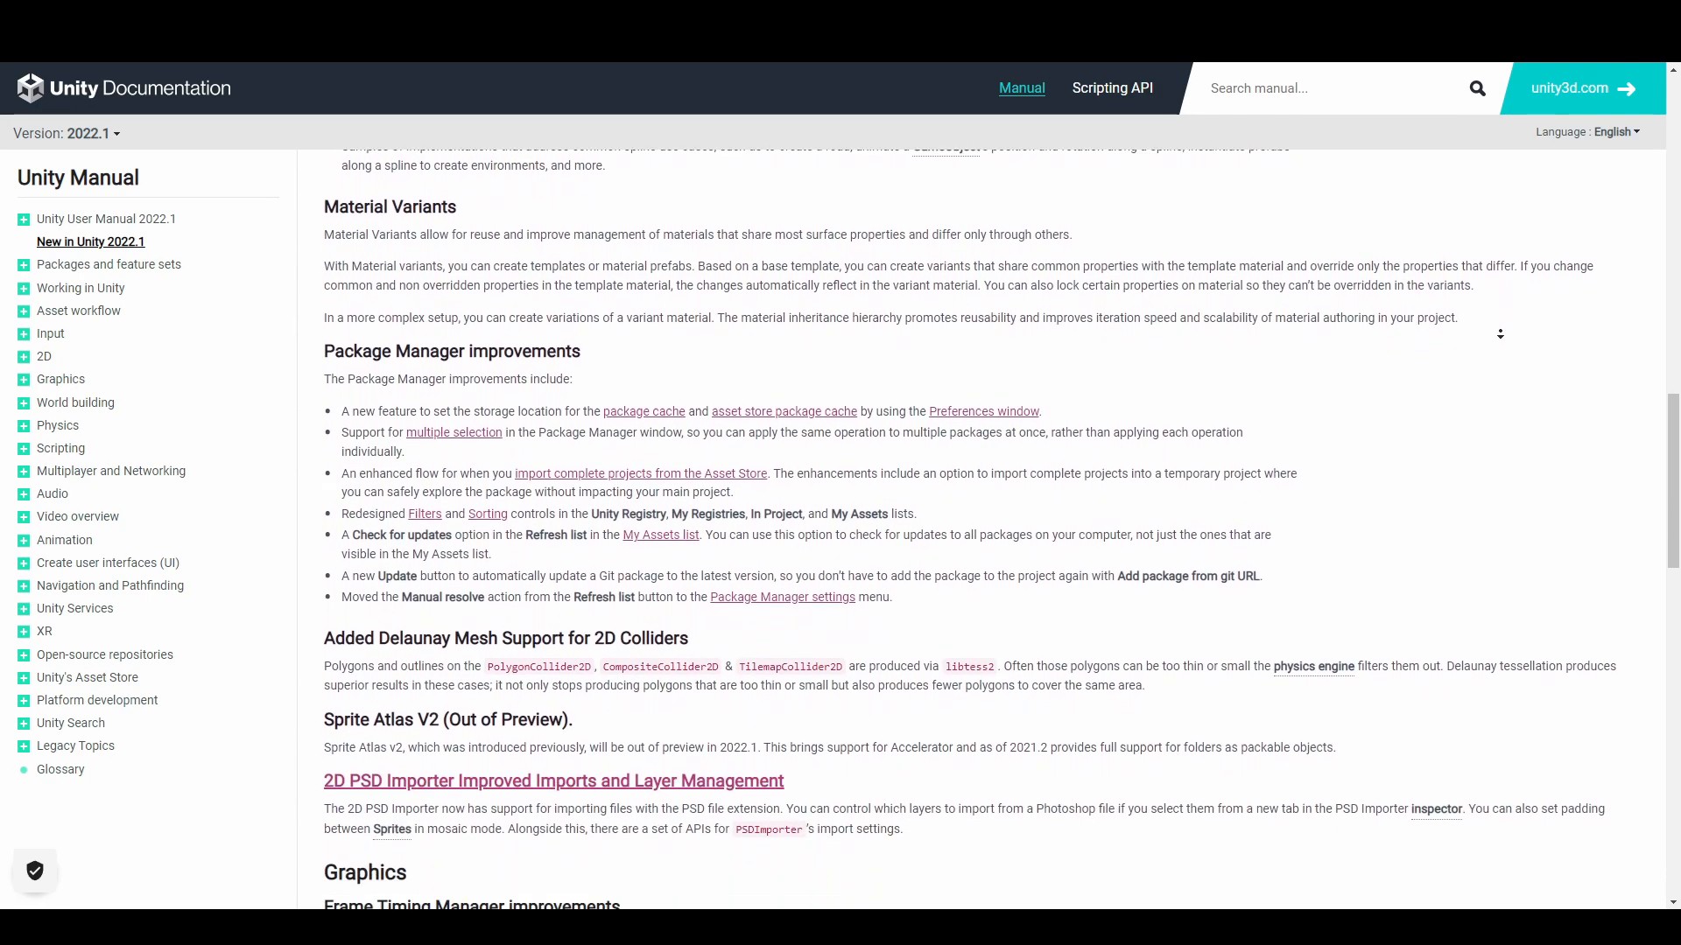
scroll(down, 3)
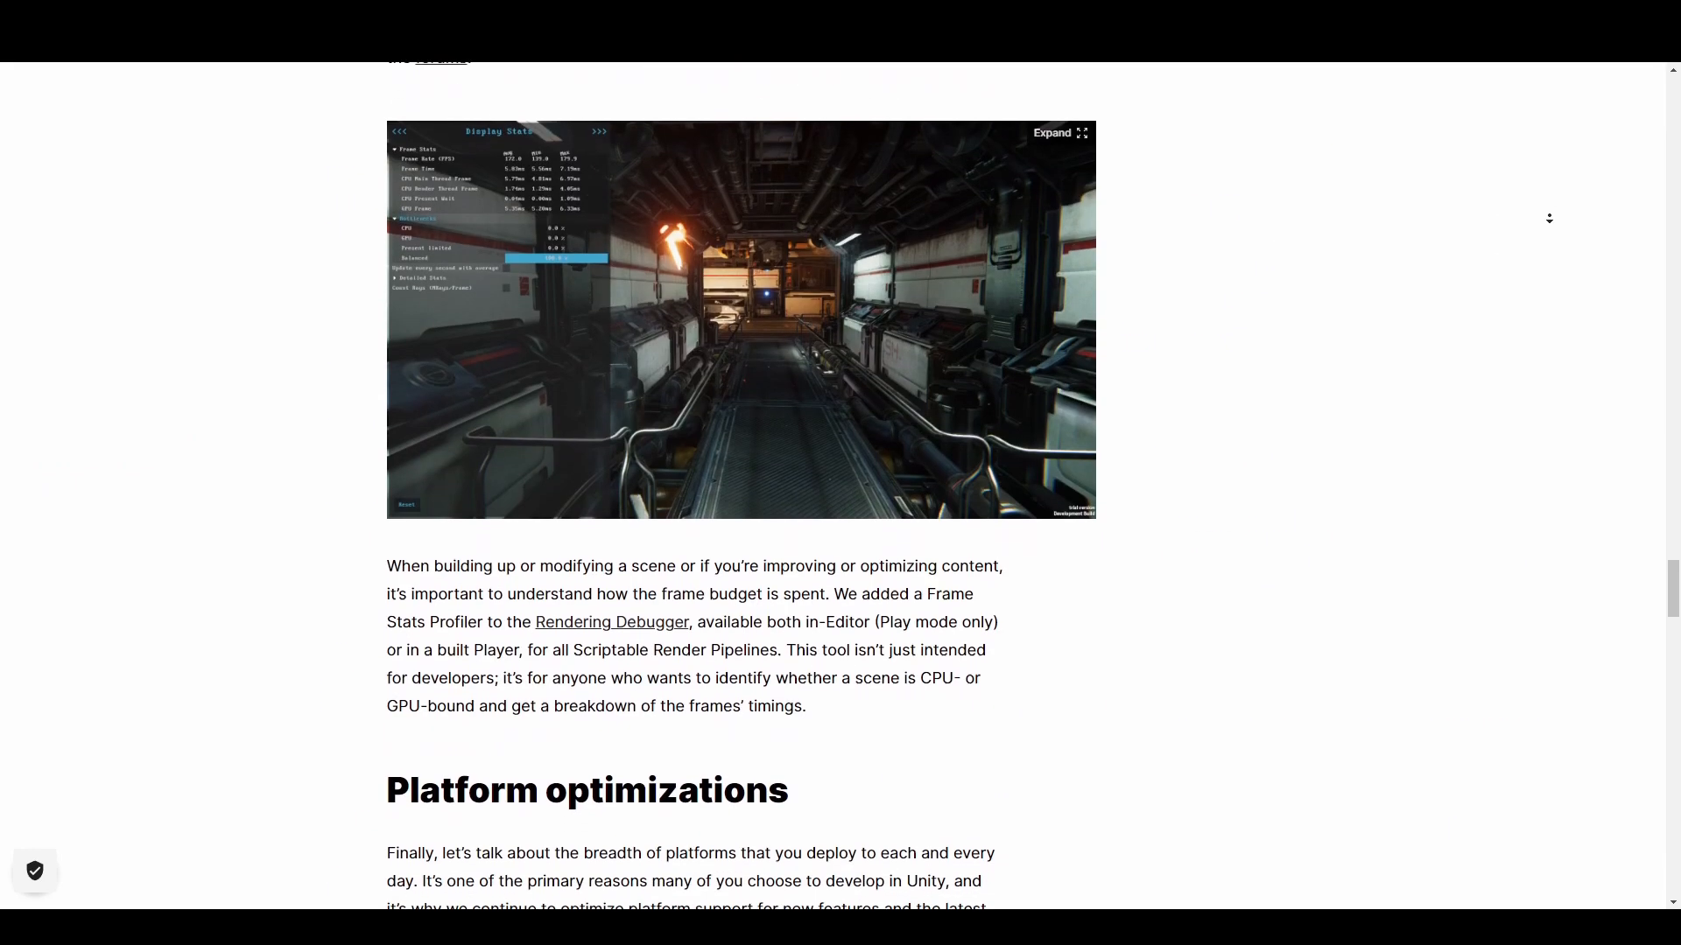
scroll(down, 3)
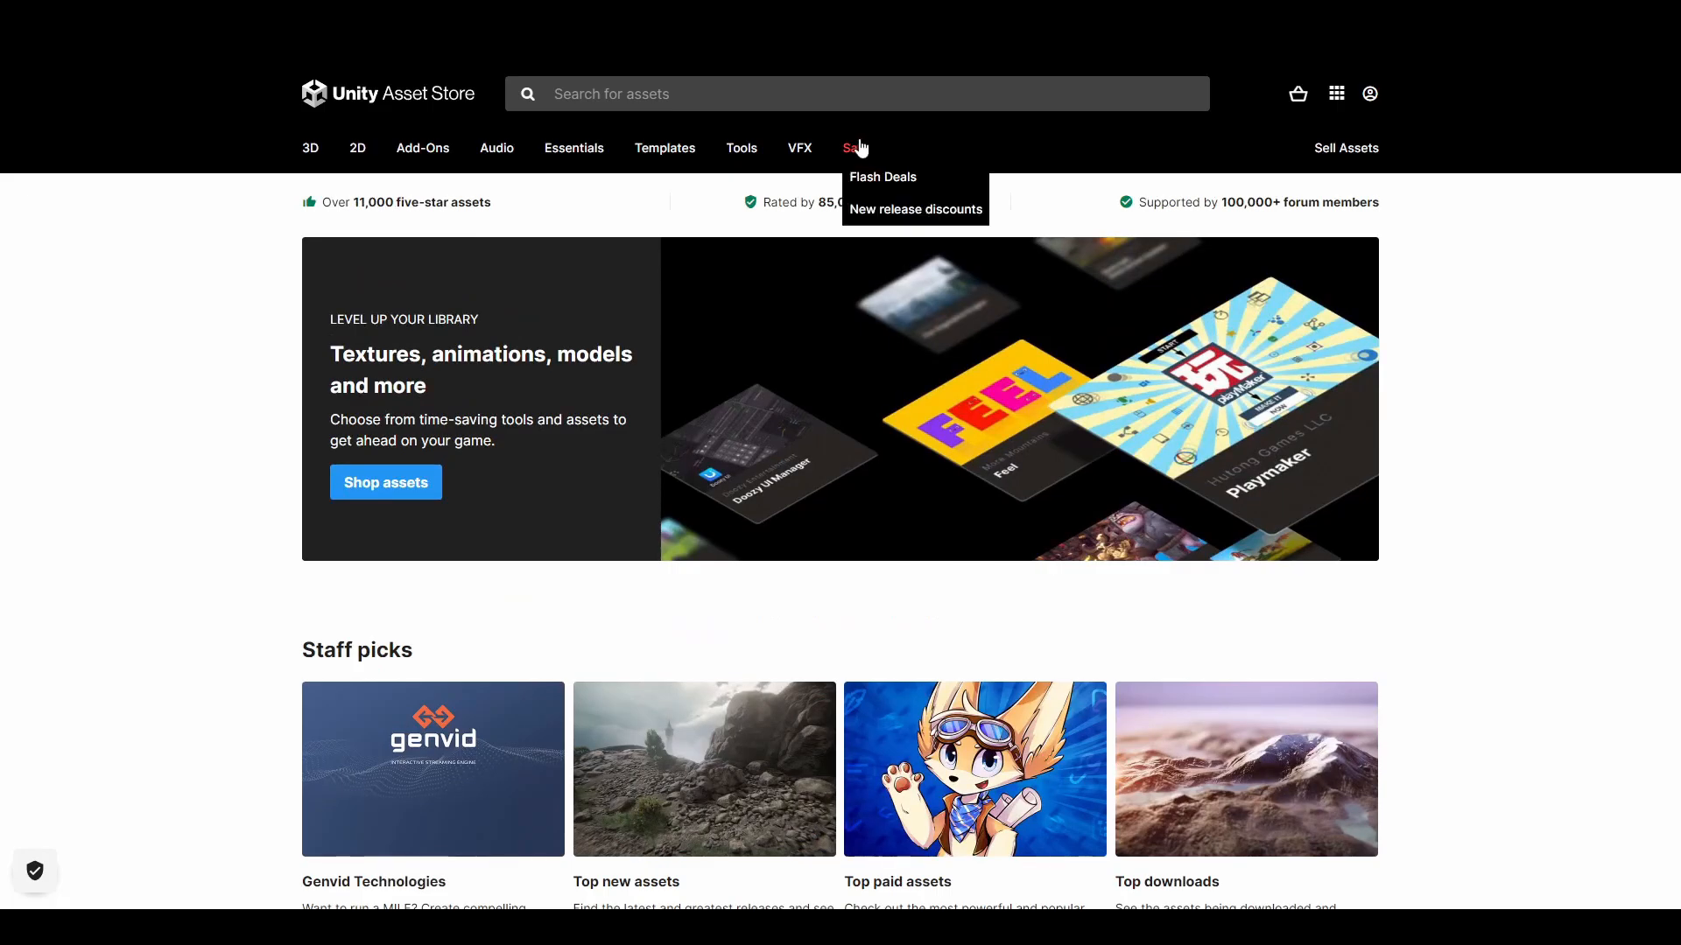
mouse_move(856, 150)
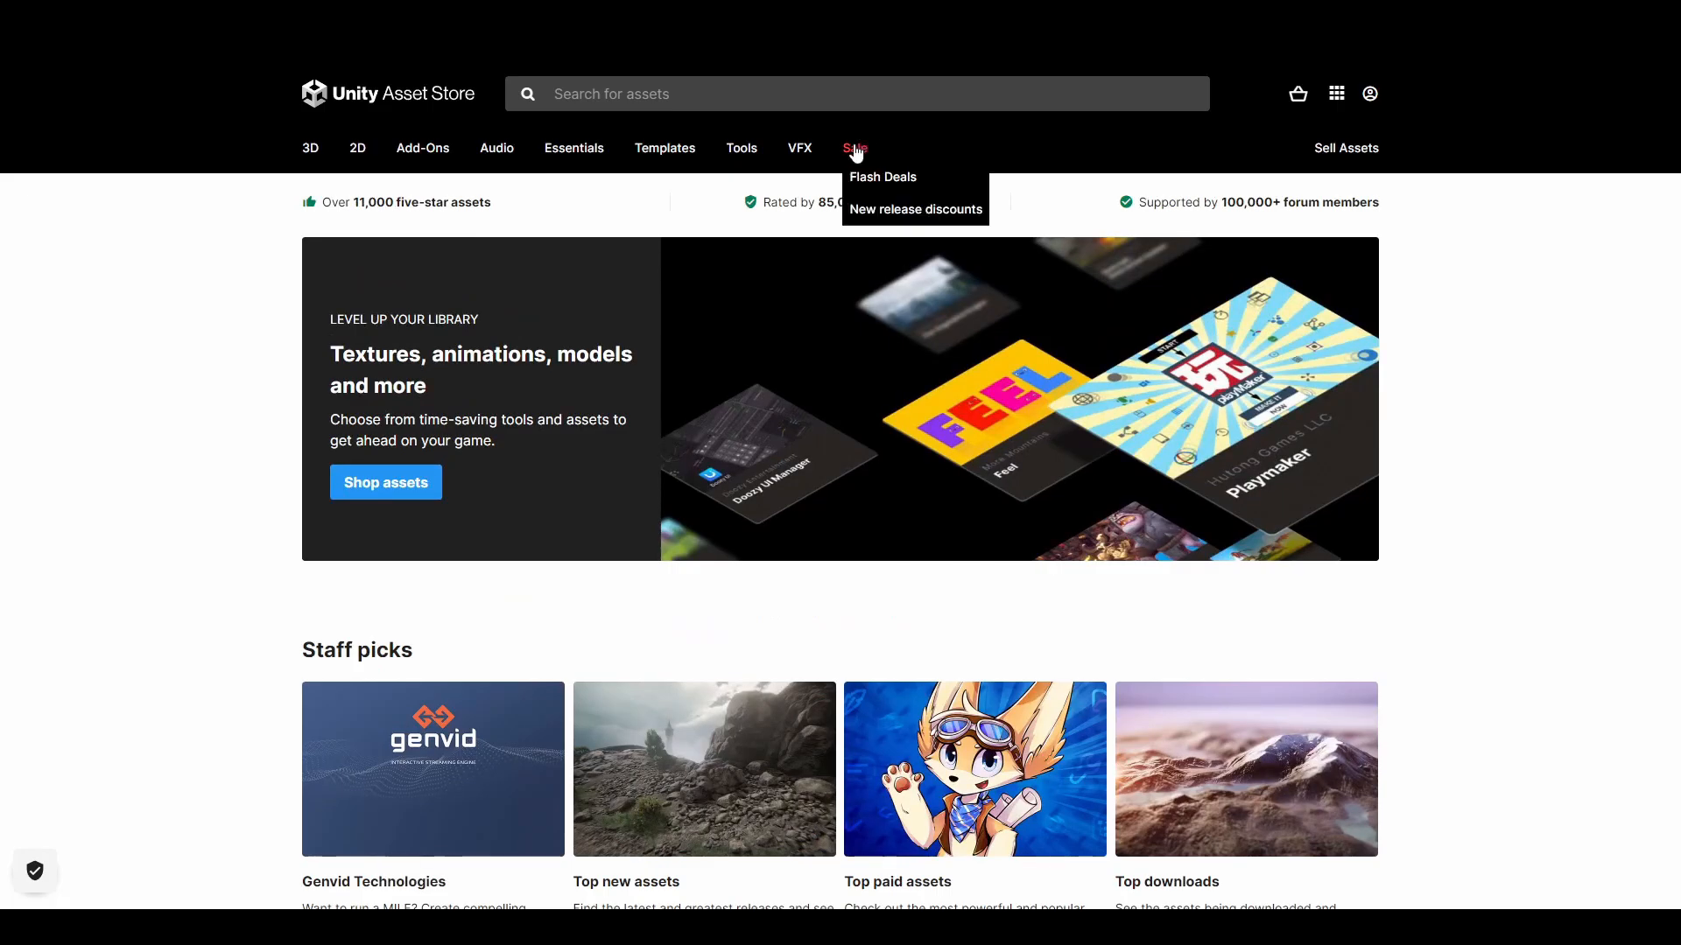
Step: View the Flash Deals sale listings, then switch to the New release discounts listing of 190 assets
click(882, 177)
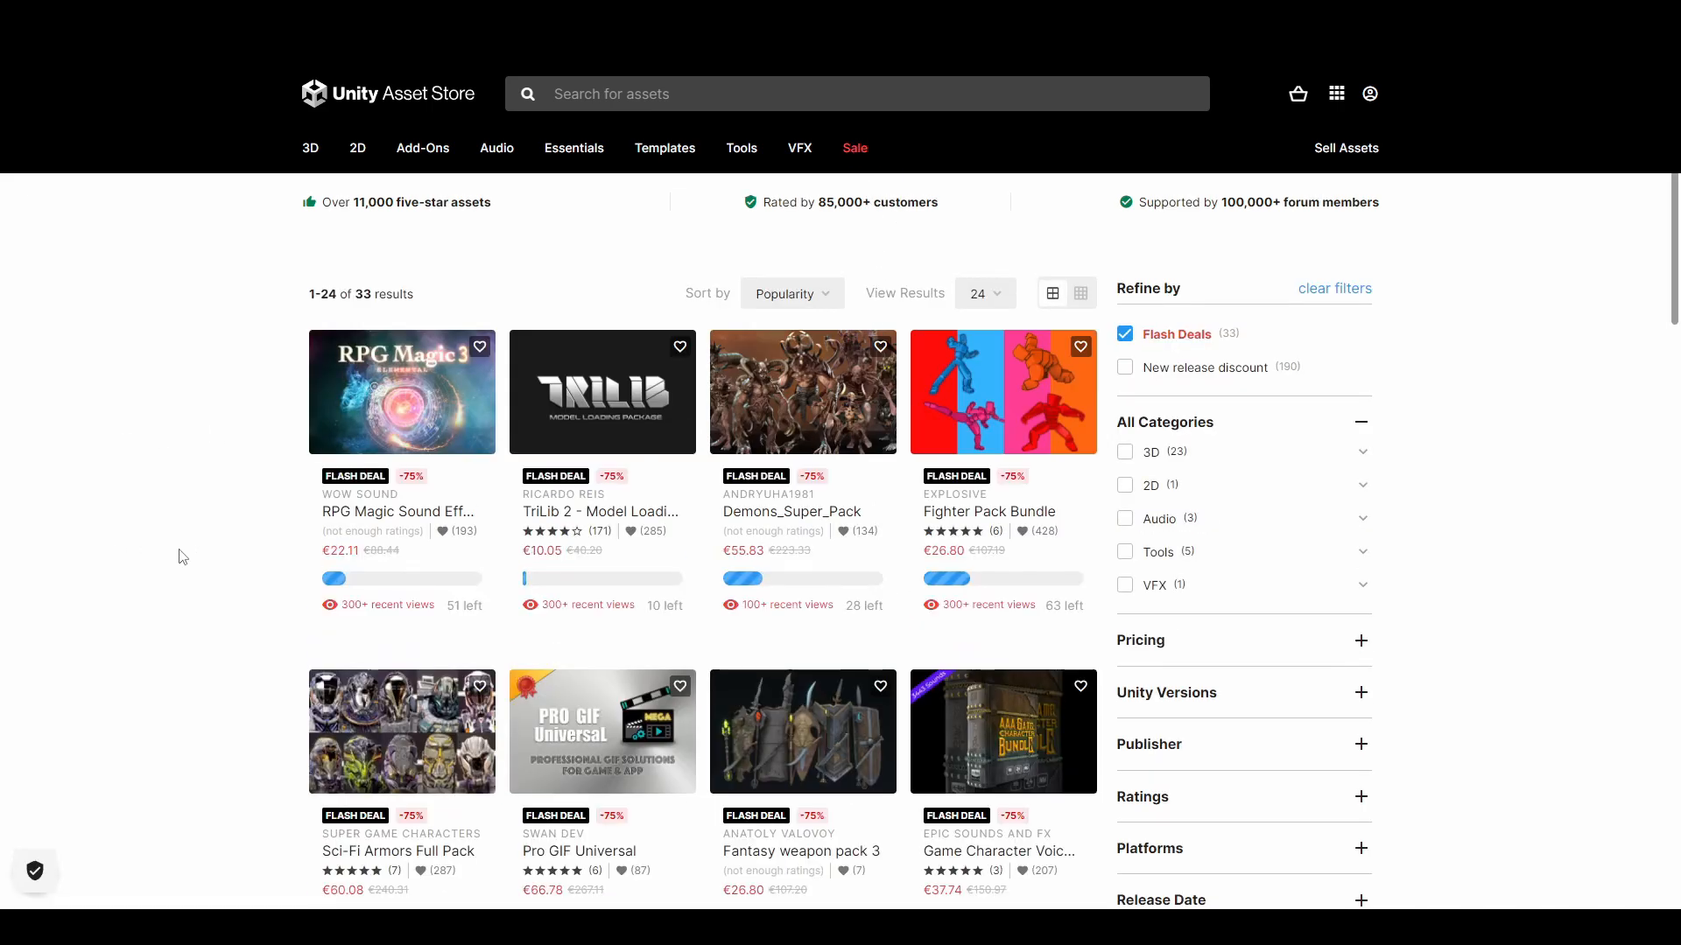
scroll(down, 3)
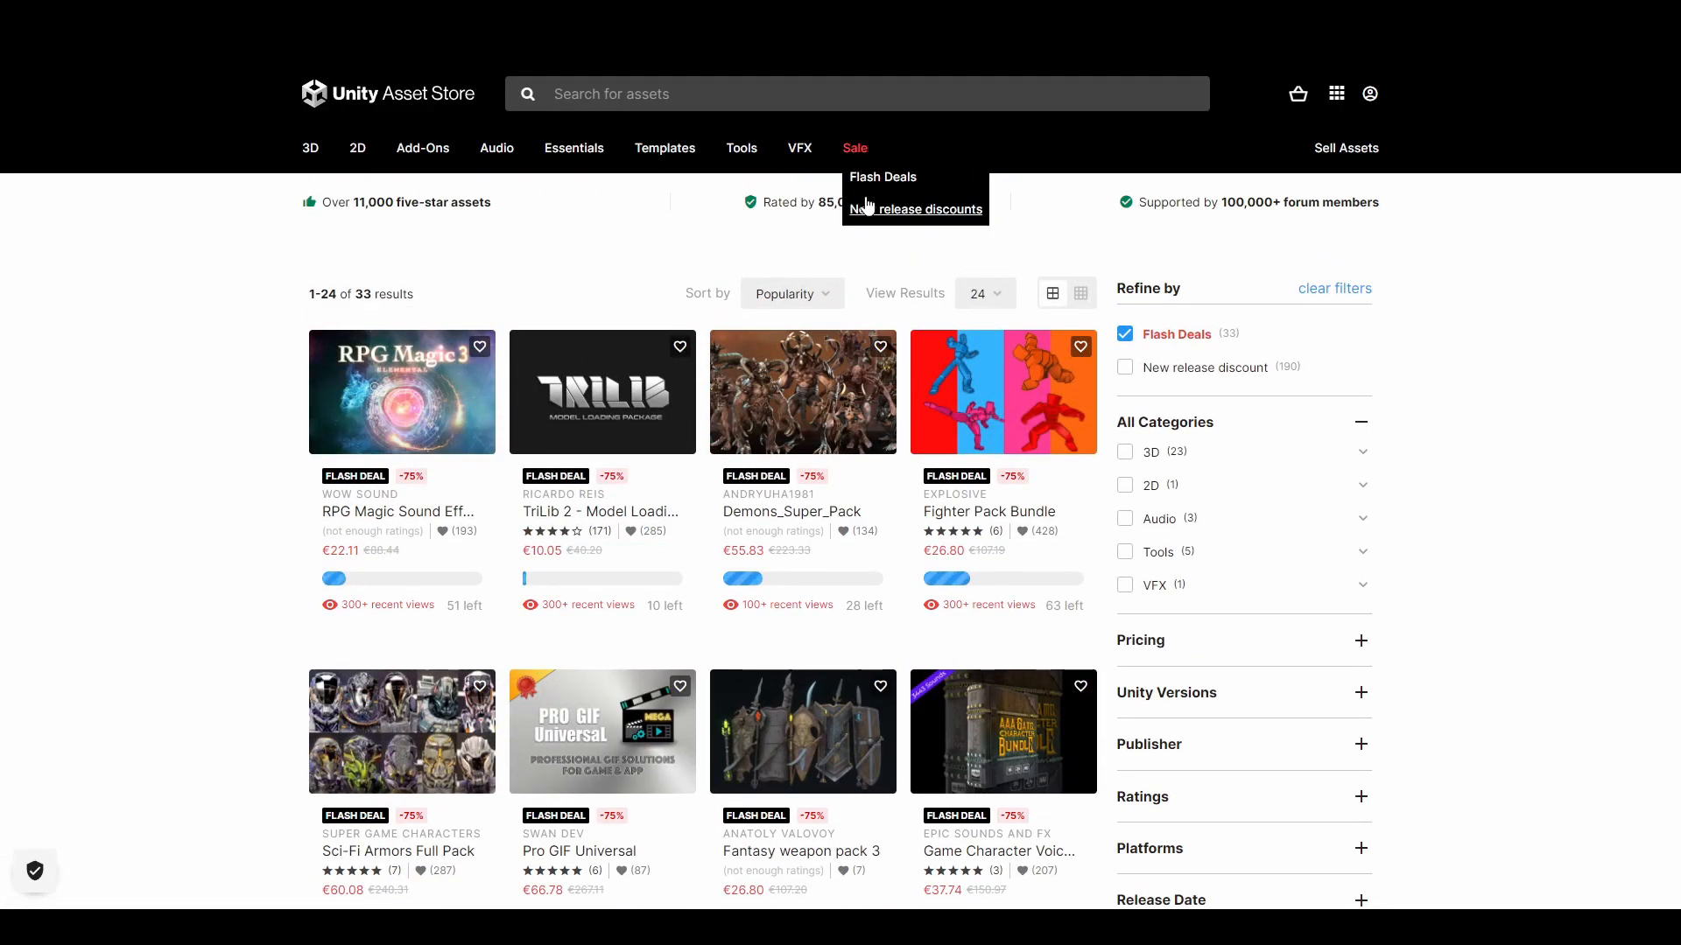
click(920, 209)
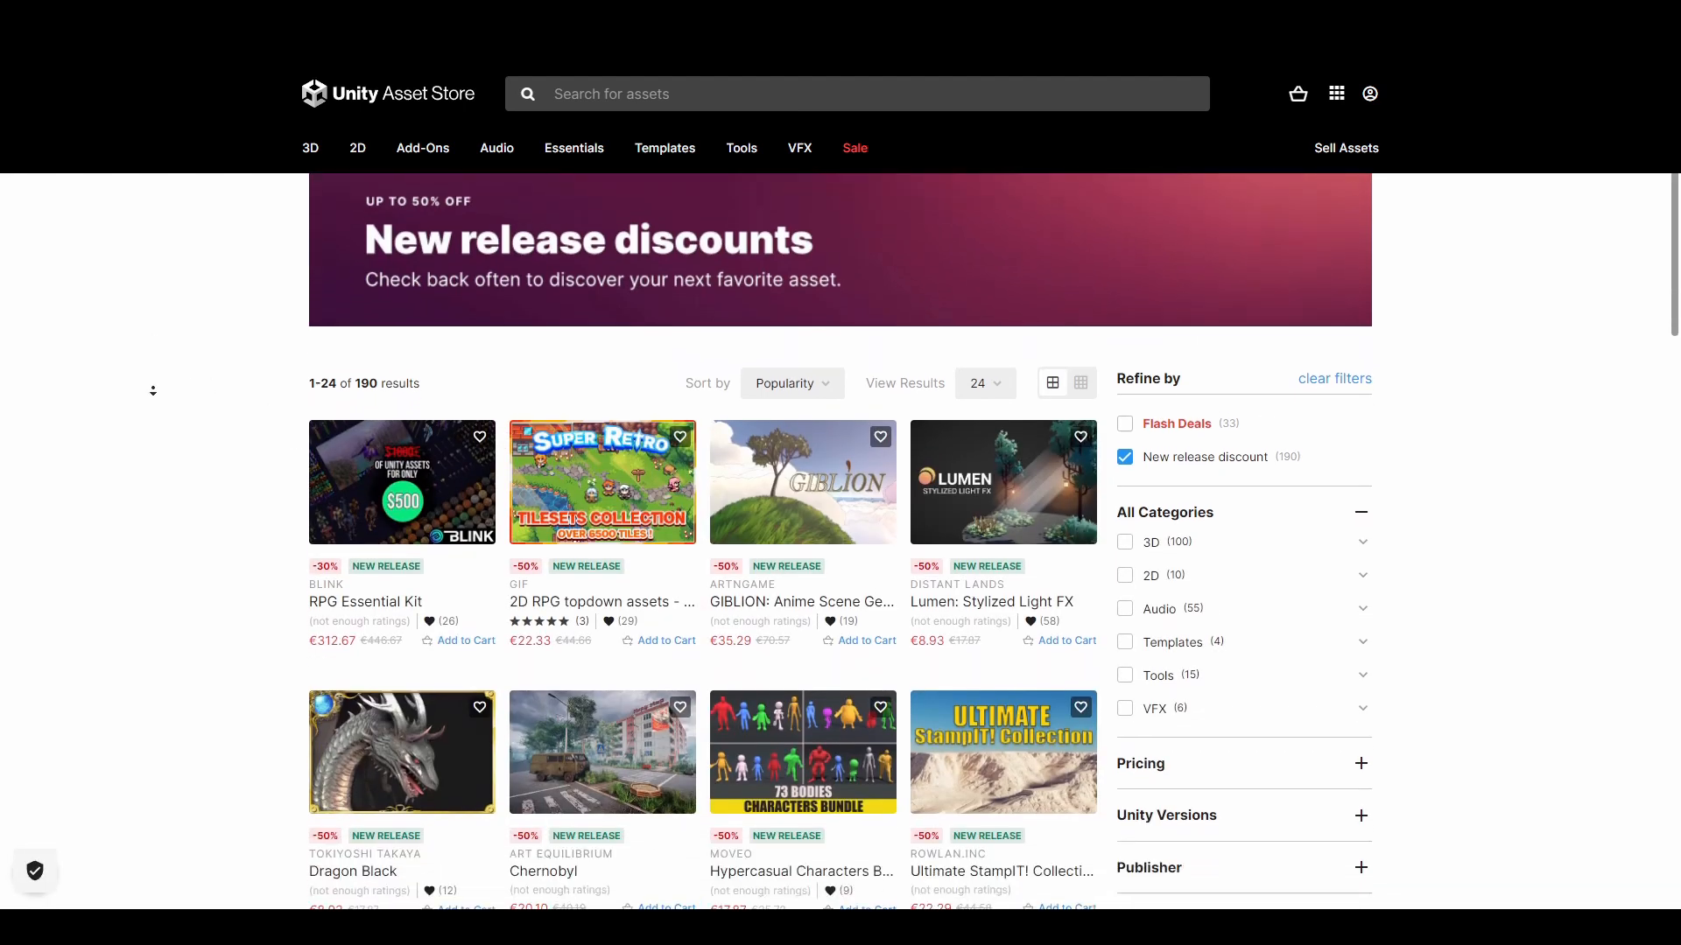
scroll(down, 3)
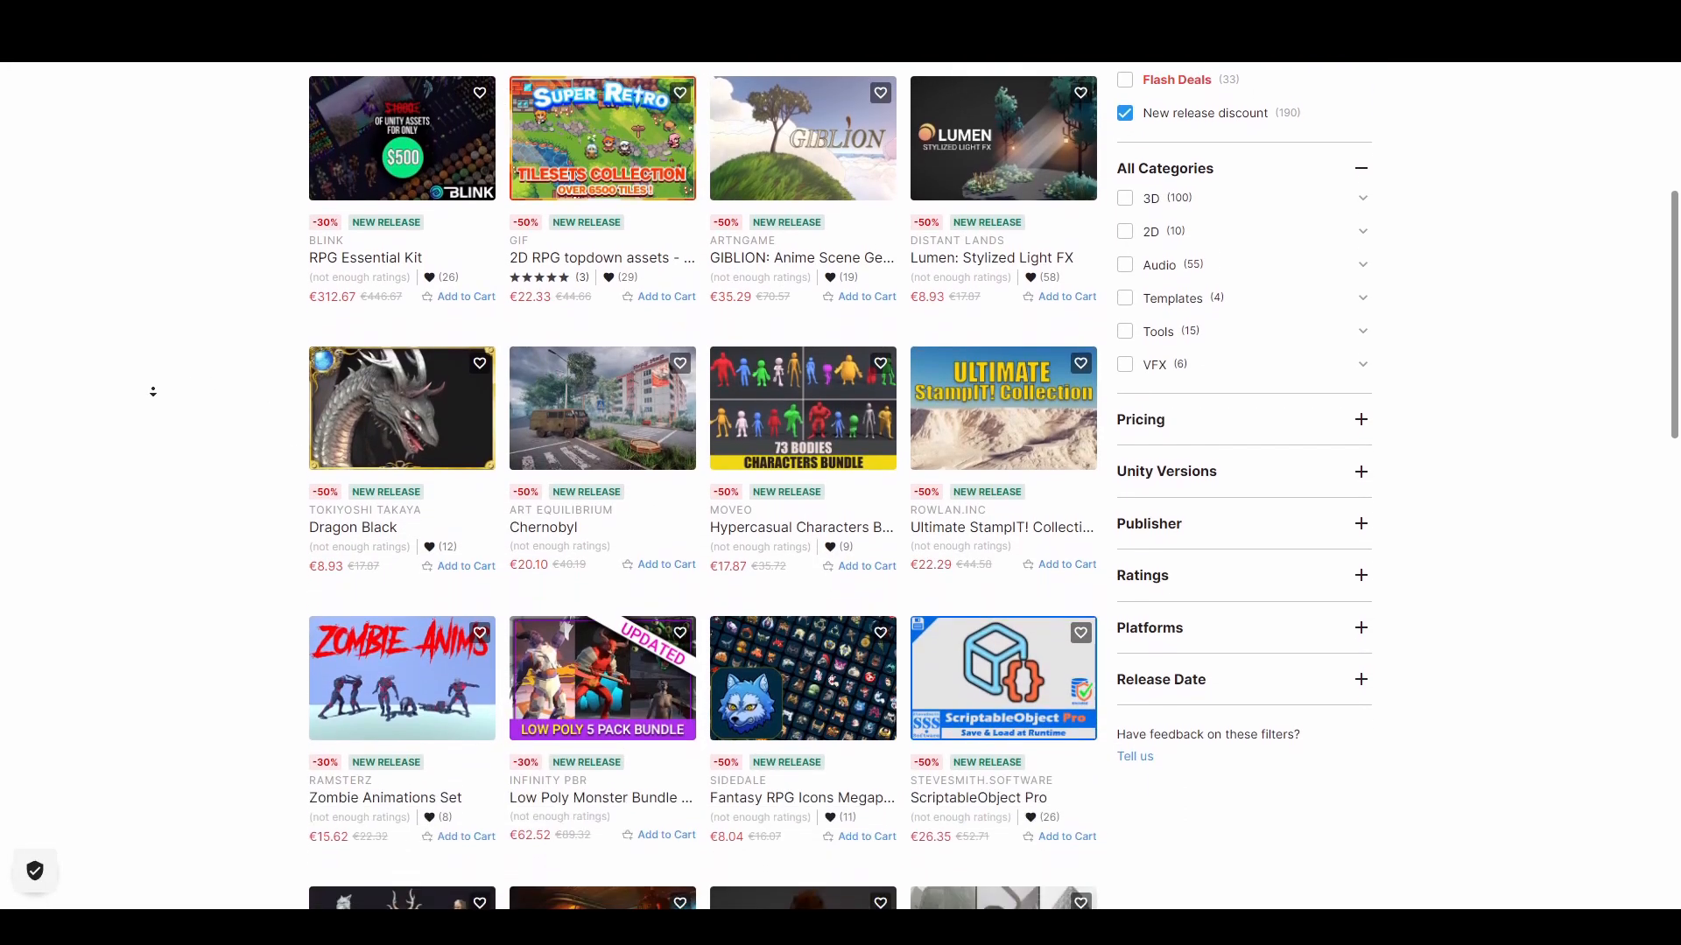
scroll(down, 3)
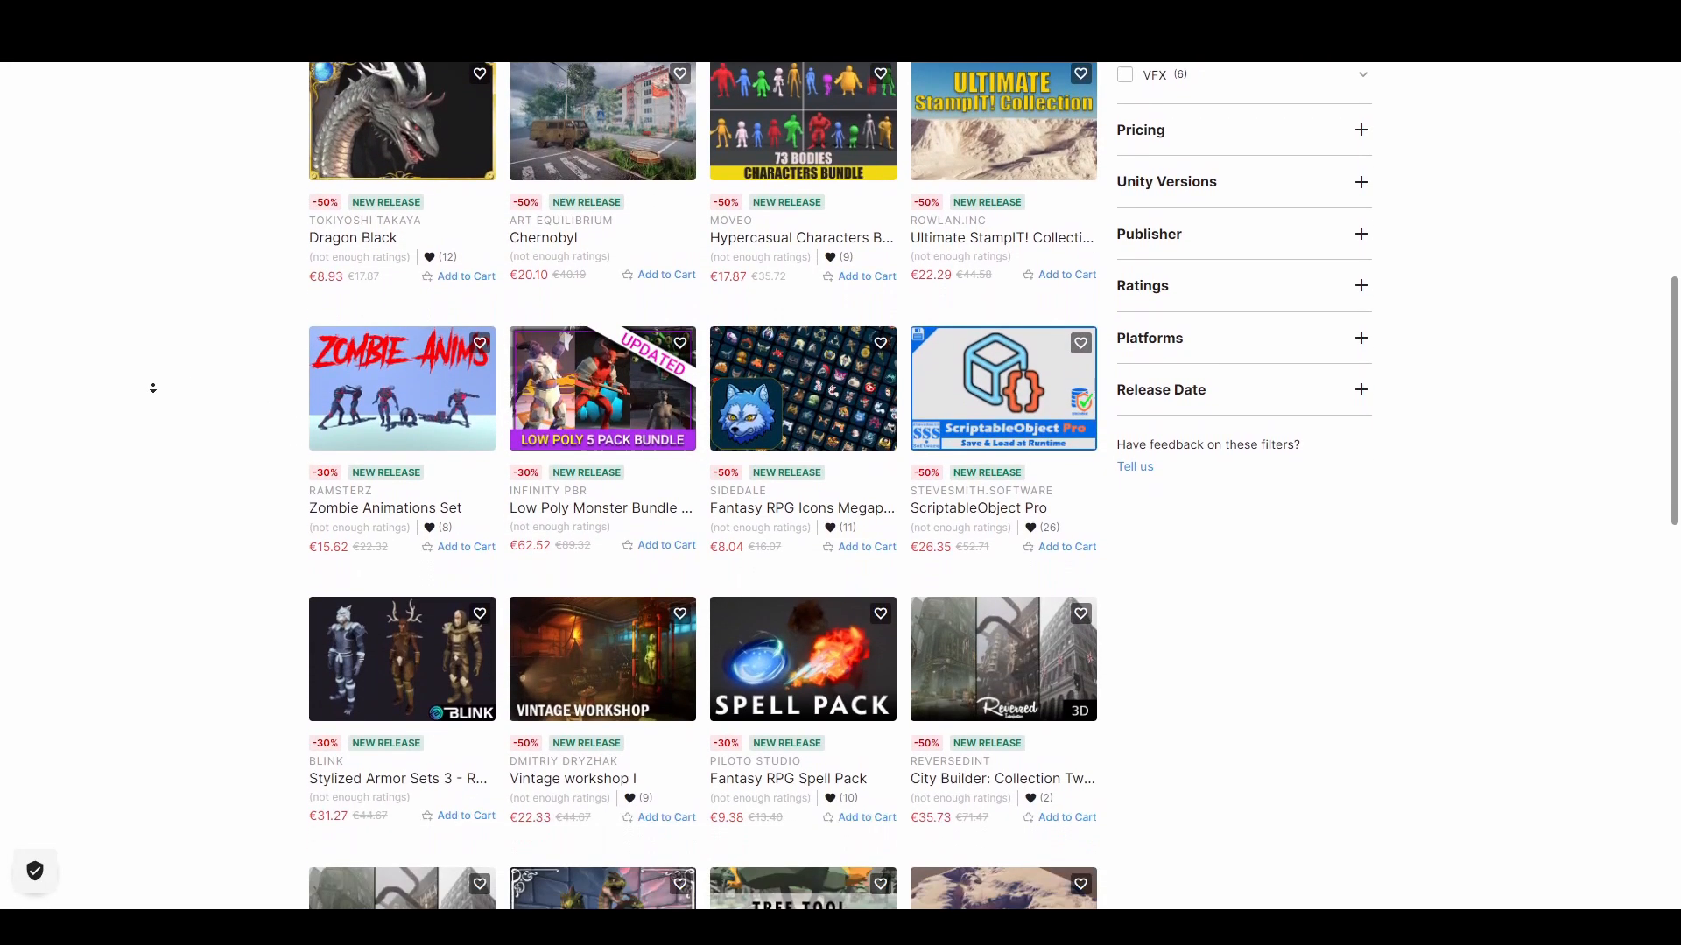
scroll(down, 3)
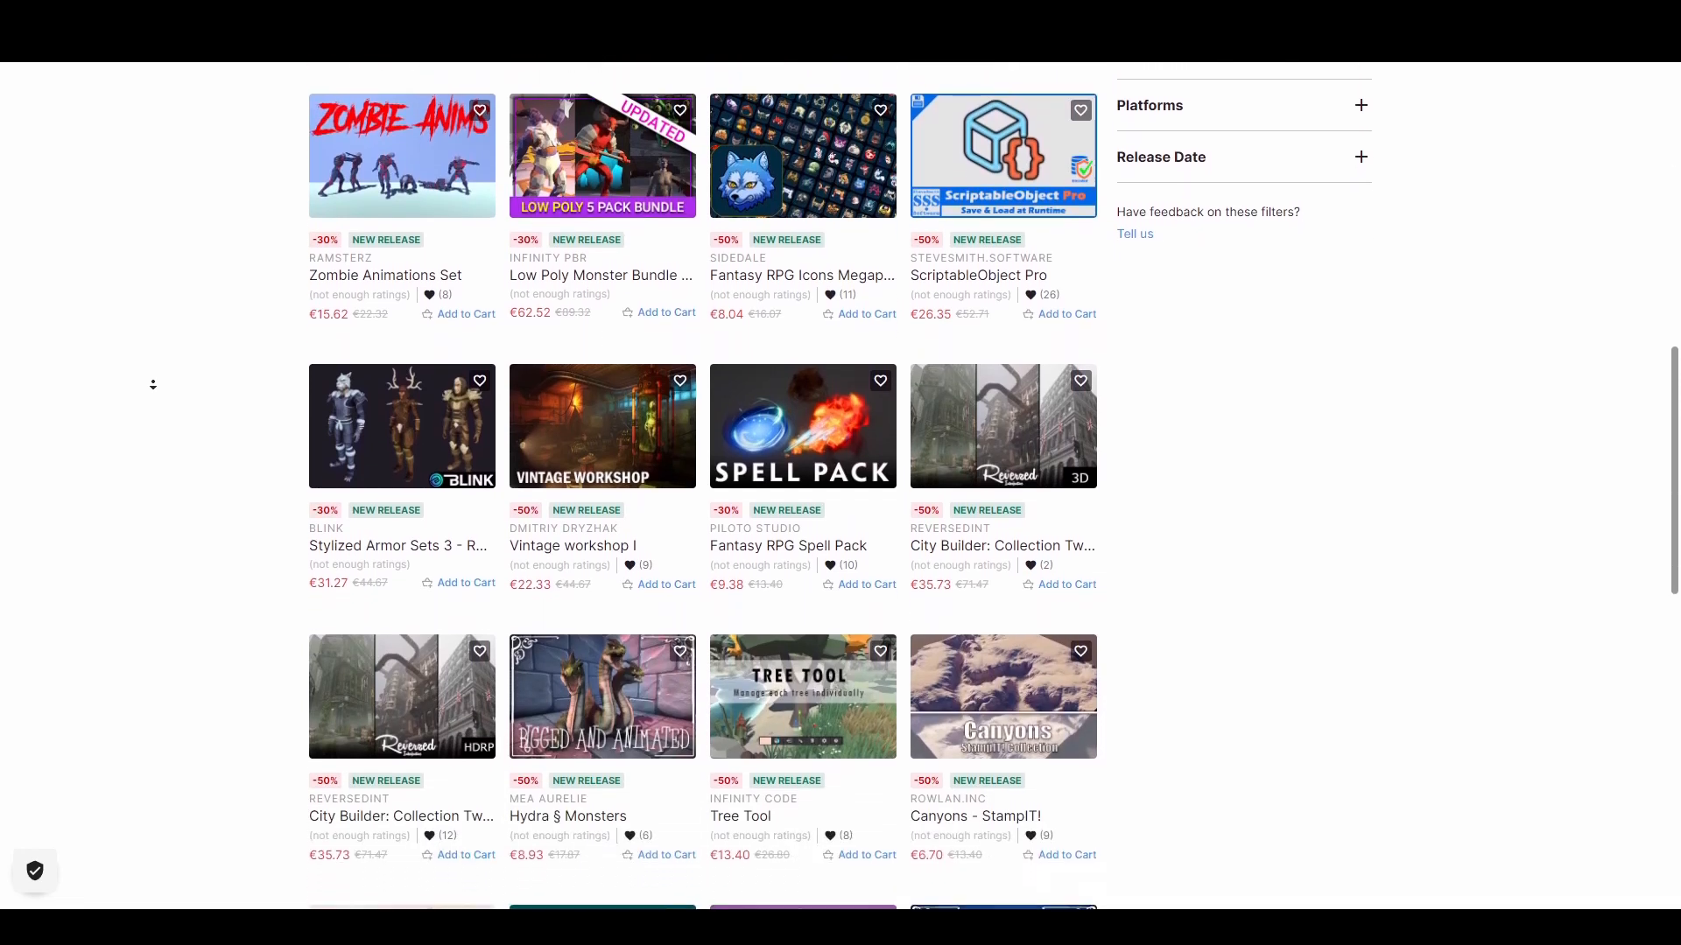
scroll(down, 3)
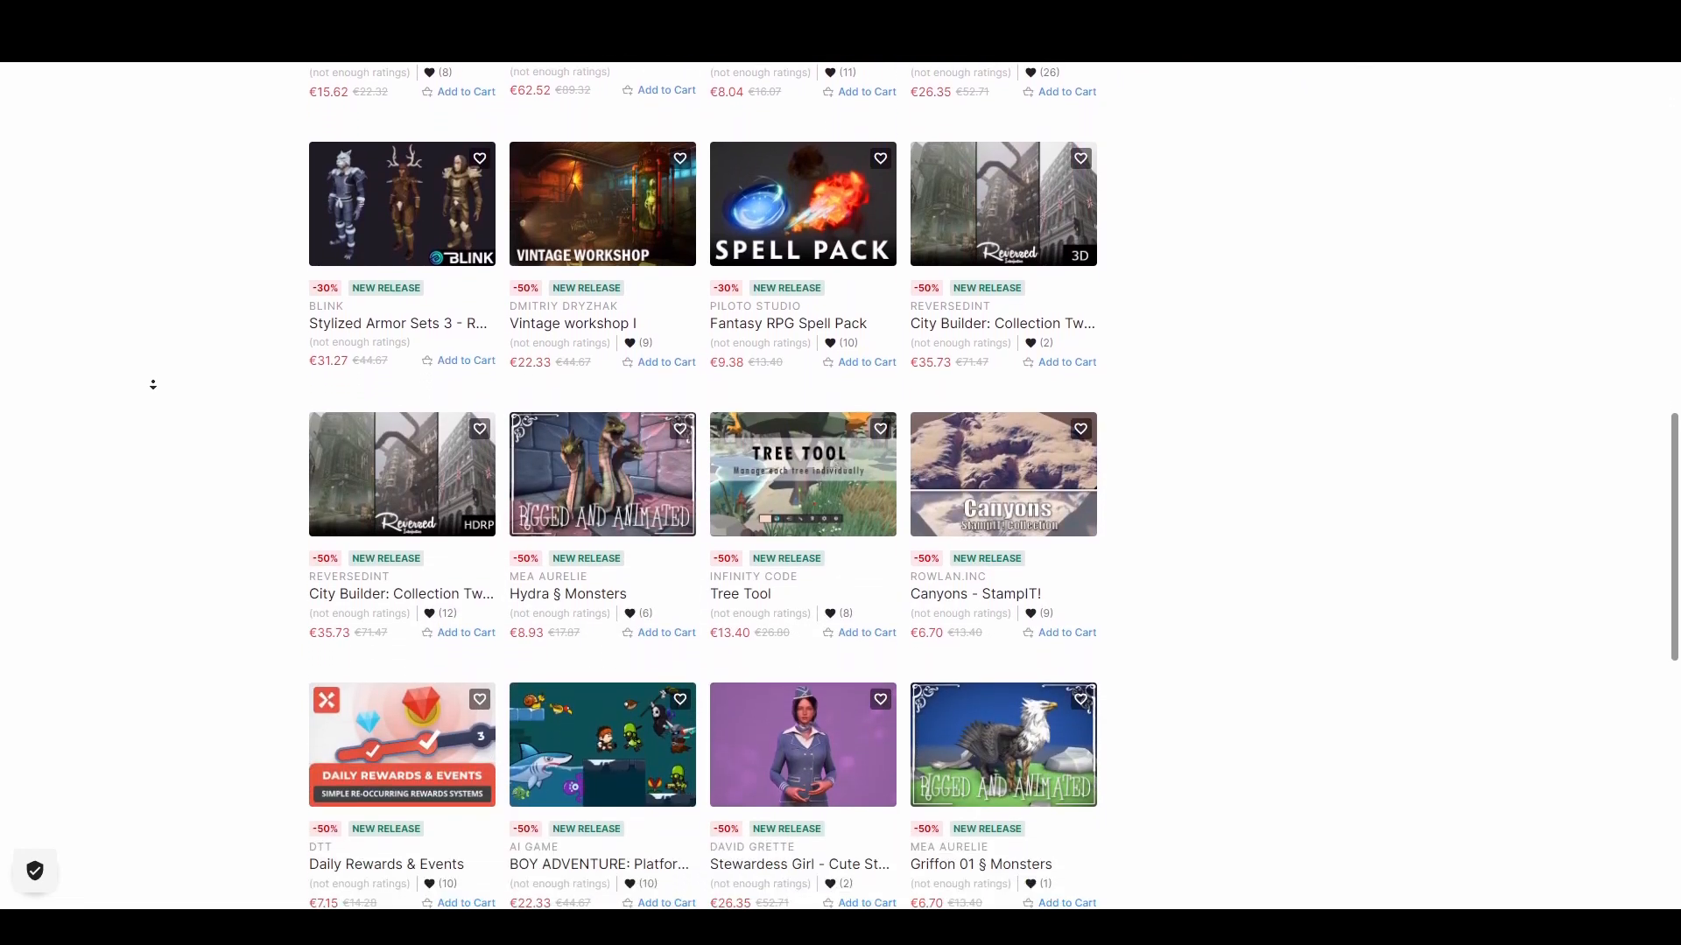
scroll(down, 3)
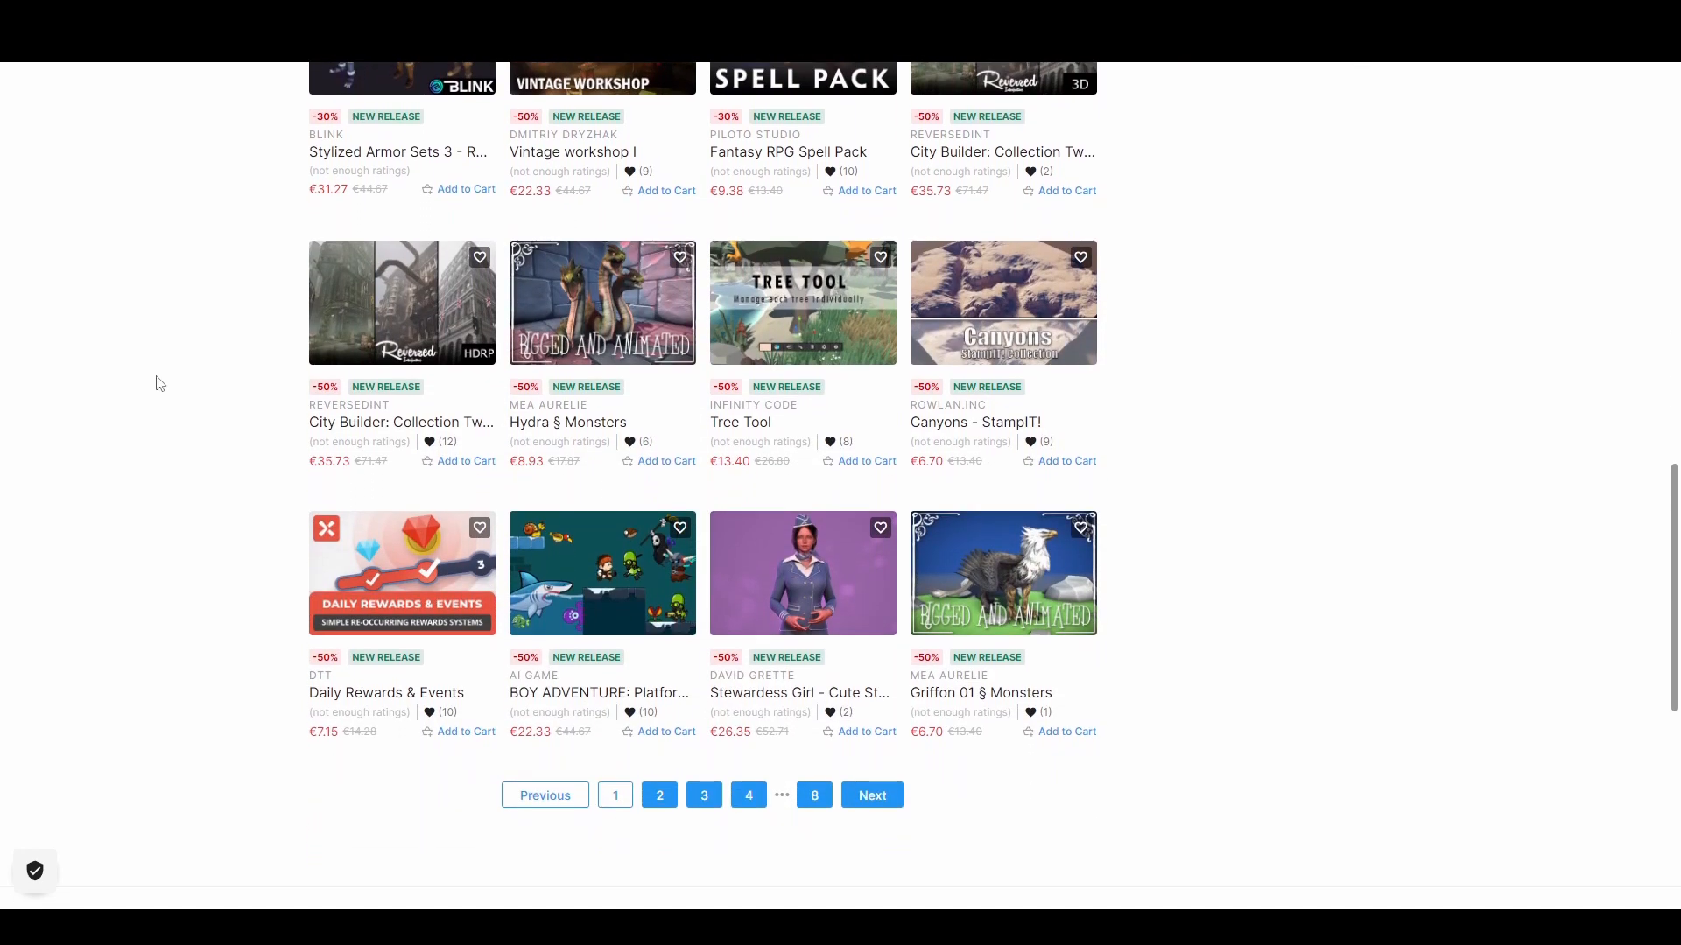